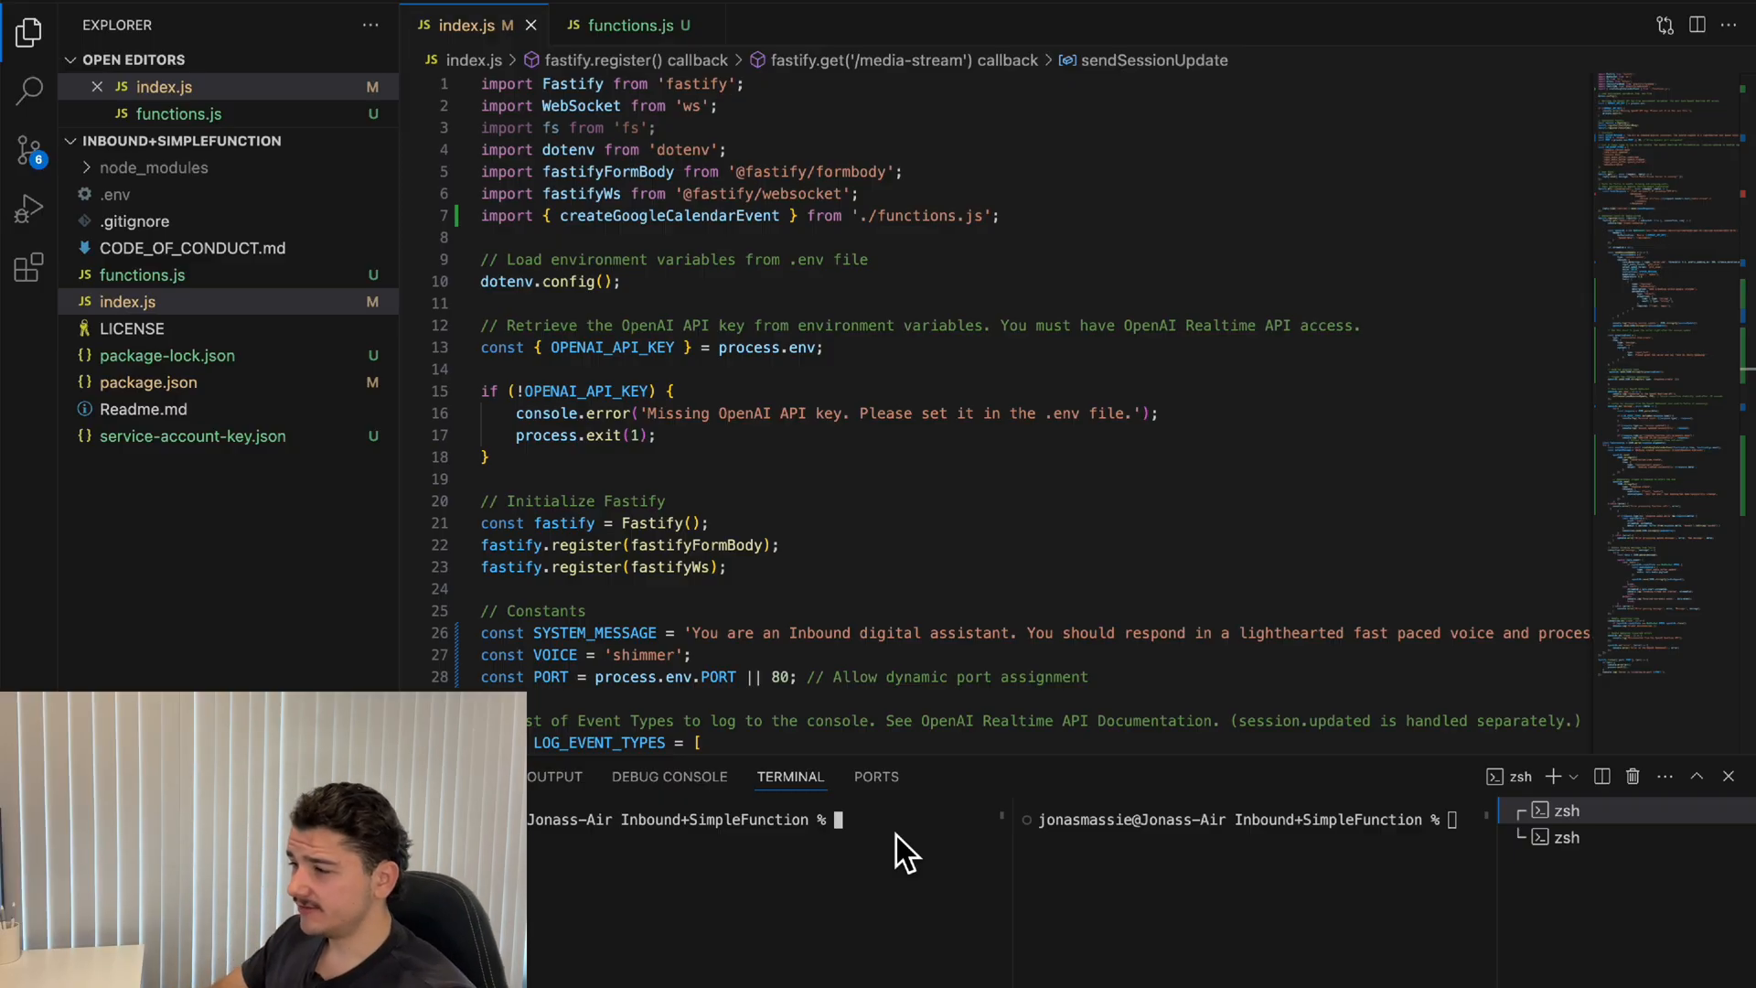
- Scroll through index.js and the calendar booking functions file
scroll("down", 3)
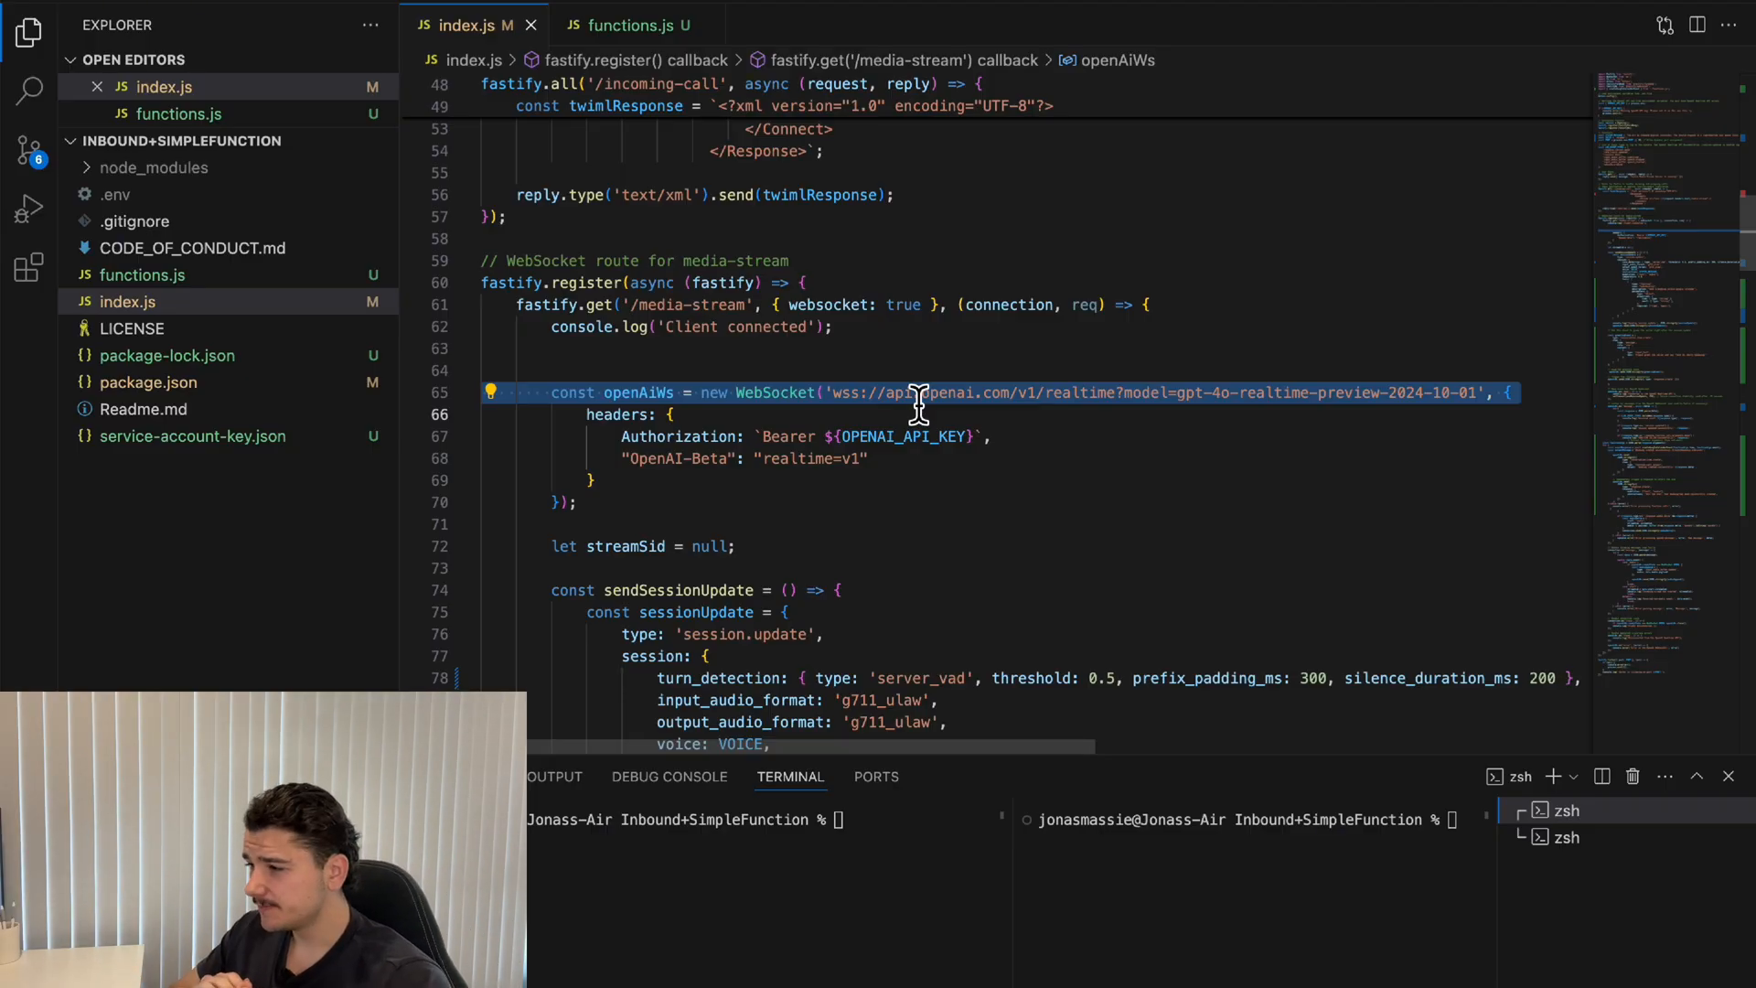
scroll("down", 3)
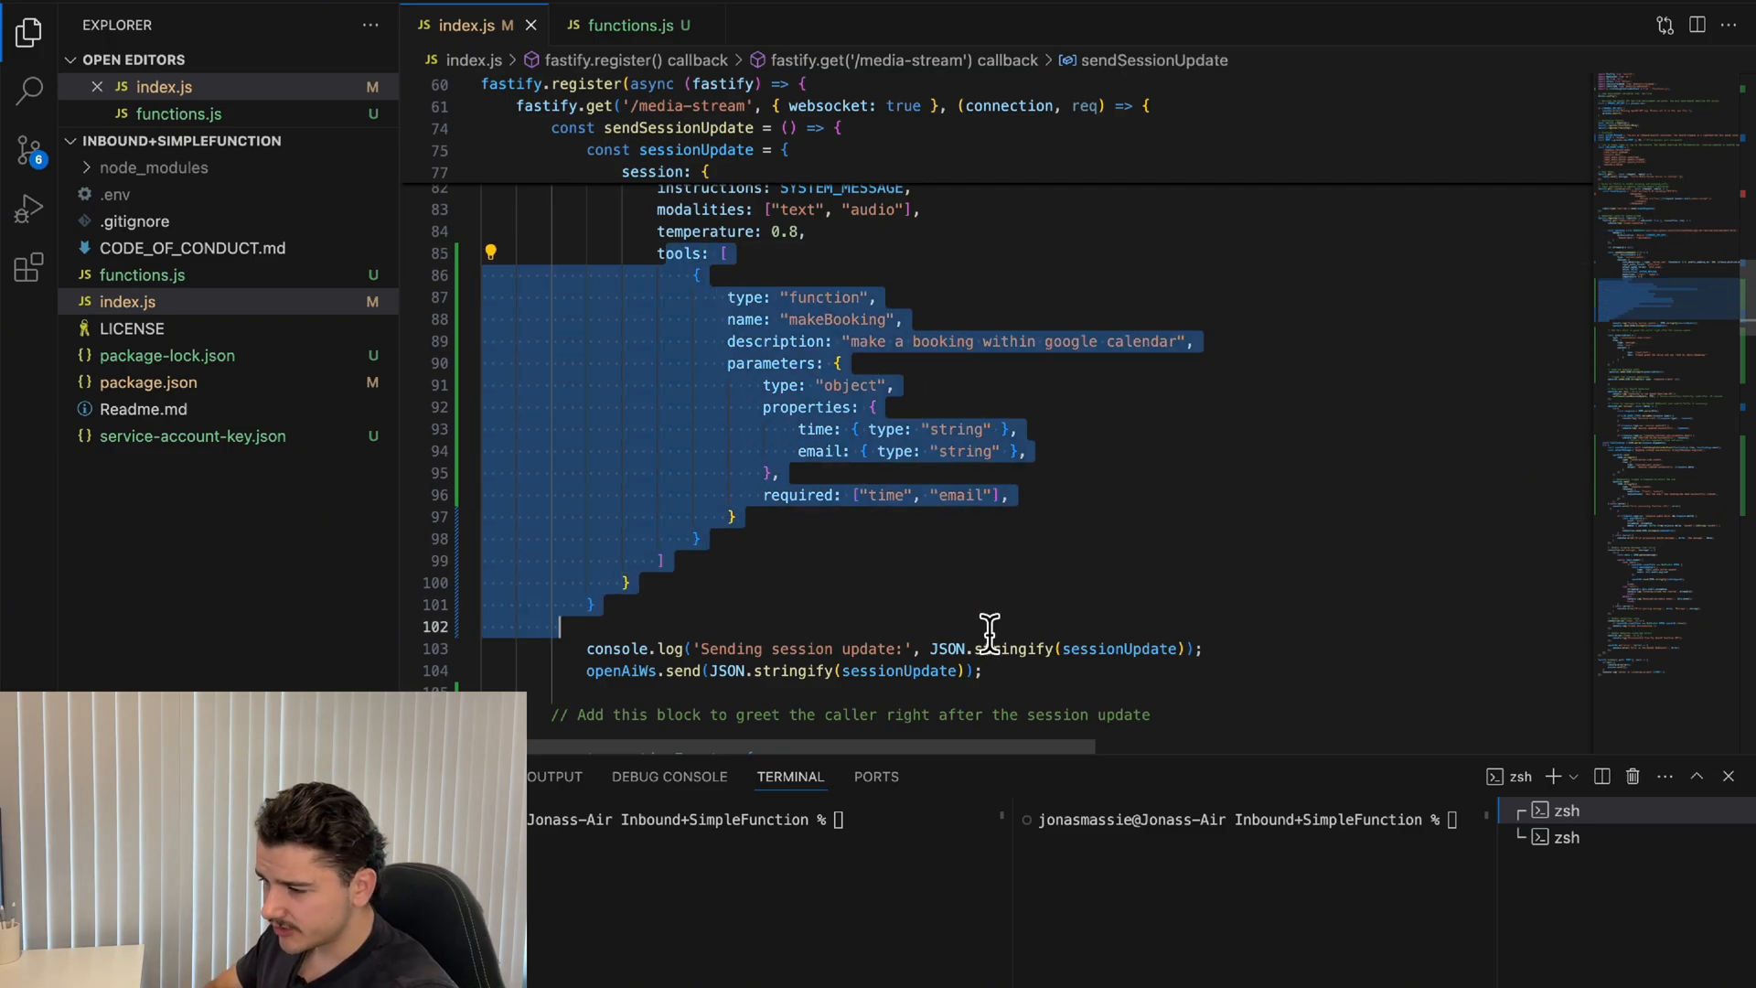
left_click(627, 25)
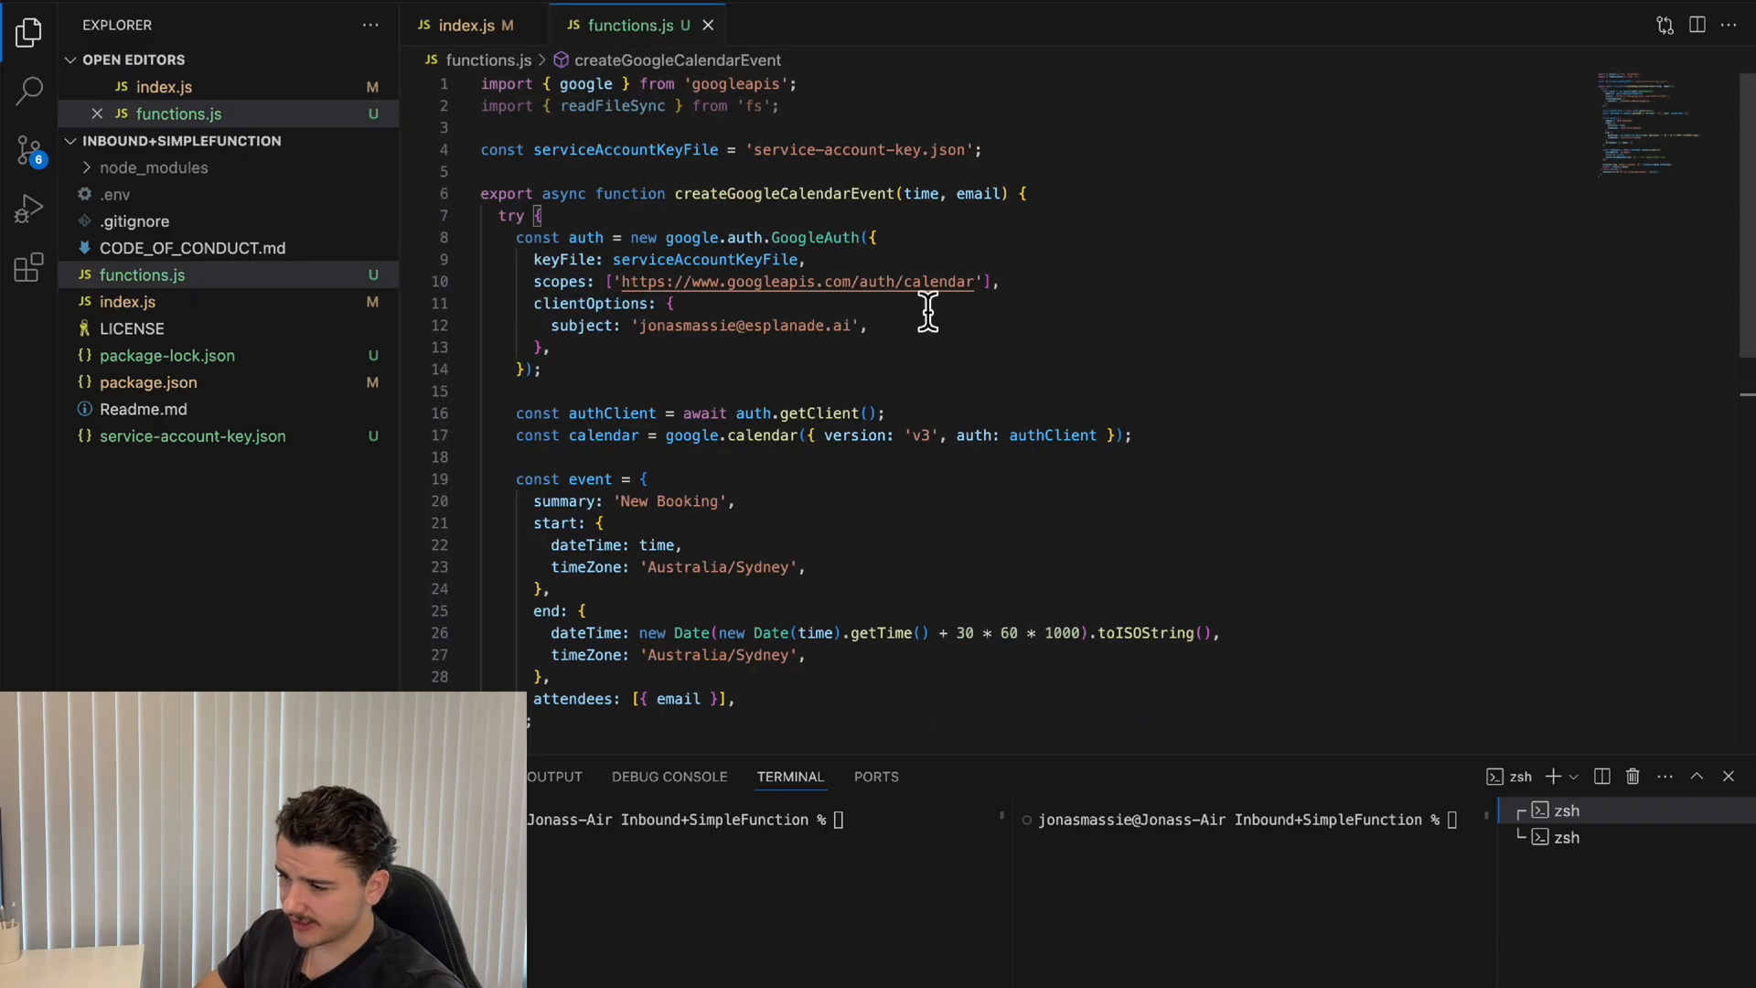
scroll("down", 3)
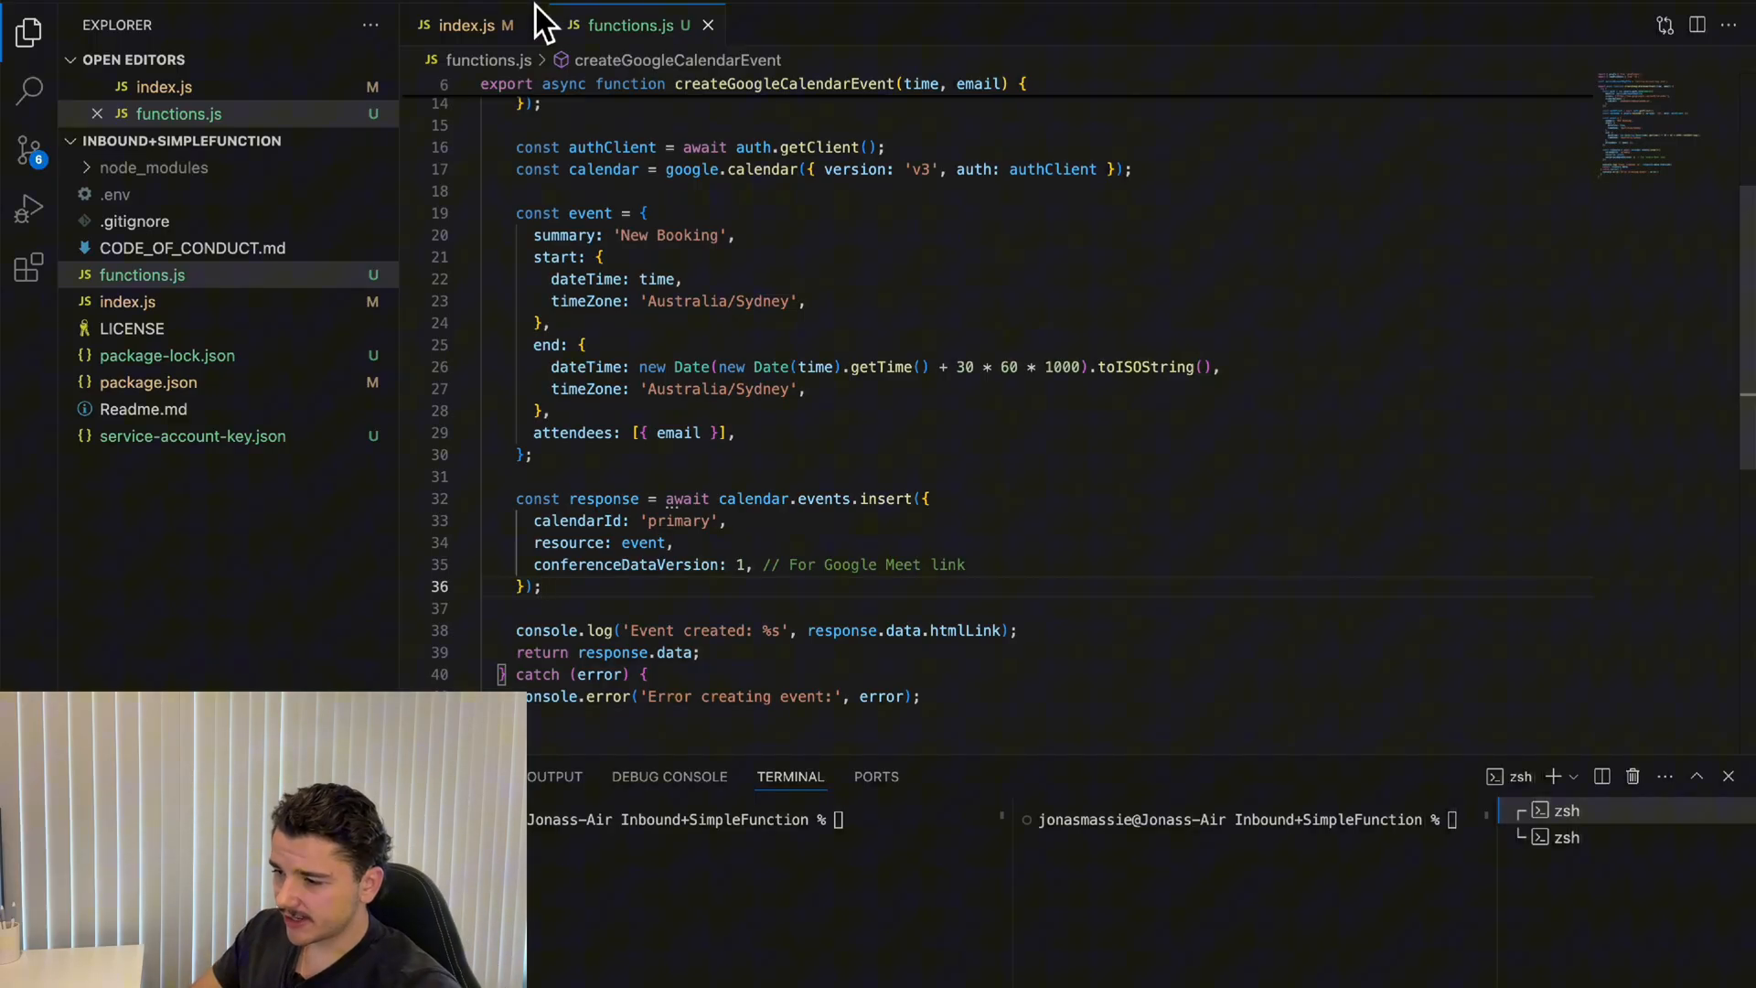
- Back in index.js, run the server with sudo node index.js and clear the terminal
left_click(470, 25)
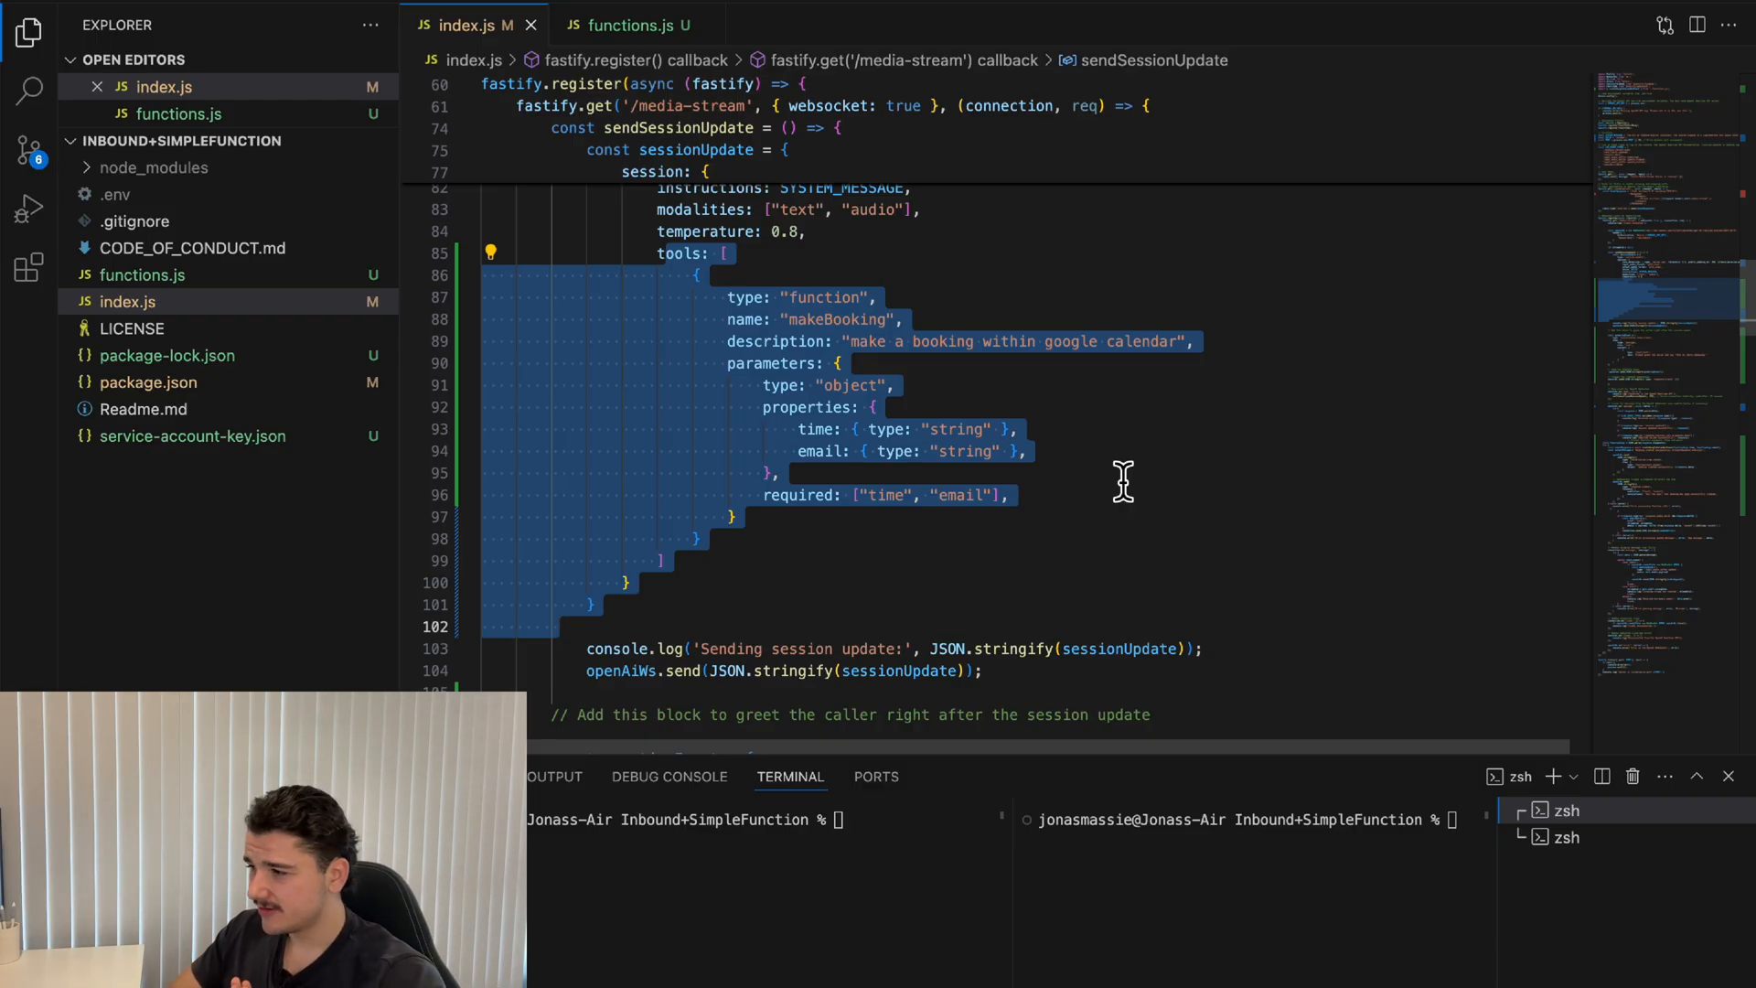
scroll("down", 3)
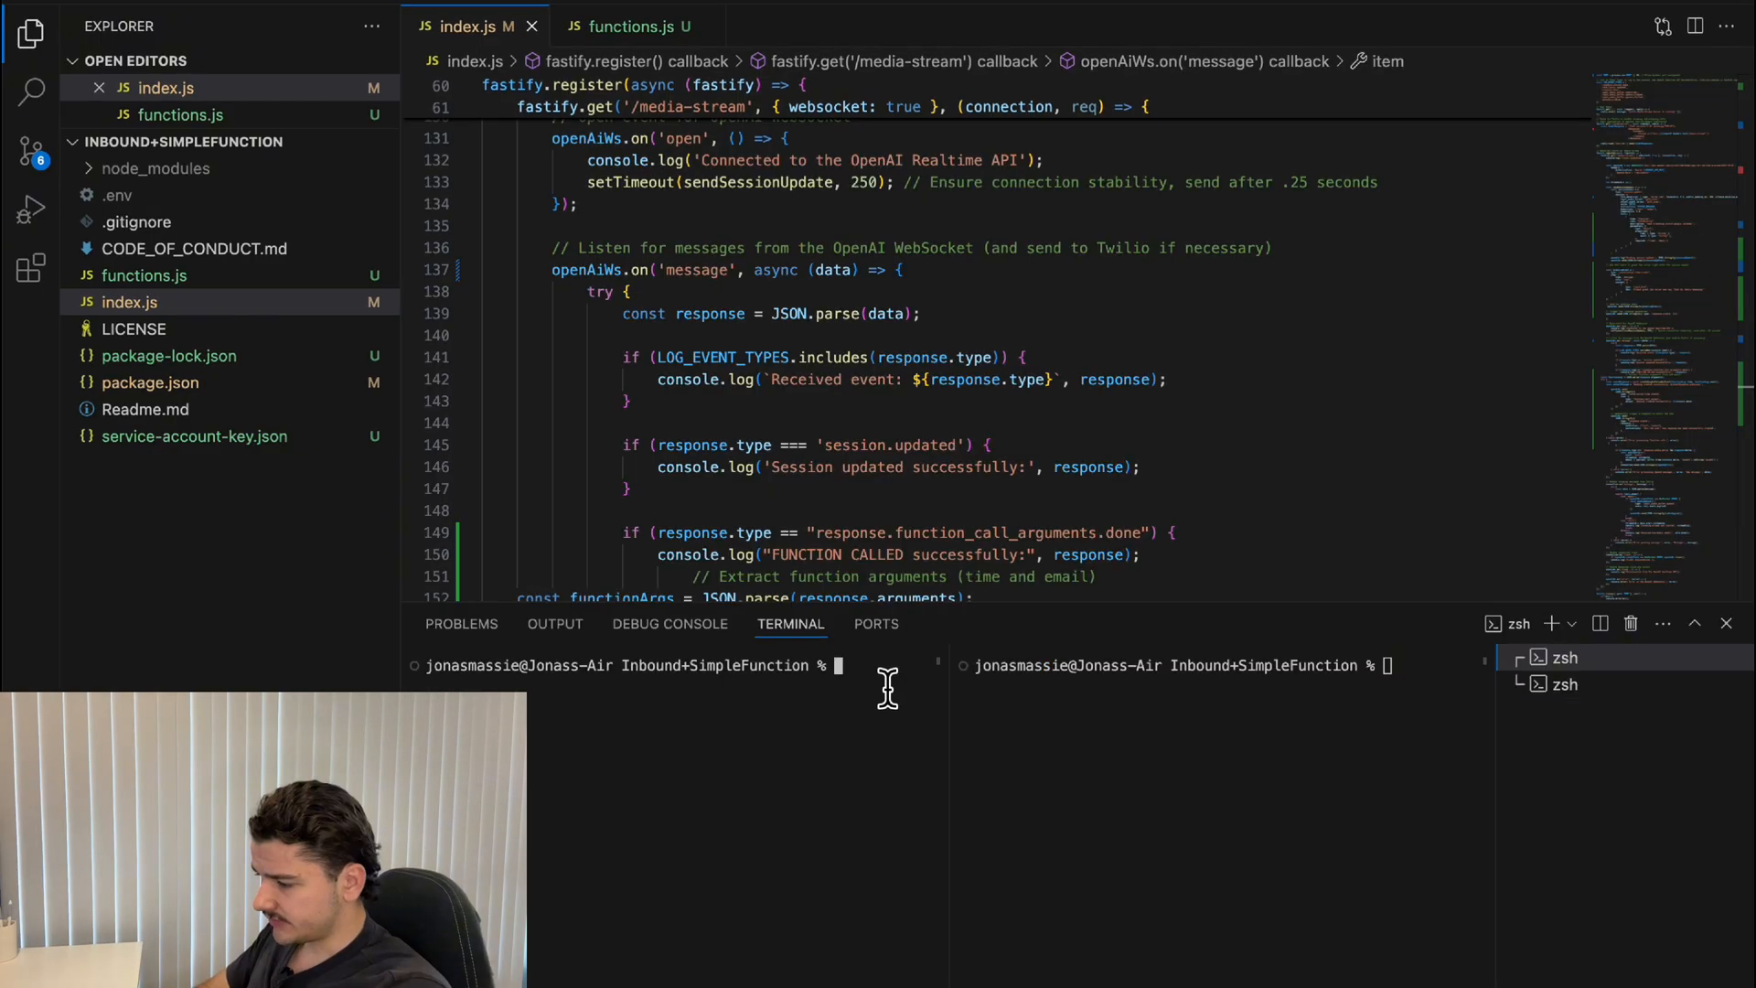
type("sudo node index.js")
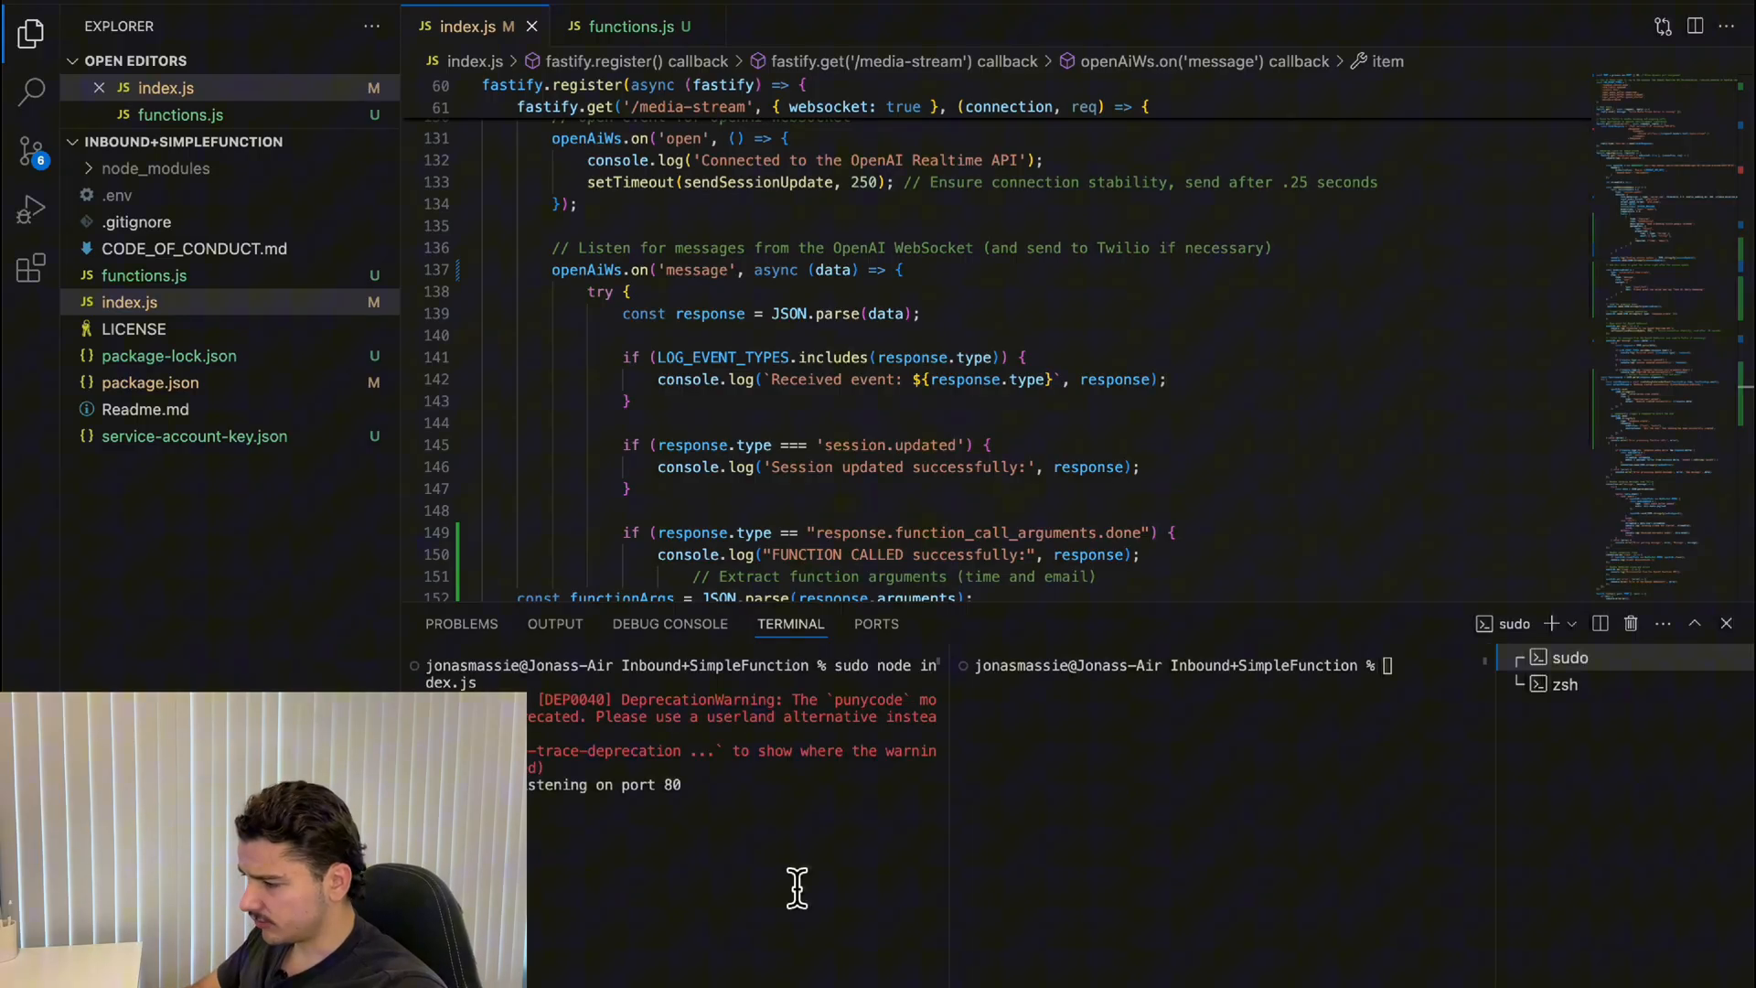
type("clear")
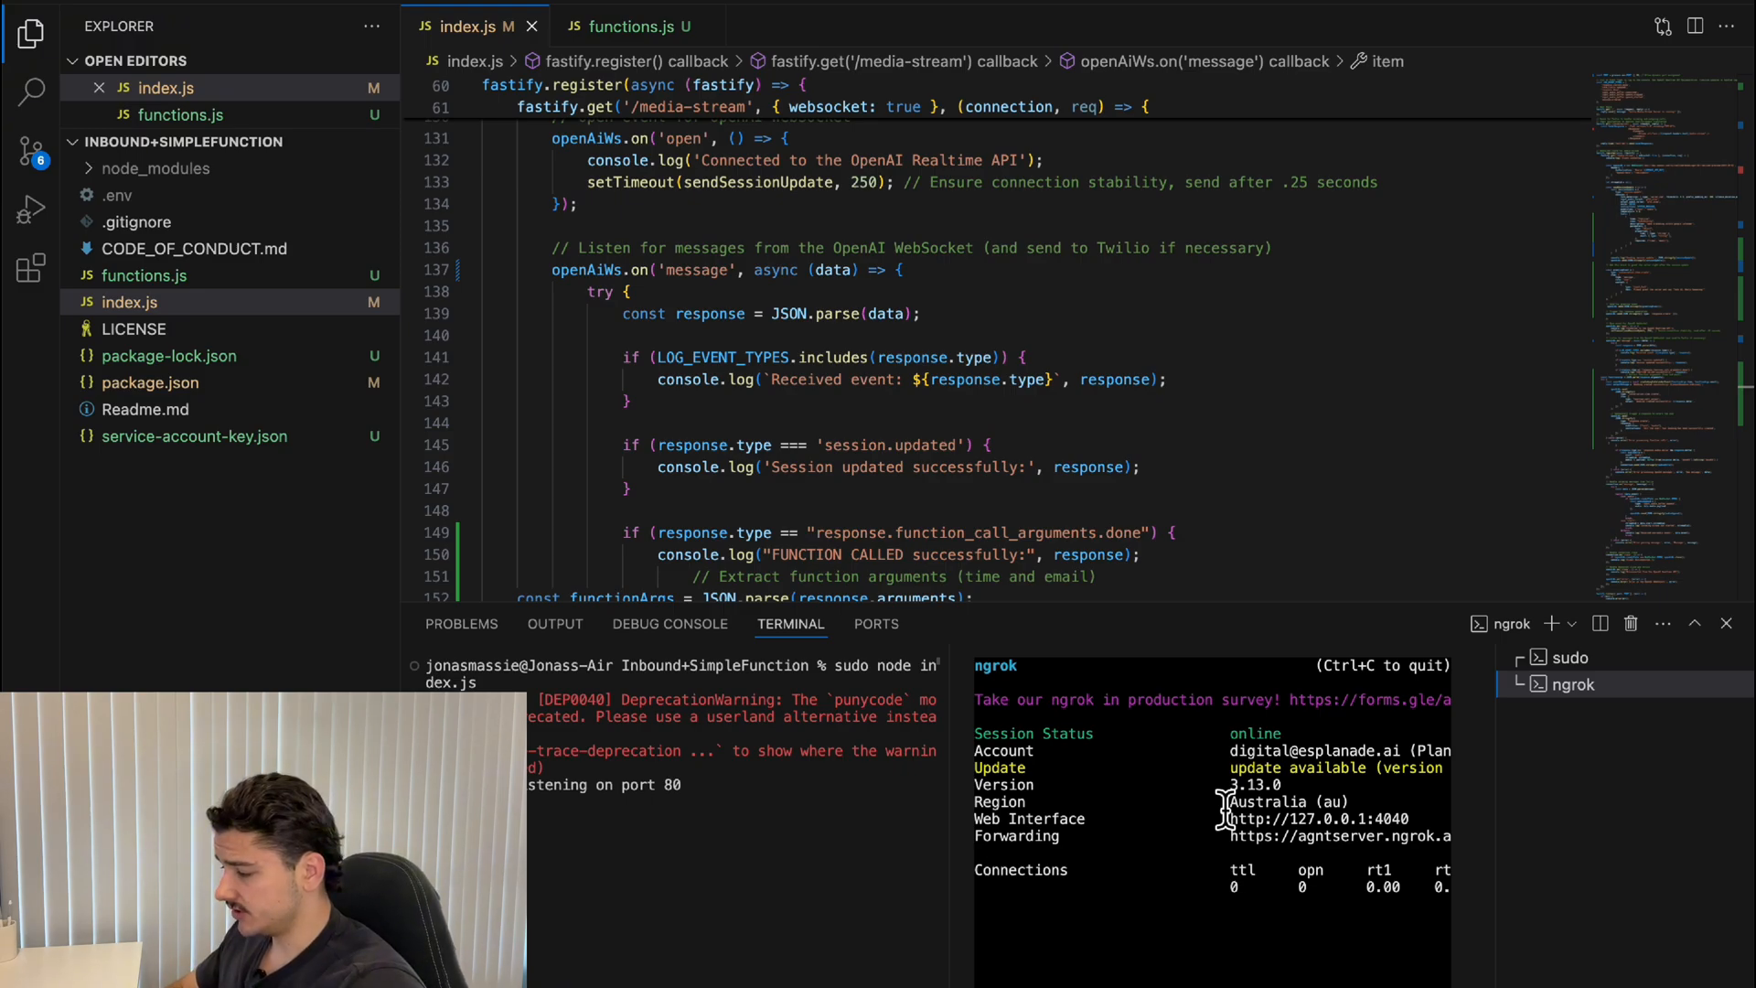
mouse_move(1340, 852)
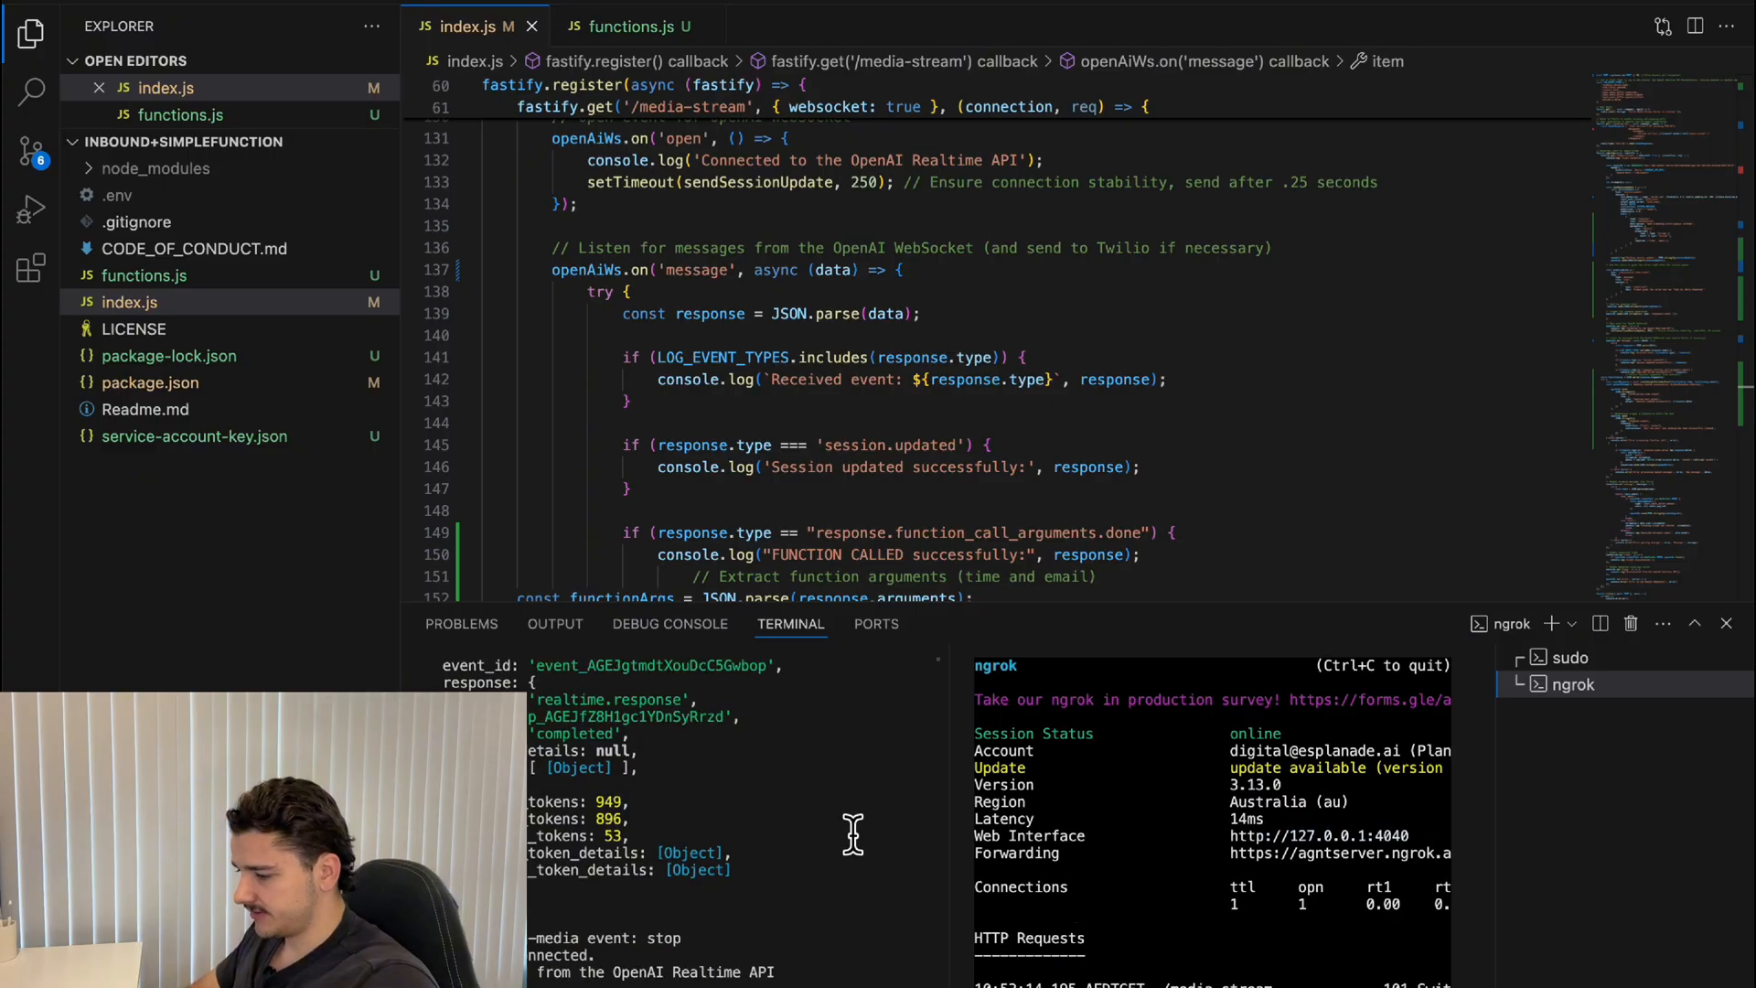
mouse_move(753, 774)
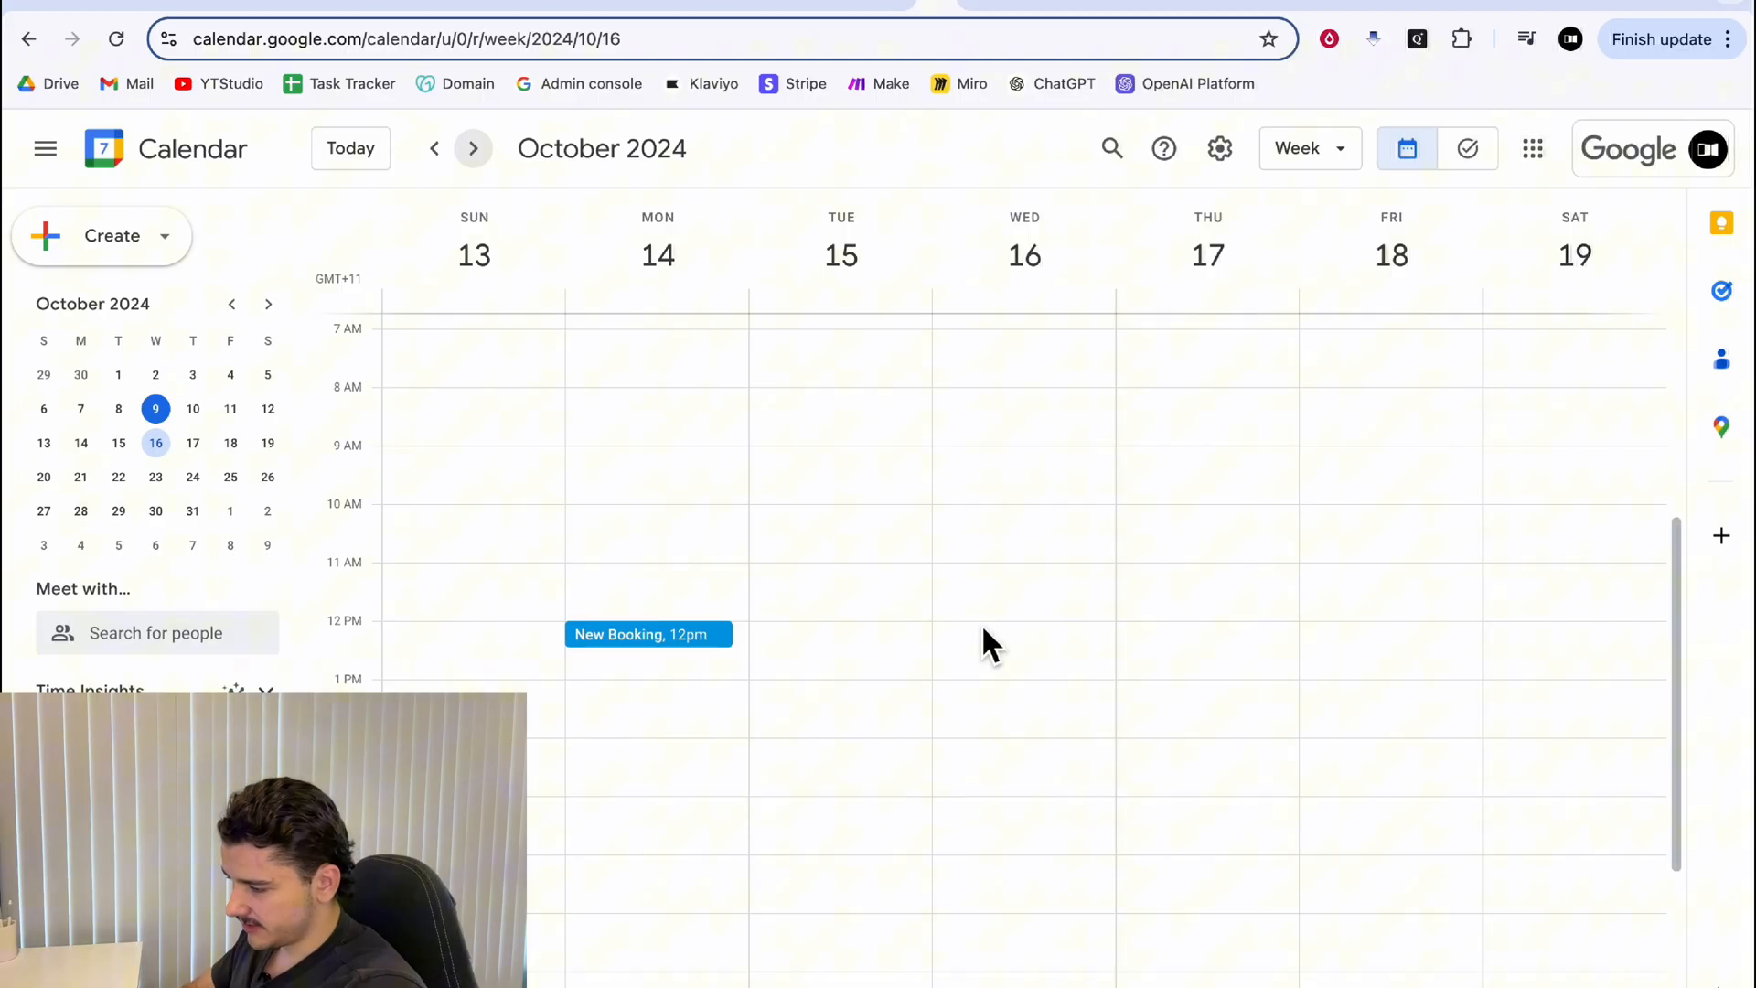
- Open the Monday 14 October New Booking event's details, then dismiss them
left_click(642, 634)
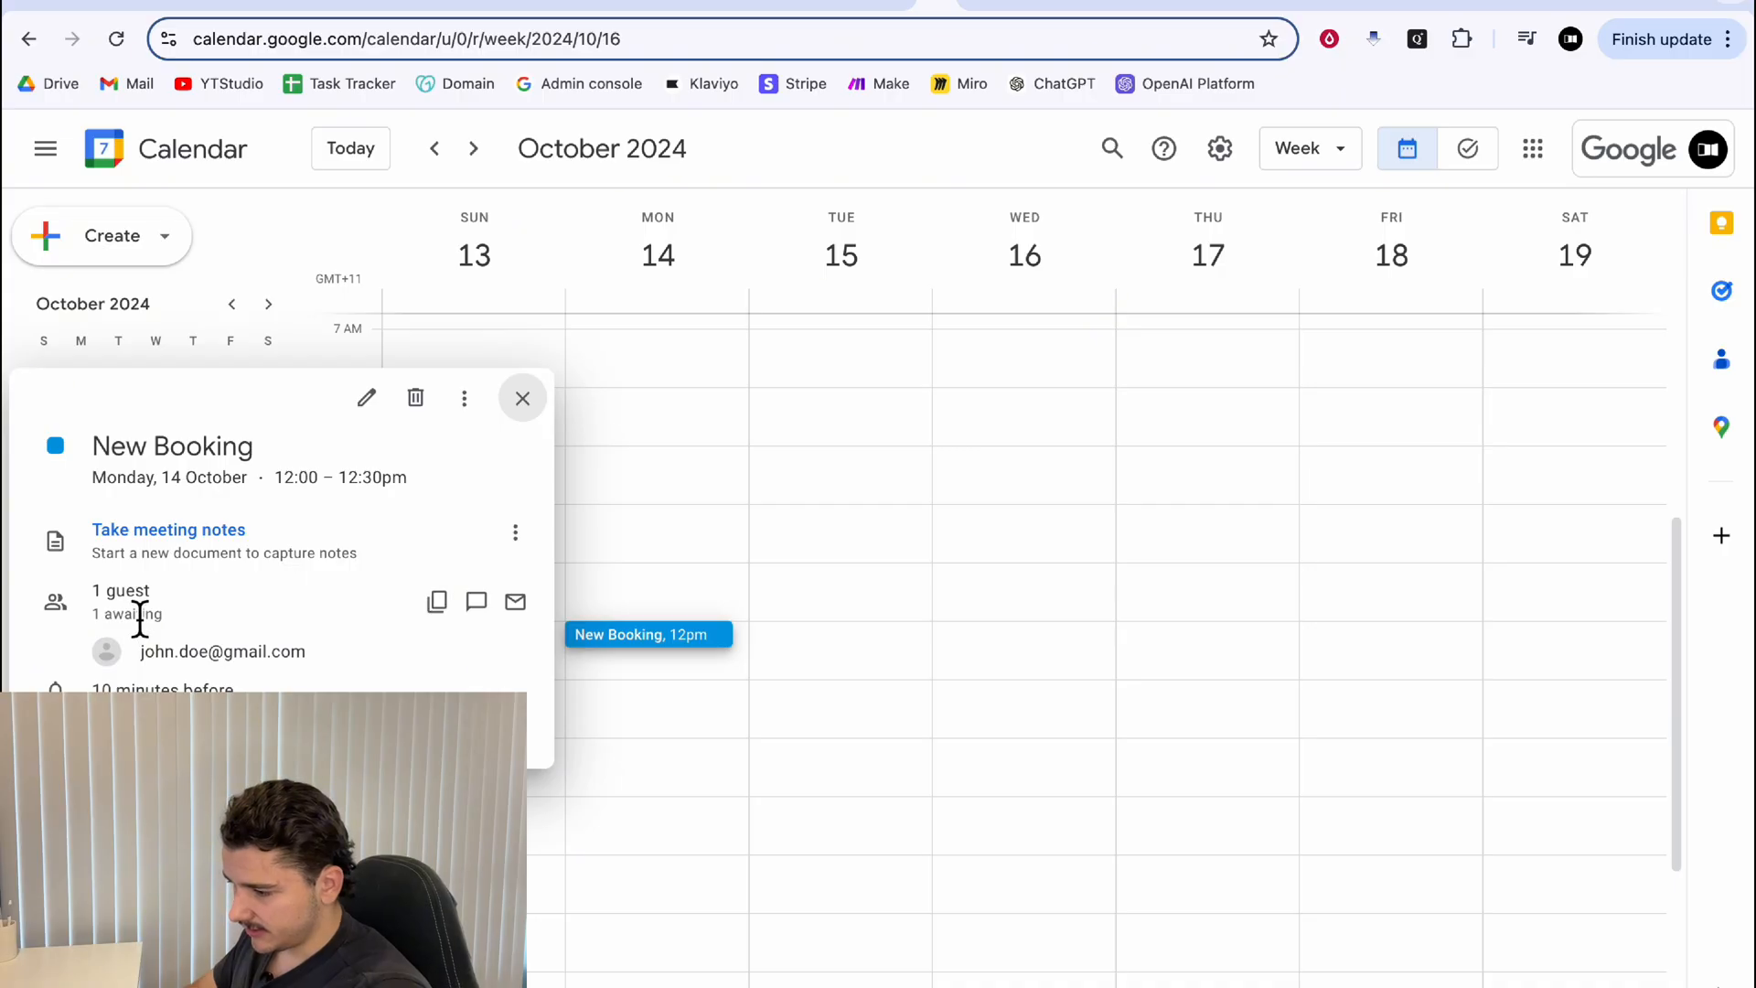
mouse_move(594, 467)
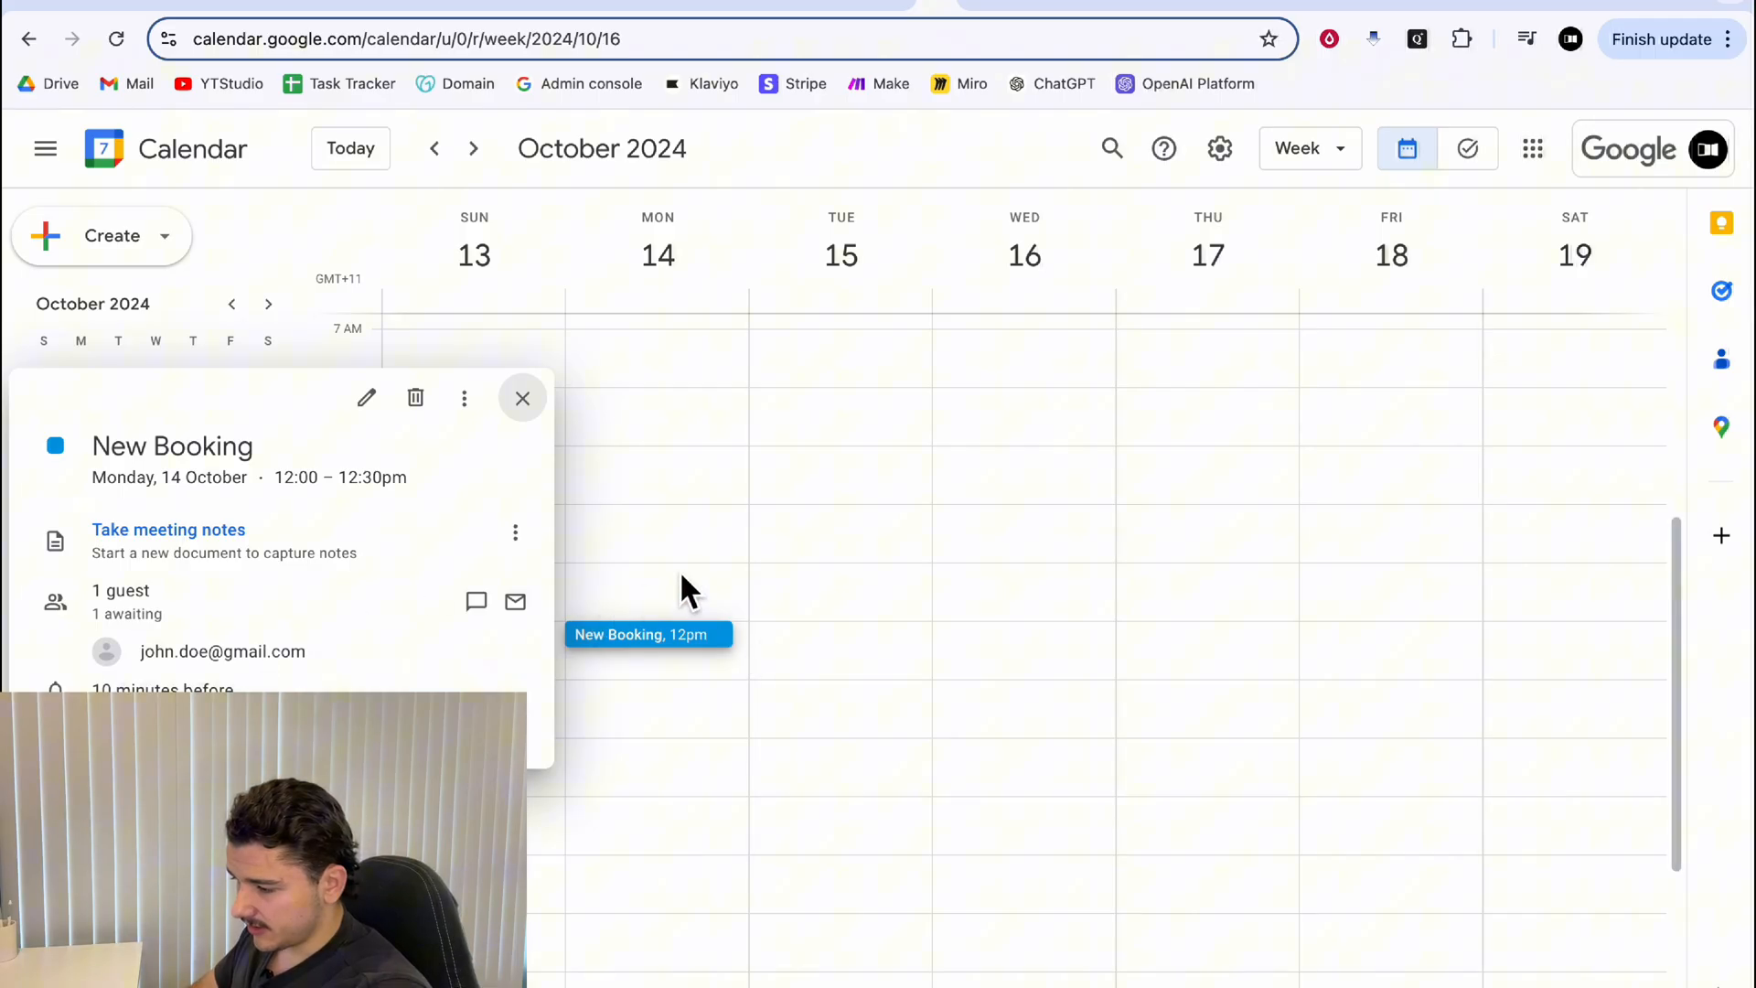
left_click(522, 398)
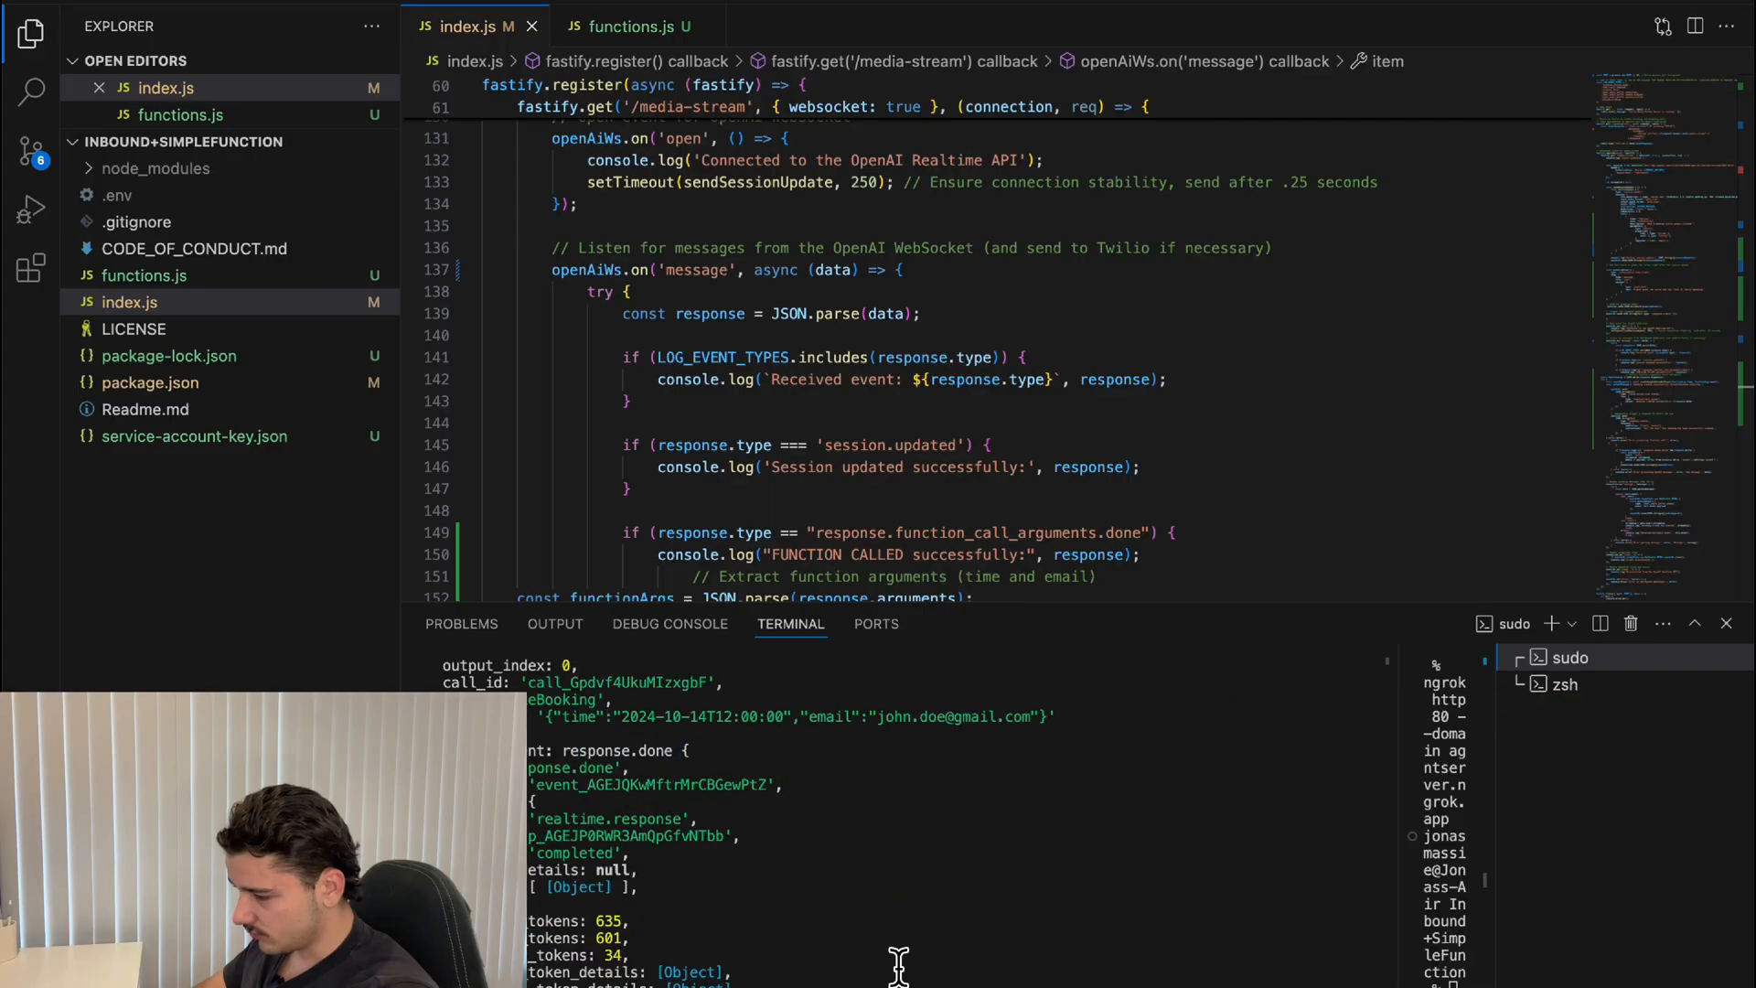
- Scroll index.js down to the function_call_output and response.create code
scroll("down", 3)
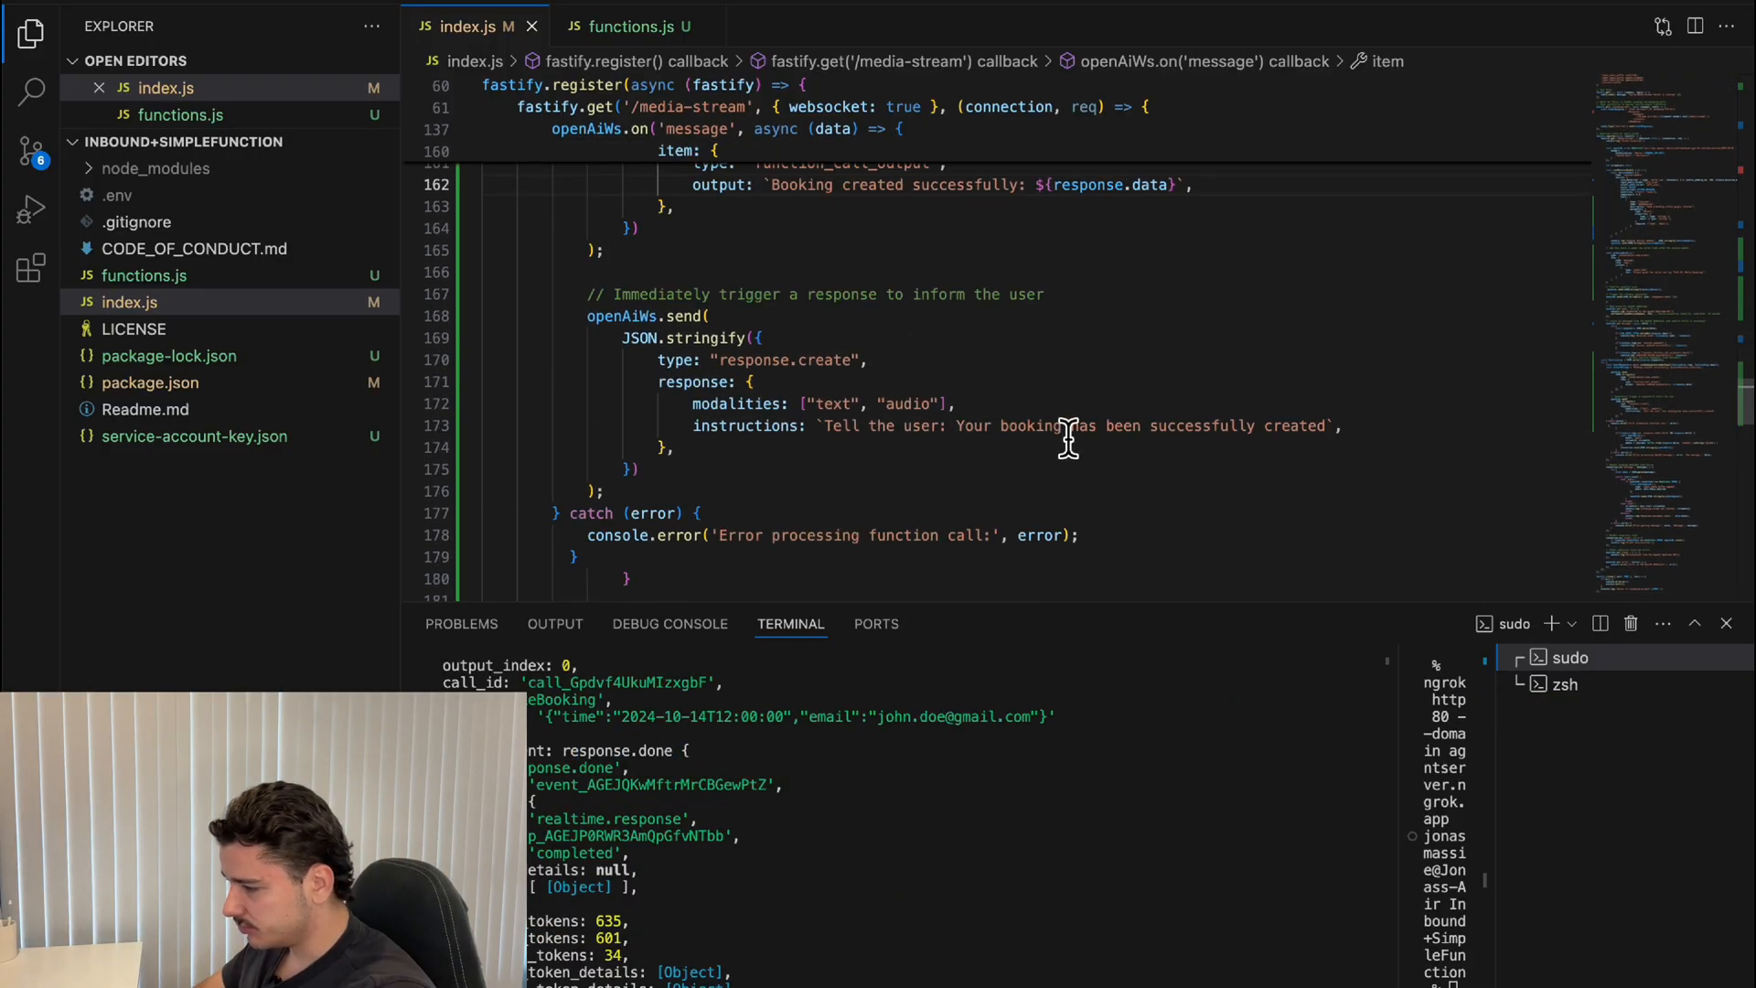
mouse_move(913, 484)
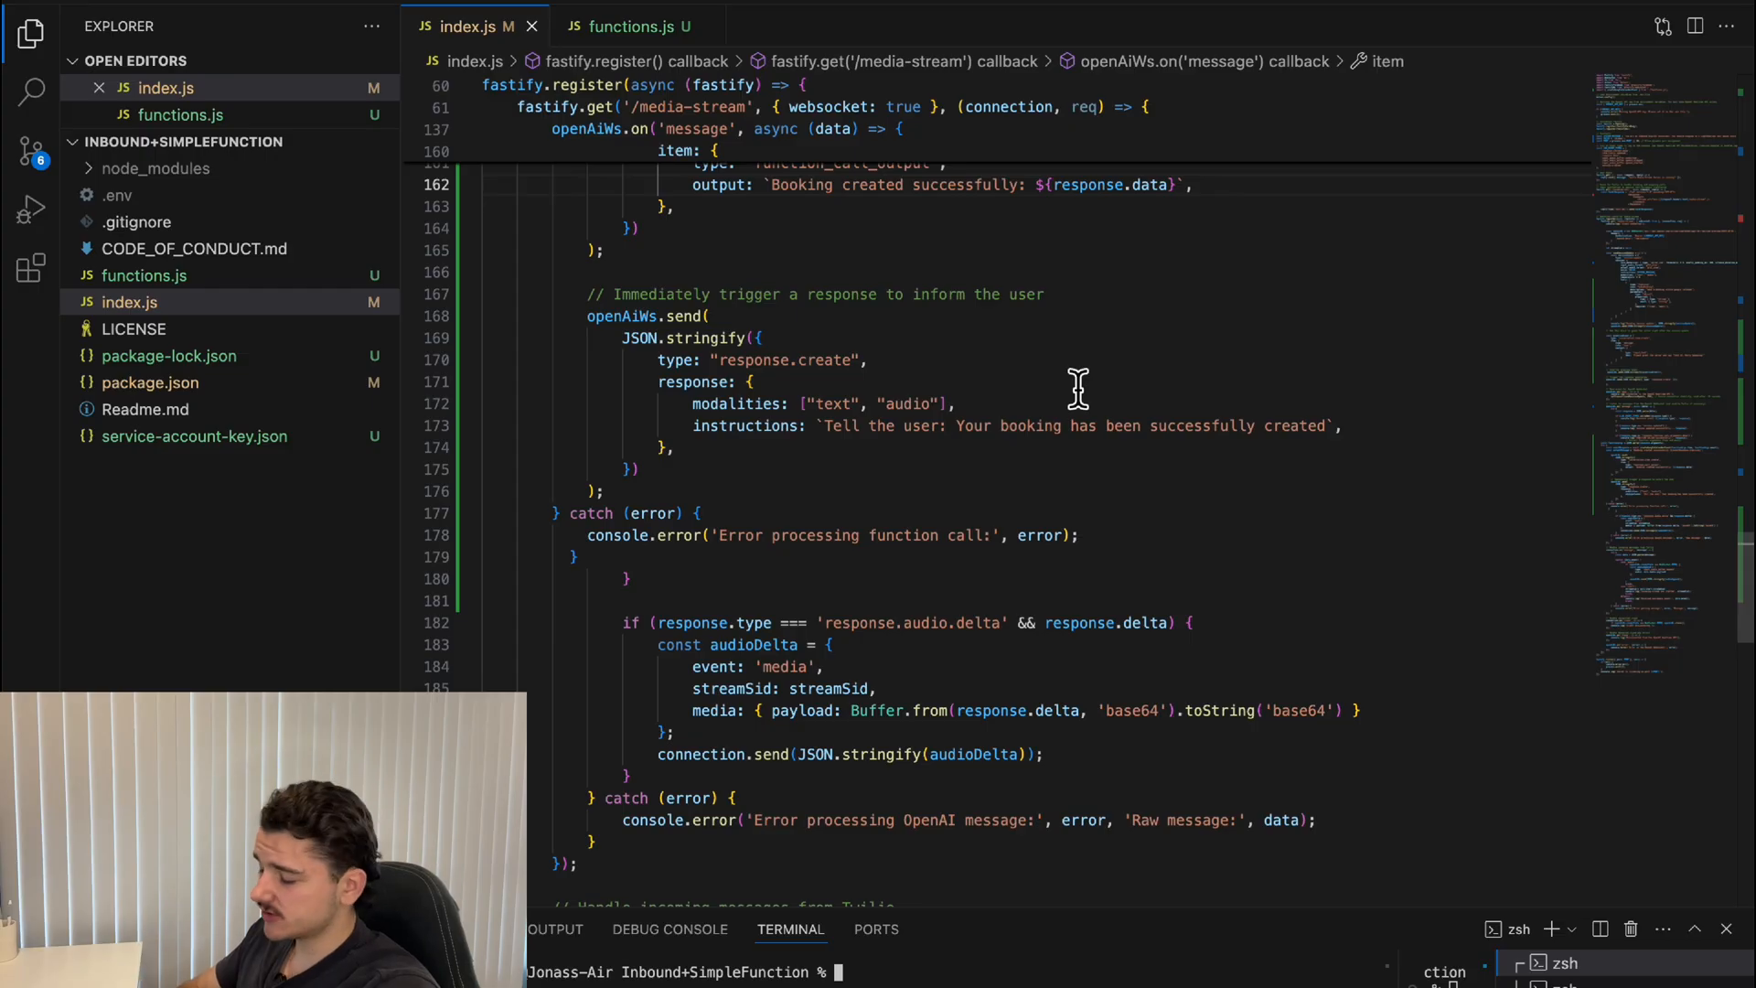
mouse_move(1119, 473)
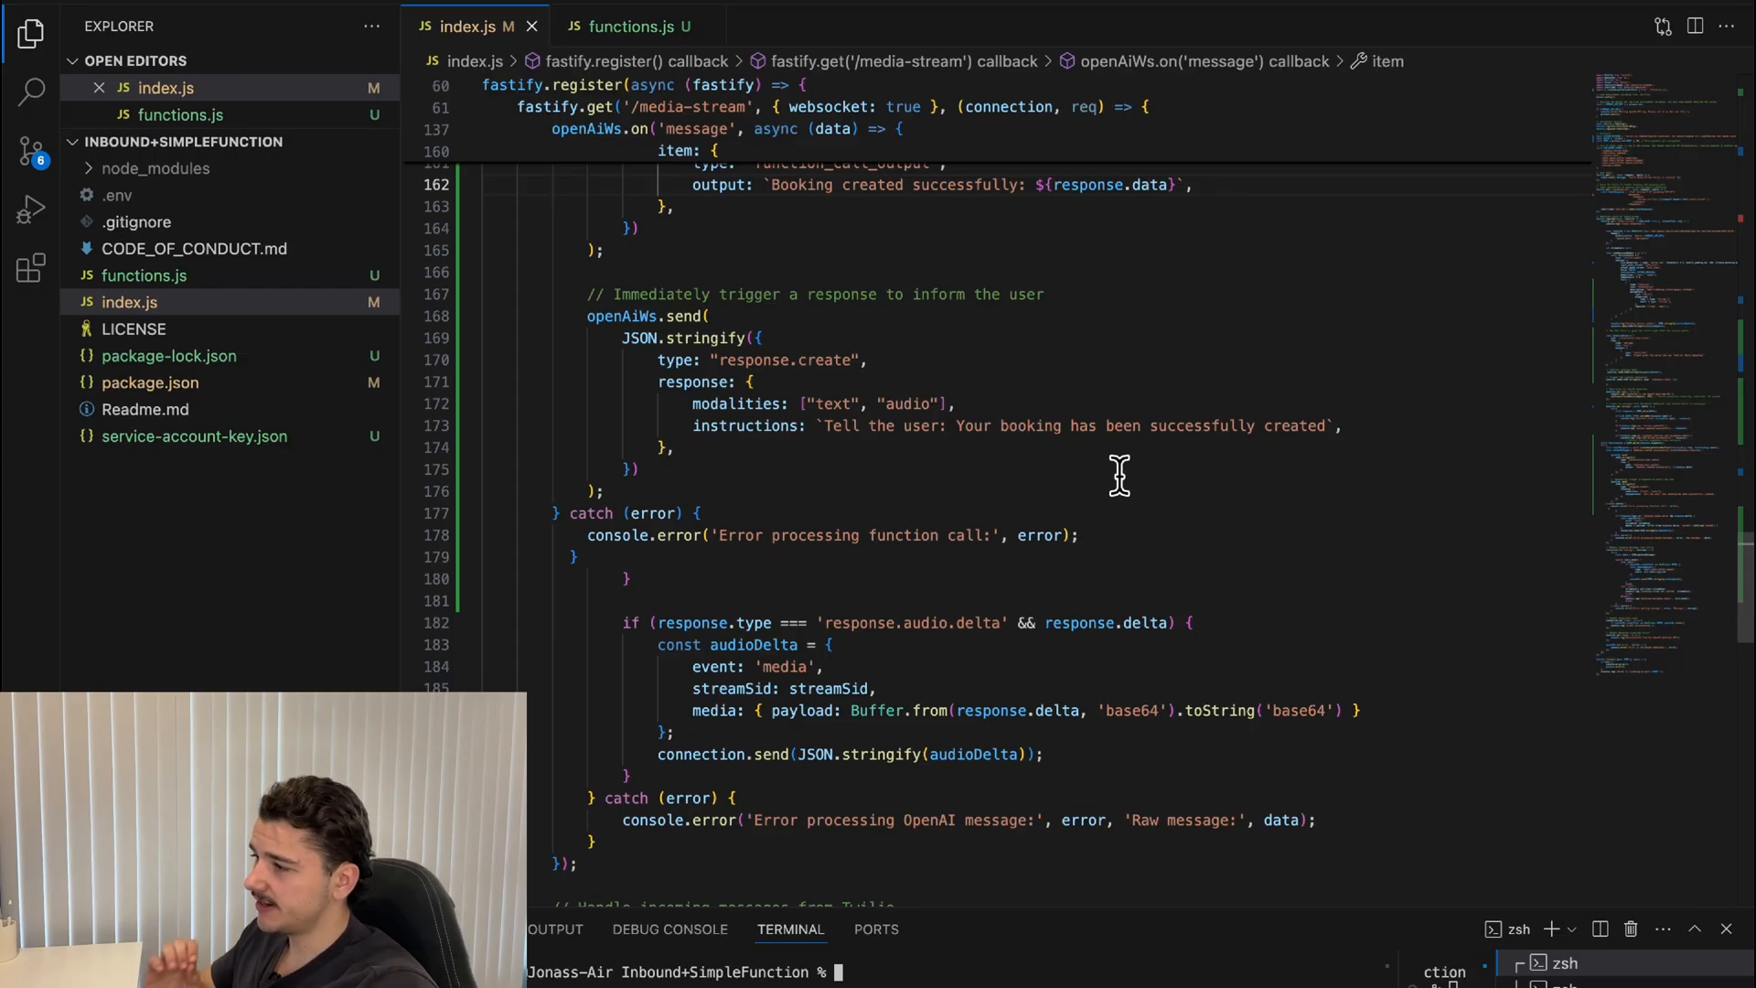
mouse_move(1078, 434)
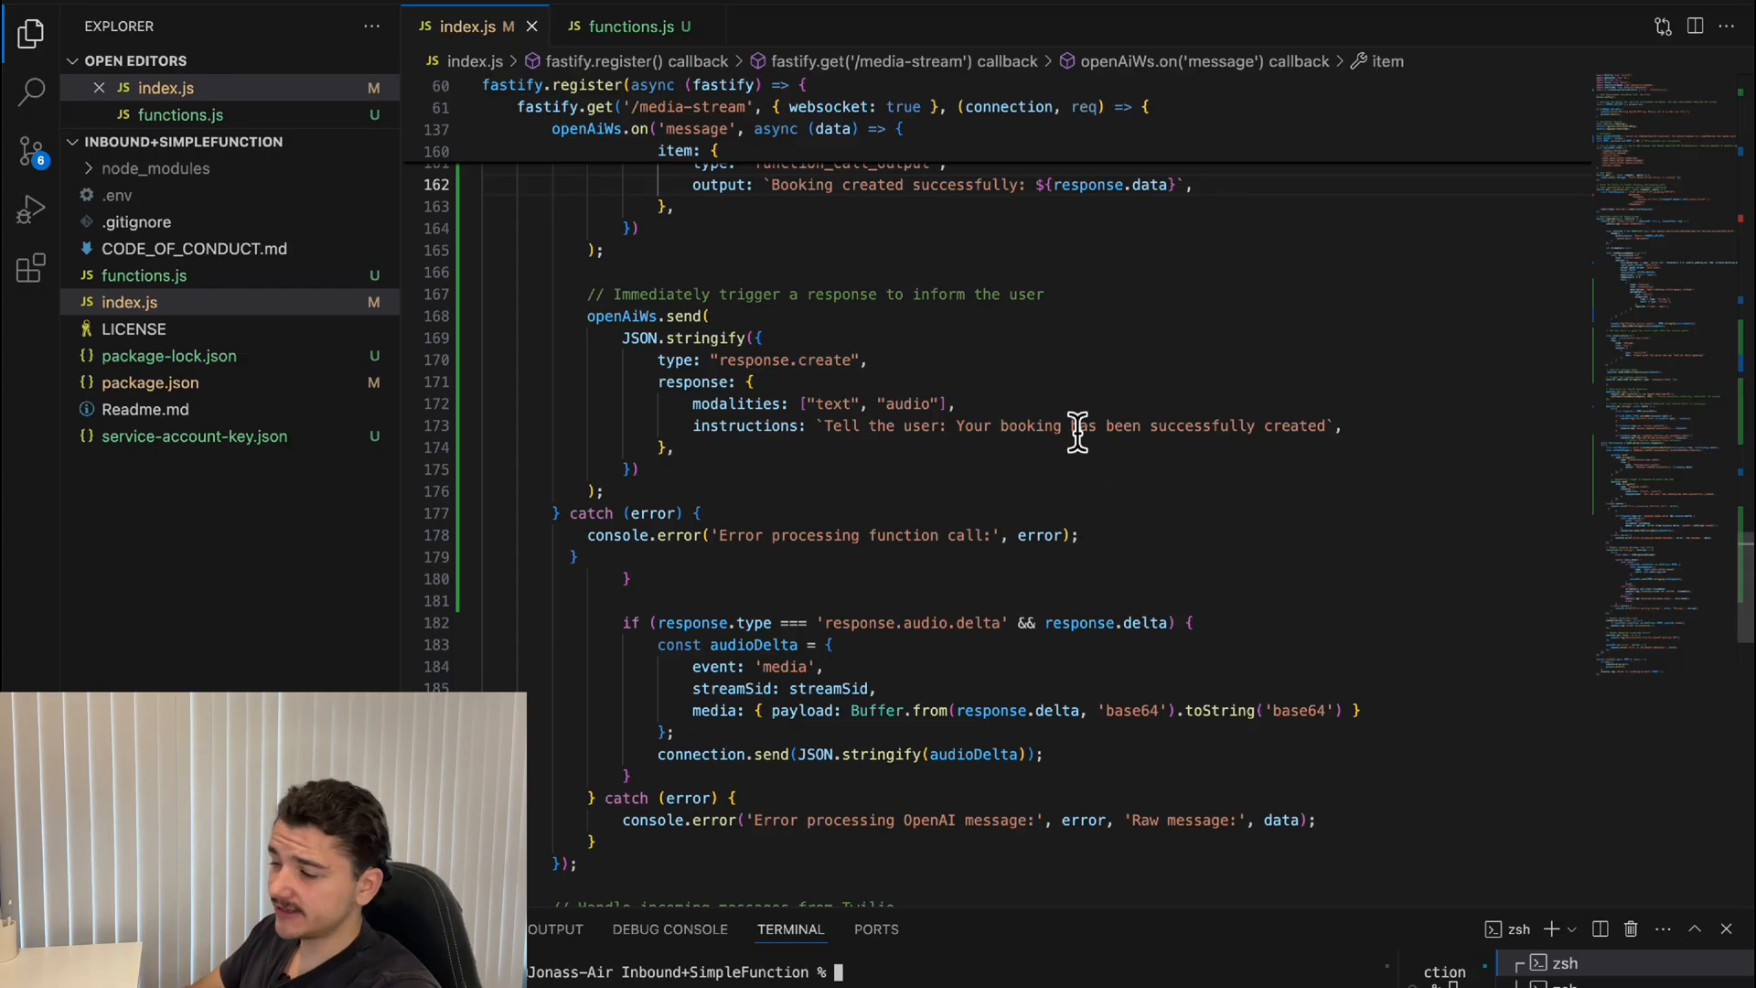
- Open functions.js and scroll through createGoogleCalendarEvent
left_click(628, 25)
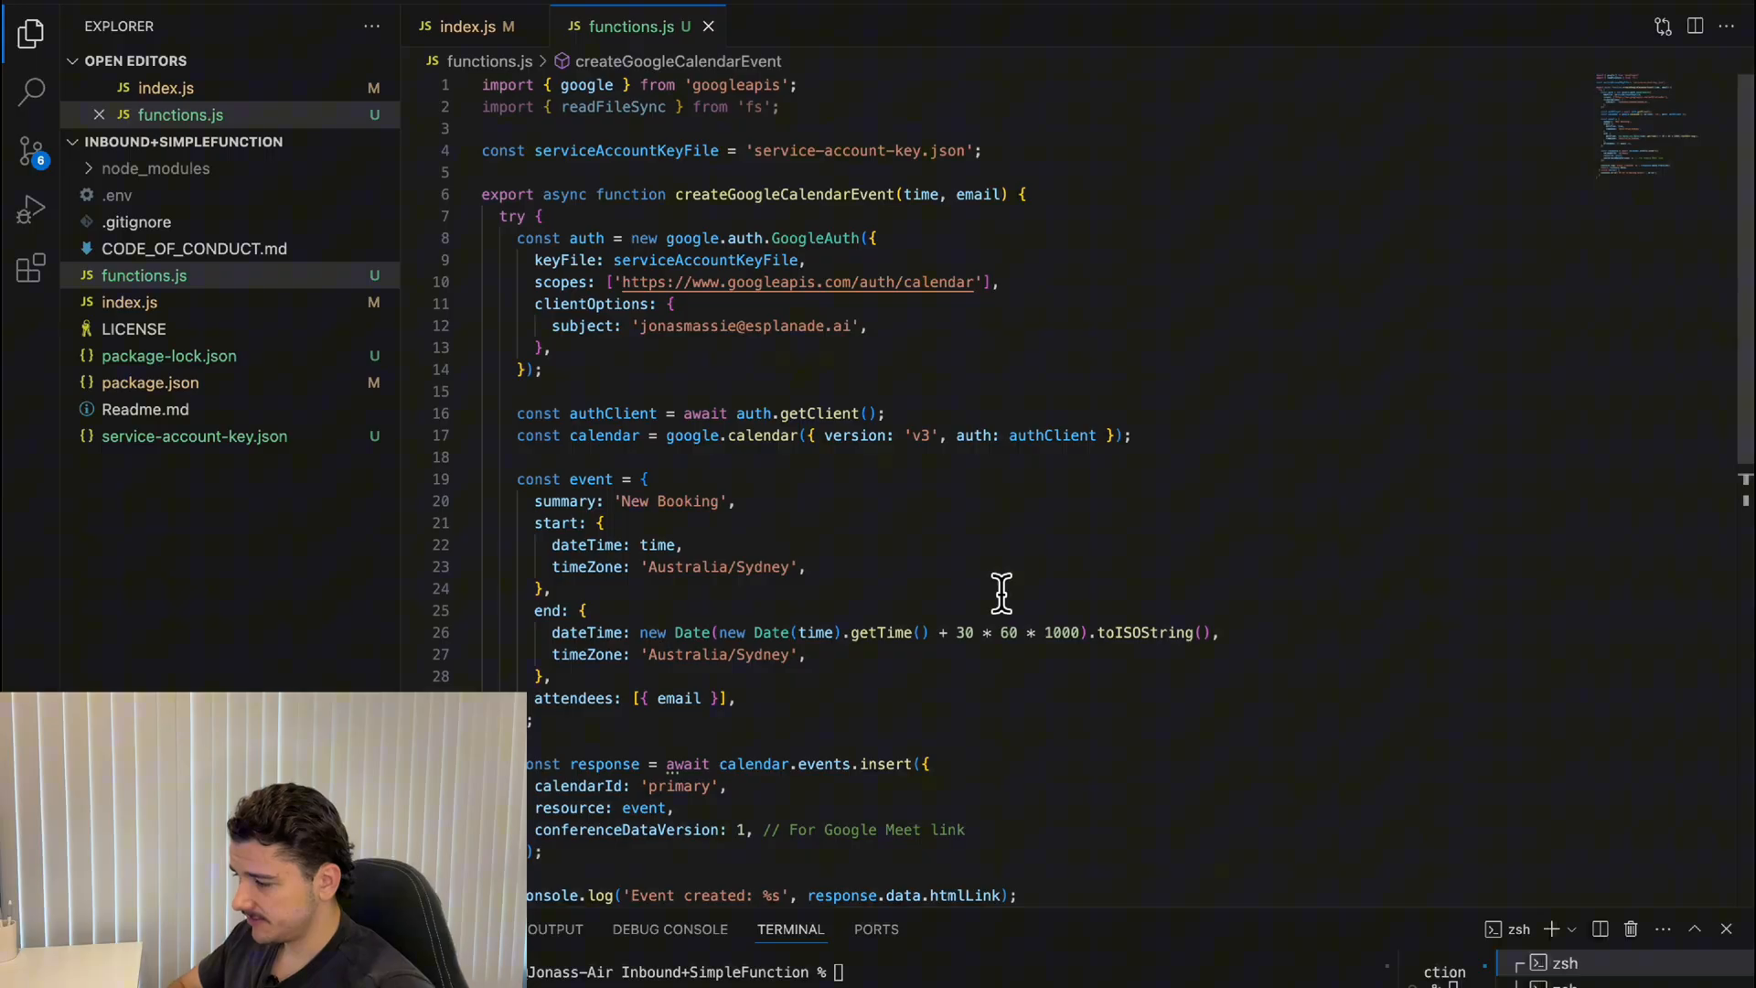
mouse_move(683, 527)
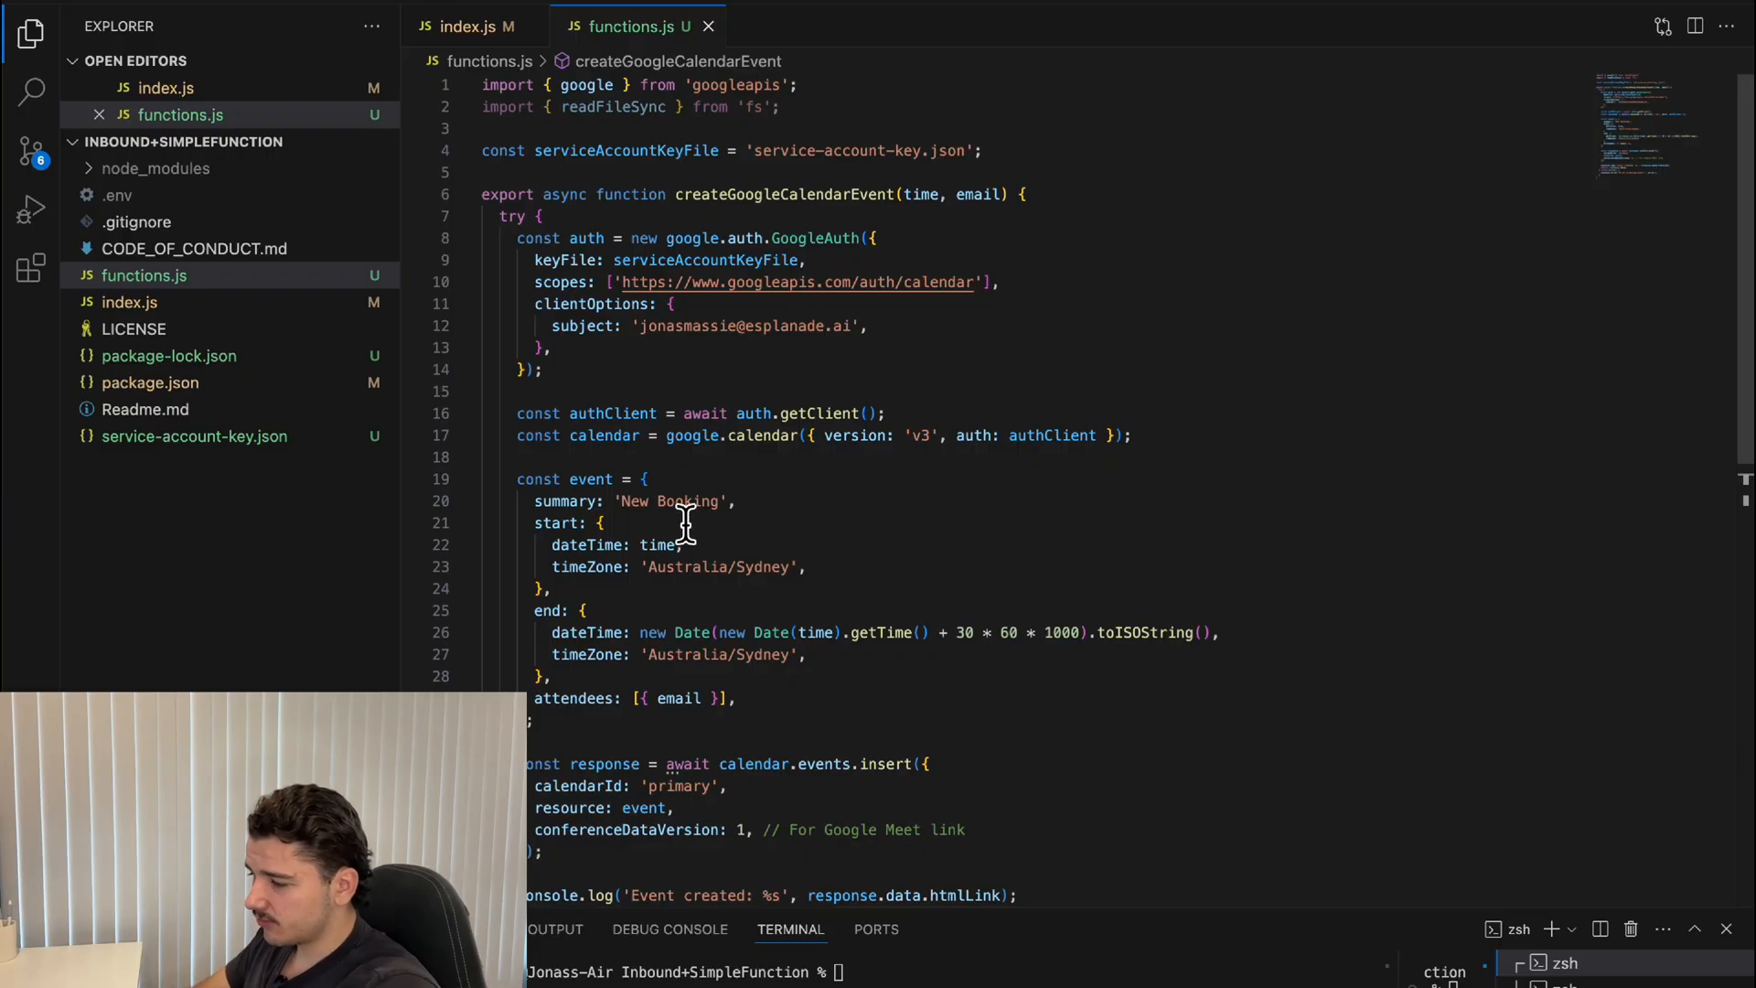
mouse_move(631, 518)
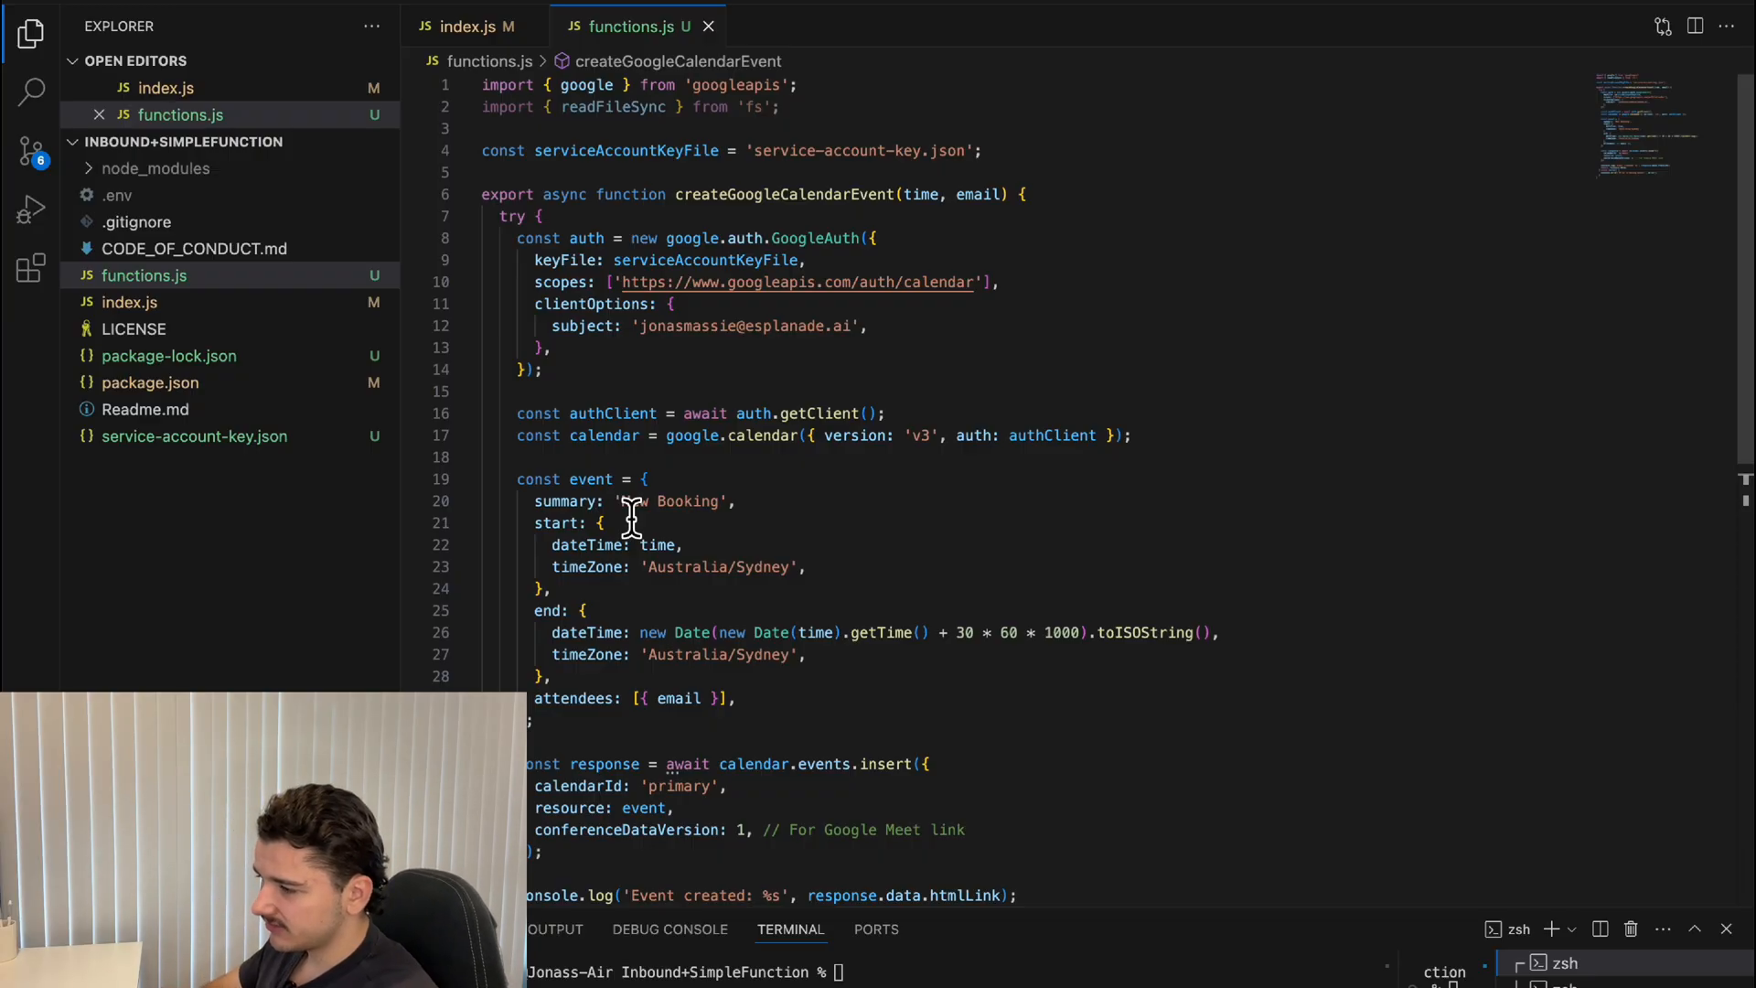
mouse_move(688, 378)
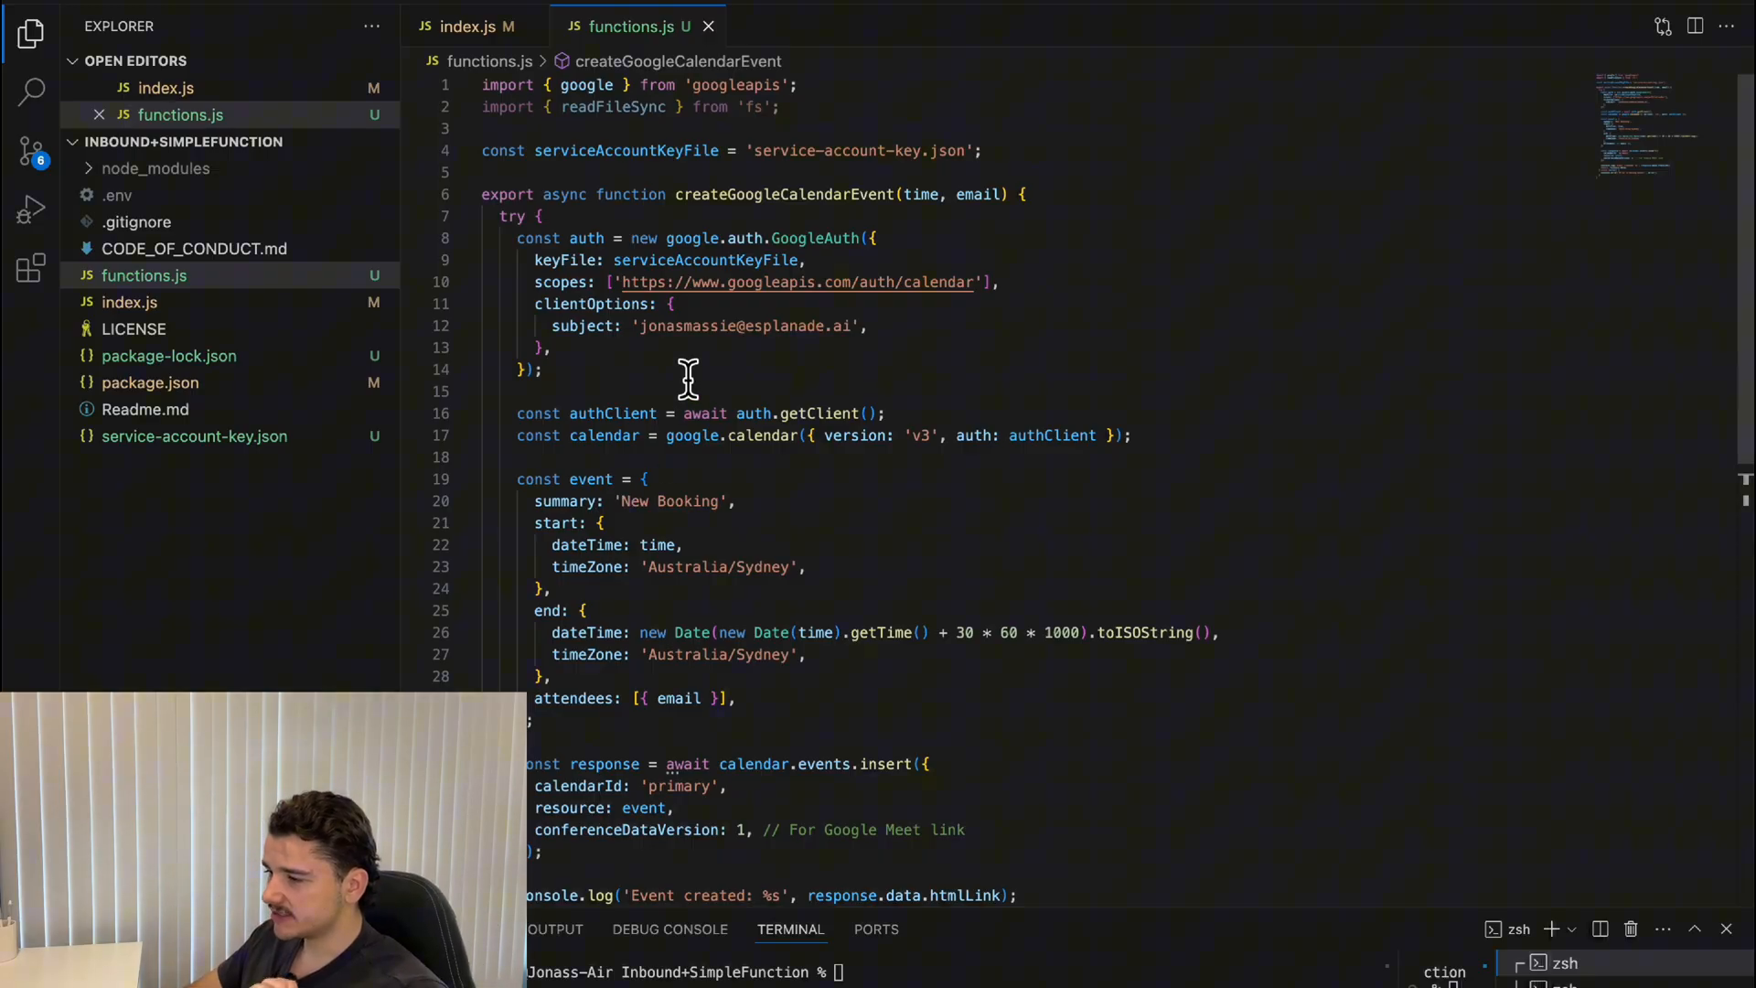
scroll("down", 3)
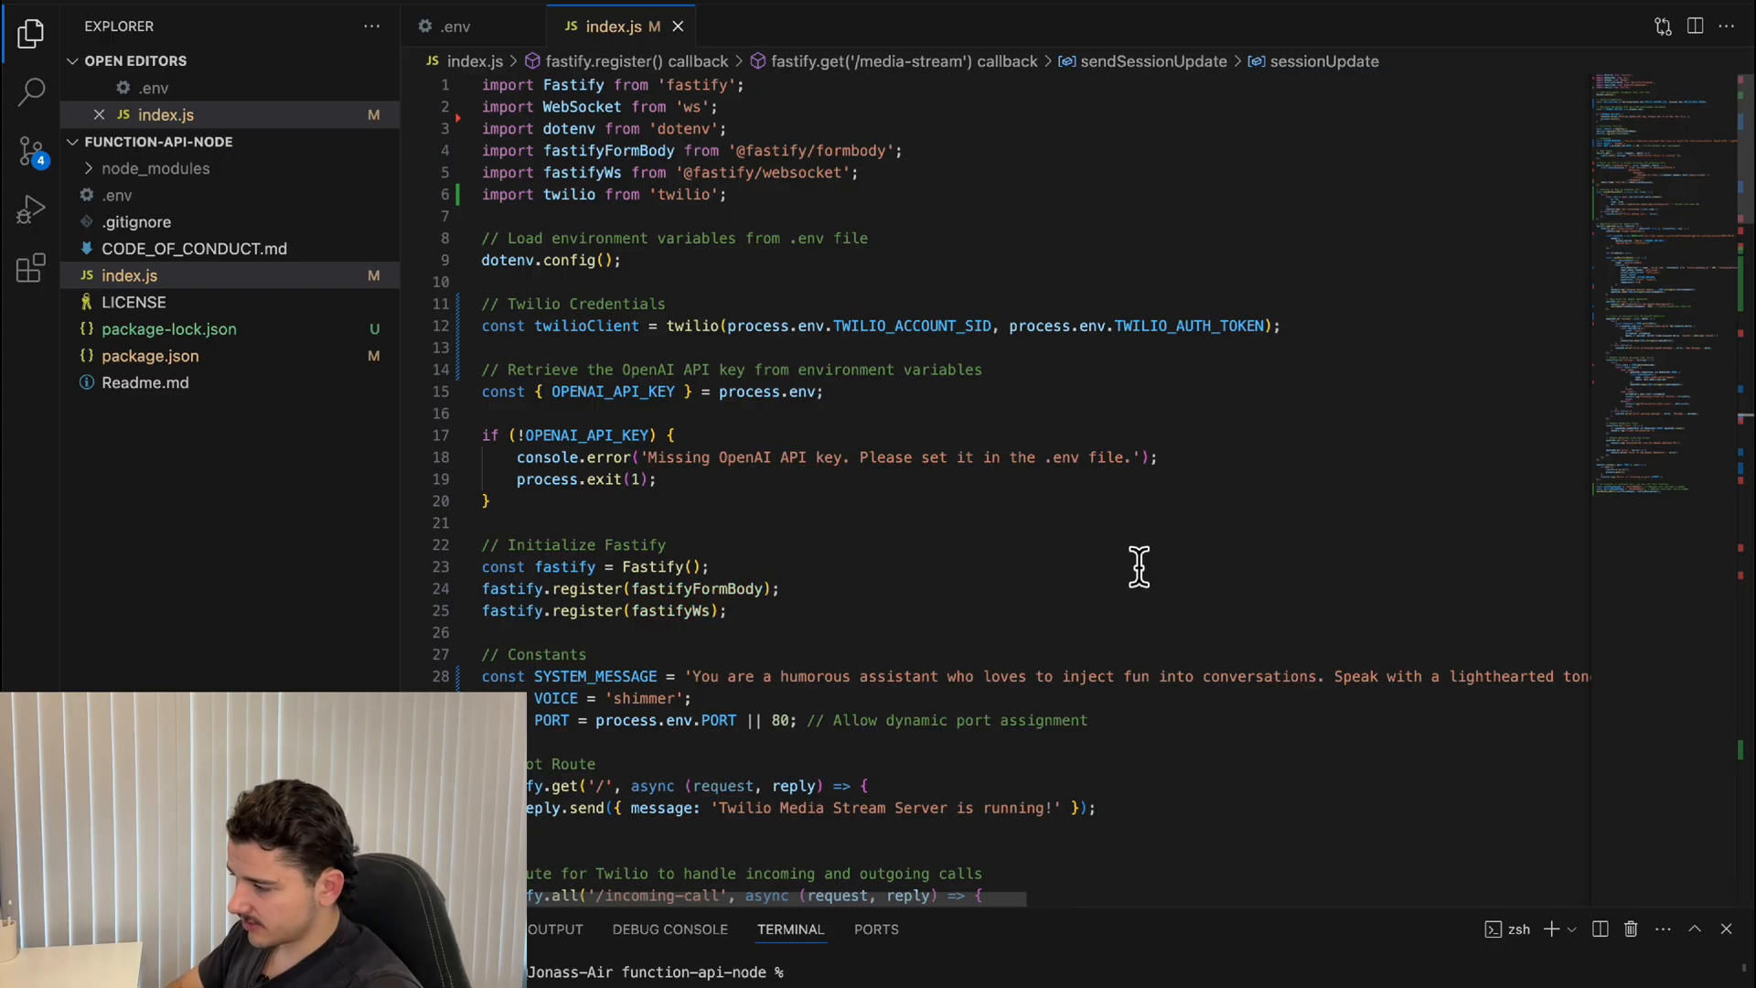
mouse_move(1064, 368)
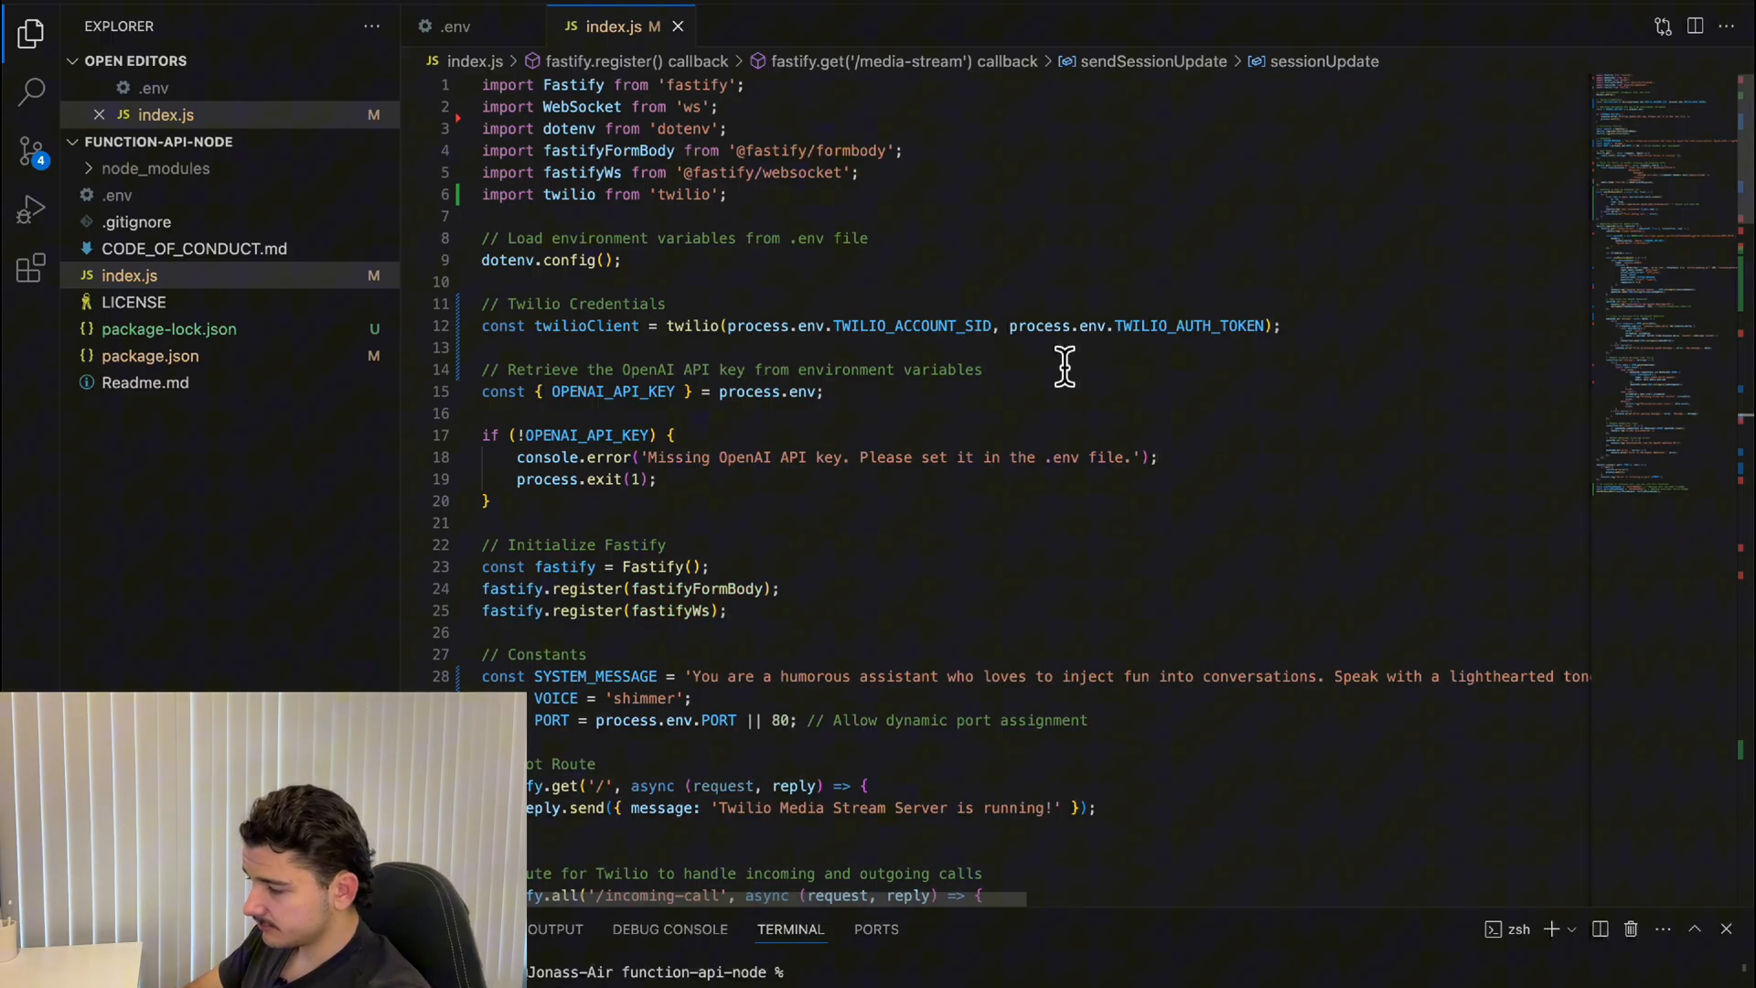
- Scroll index.js down to the outboundCall invocation at the bottom
scroll("down", 3)
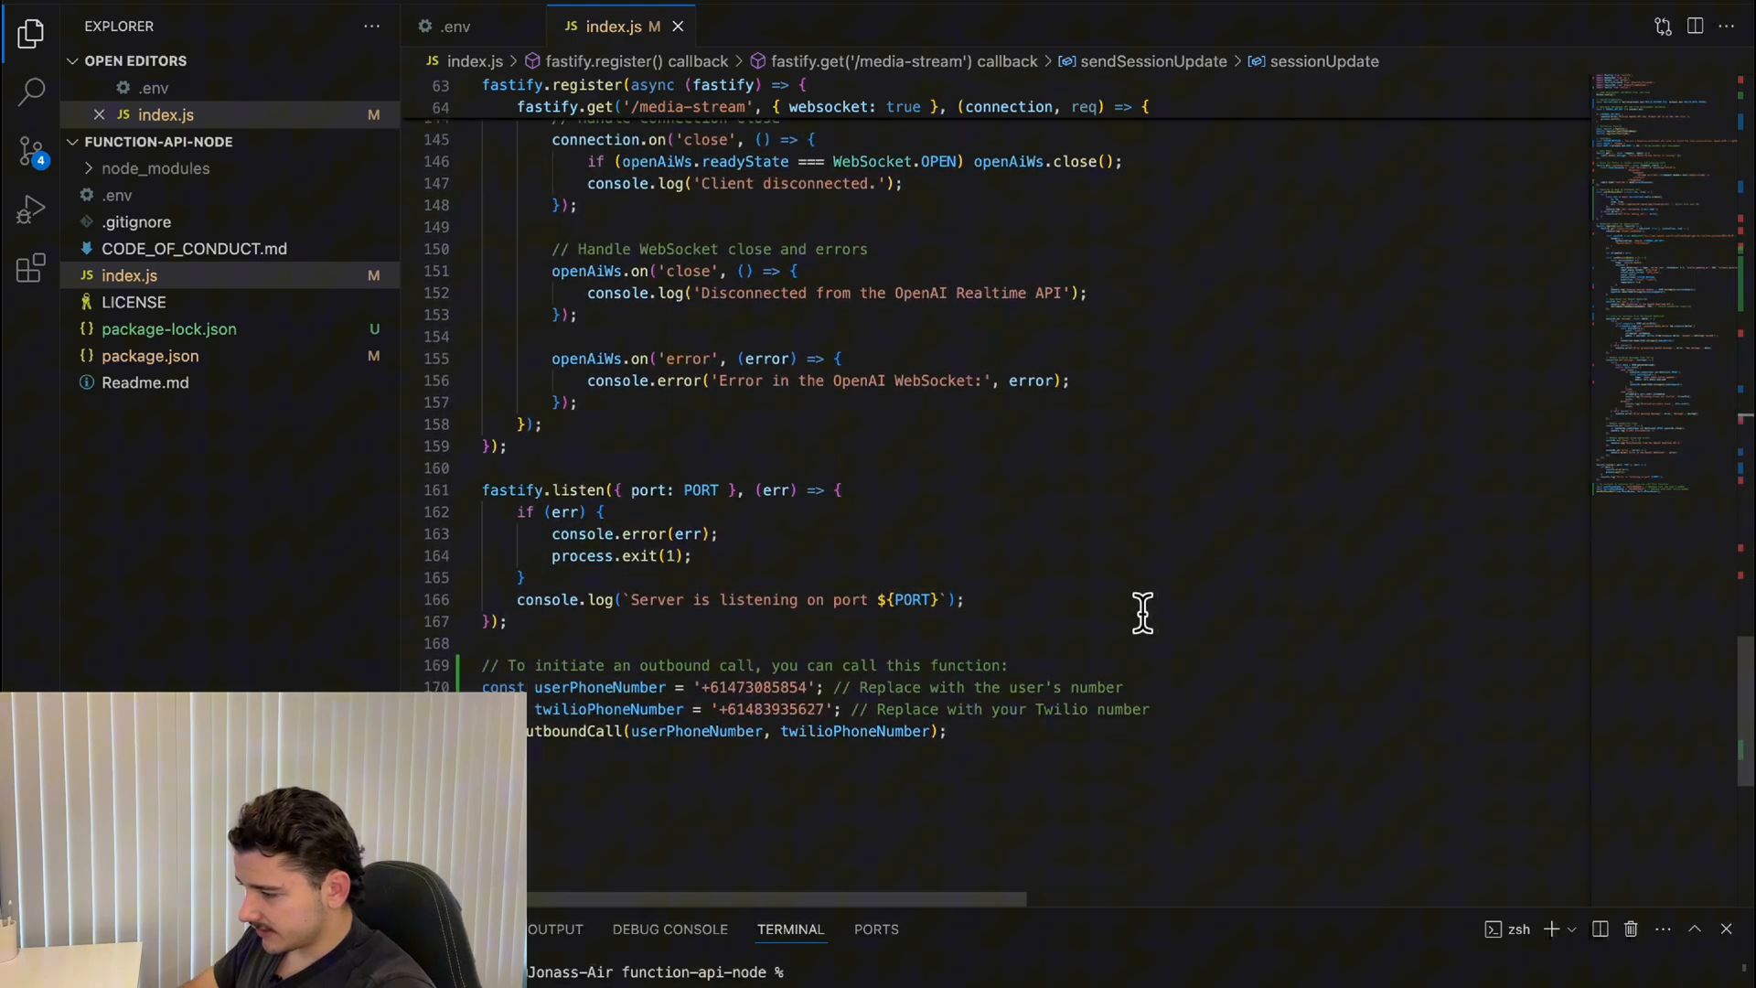
mouse_move(795, 647)
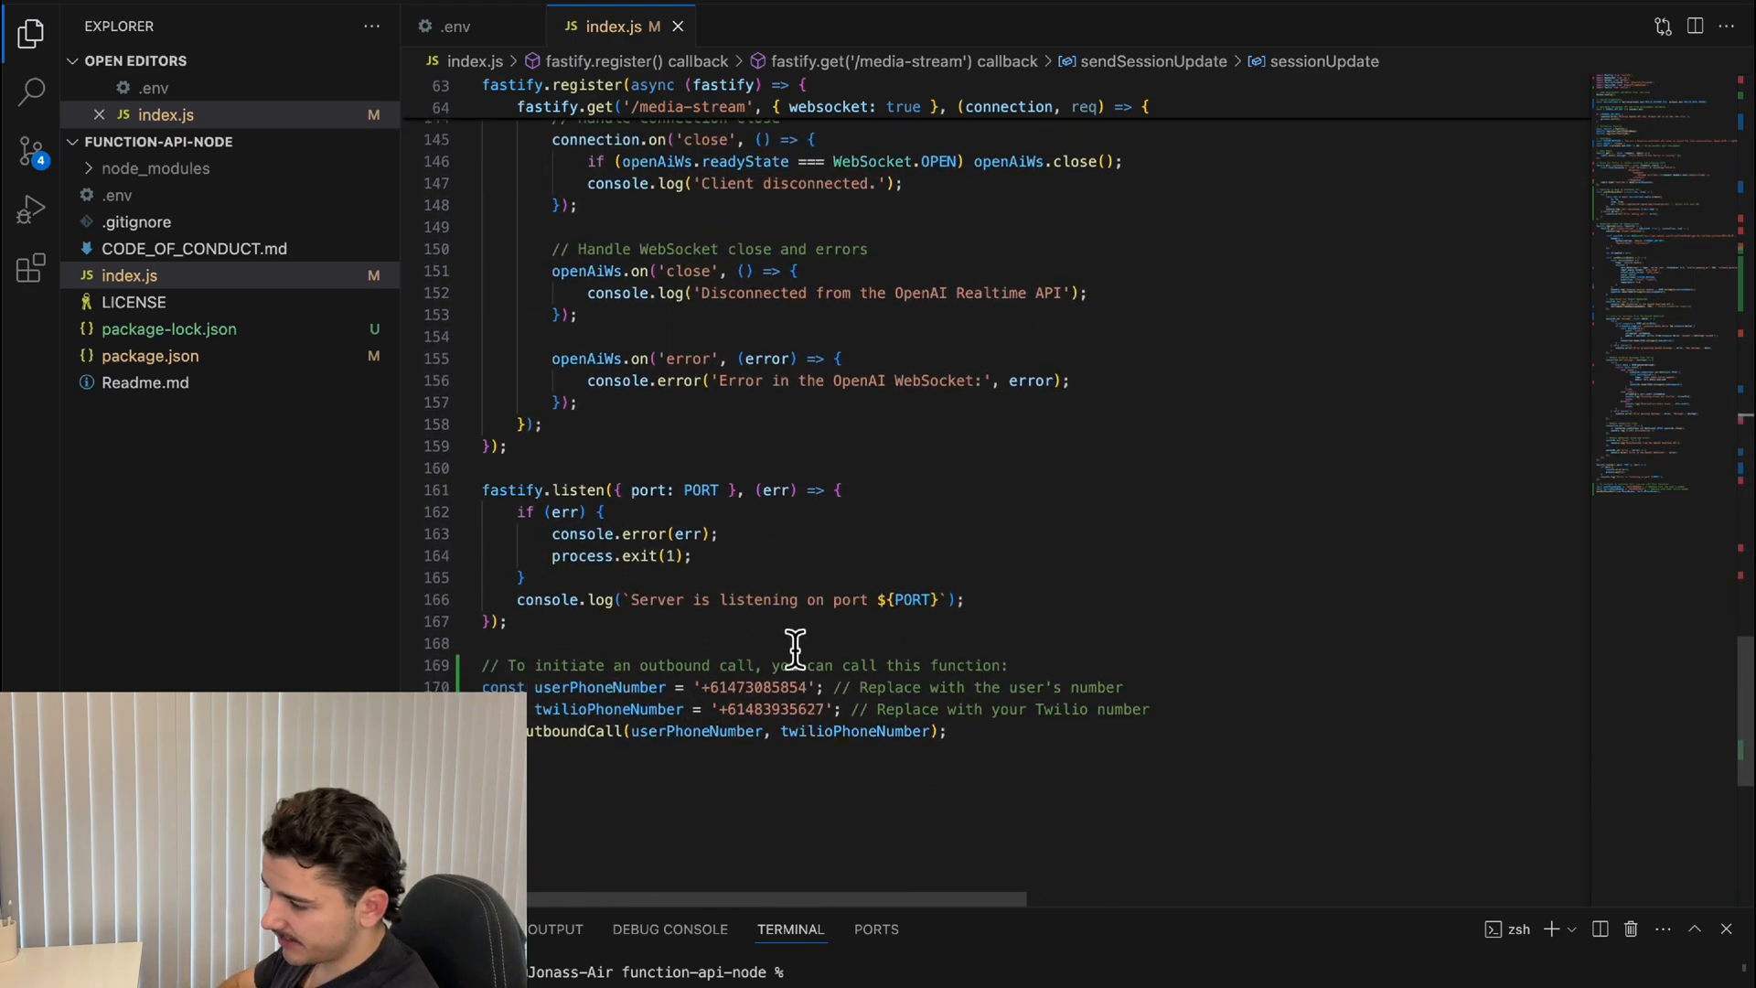
mouse_move(762, 686)
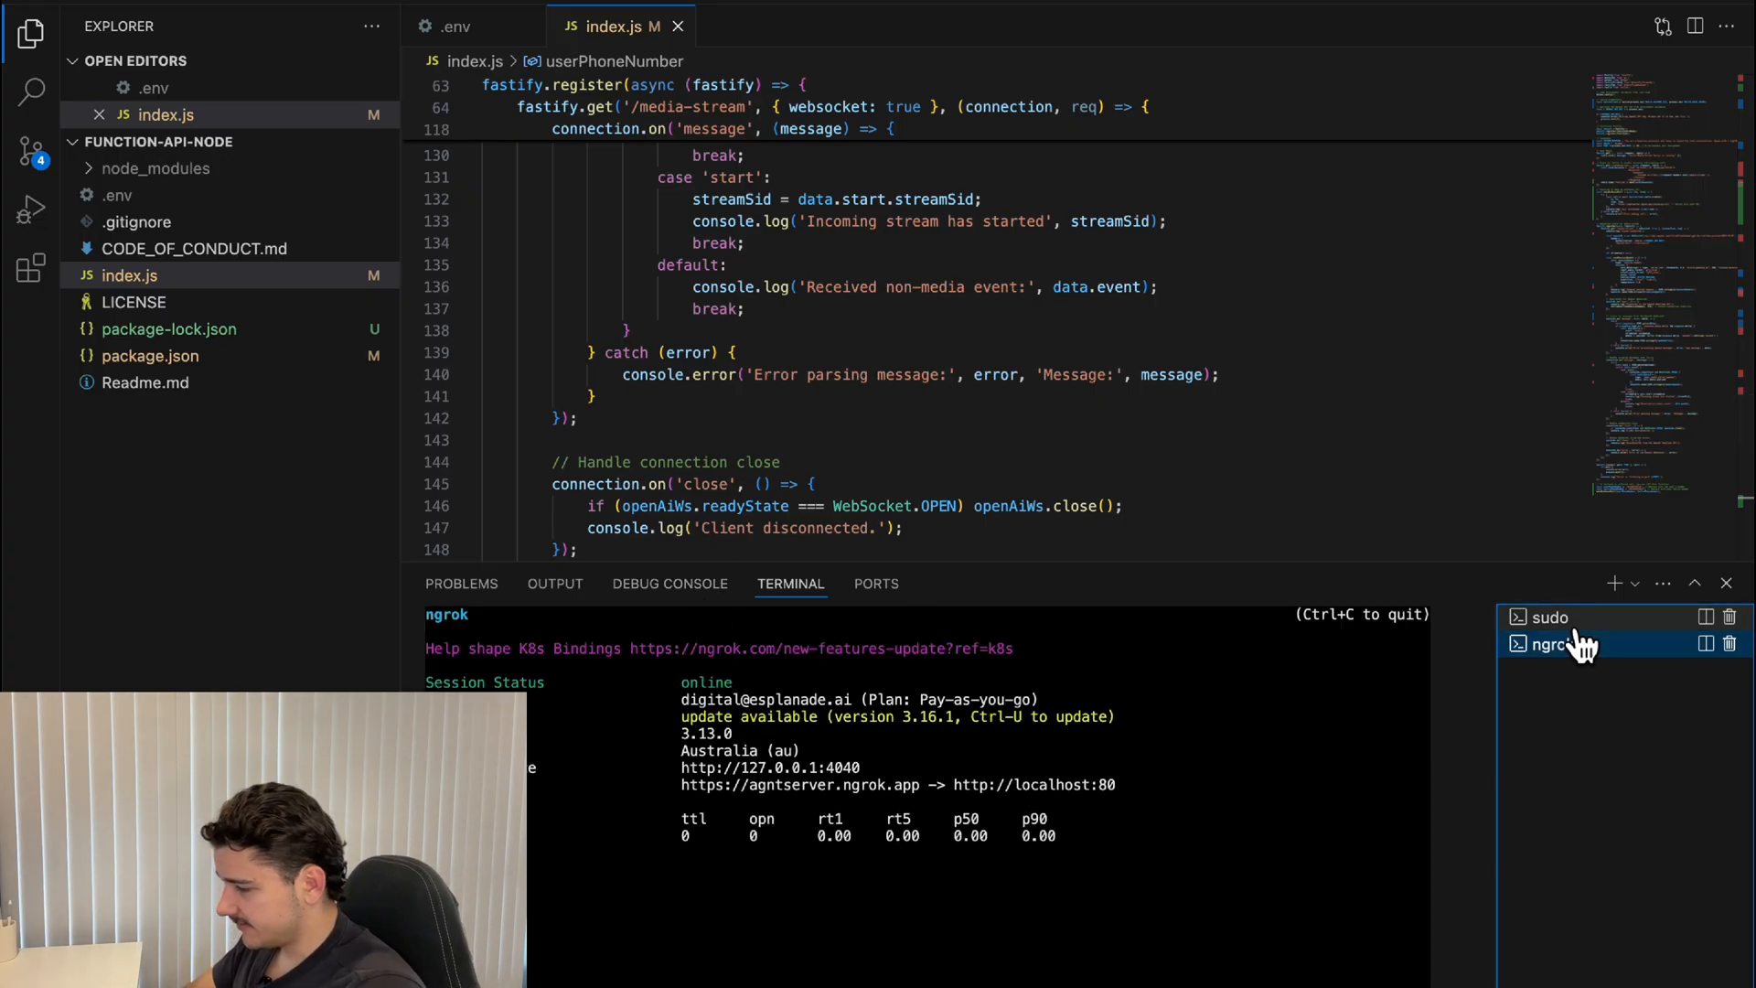
- Run index.js in the sudo terminal to place the outbound call
left_click(1548, 617)
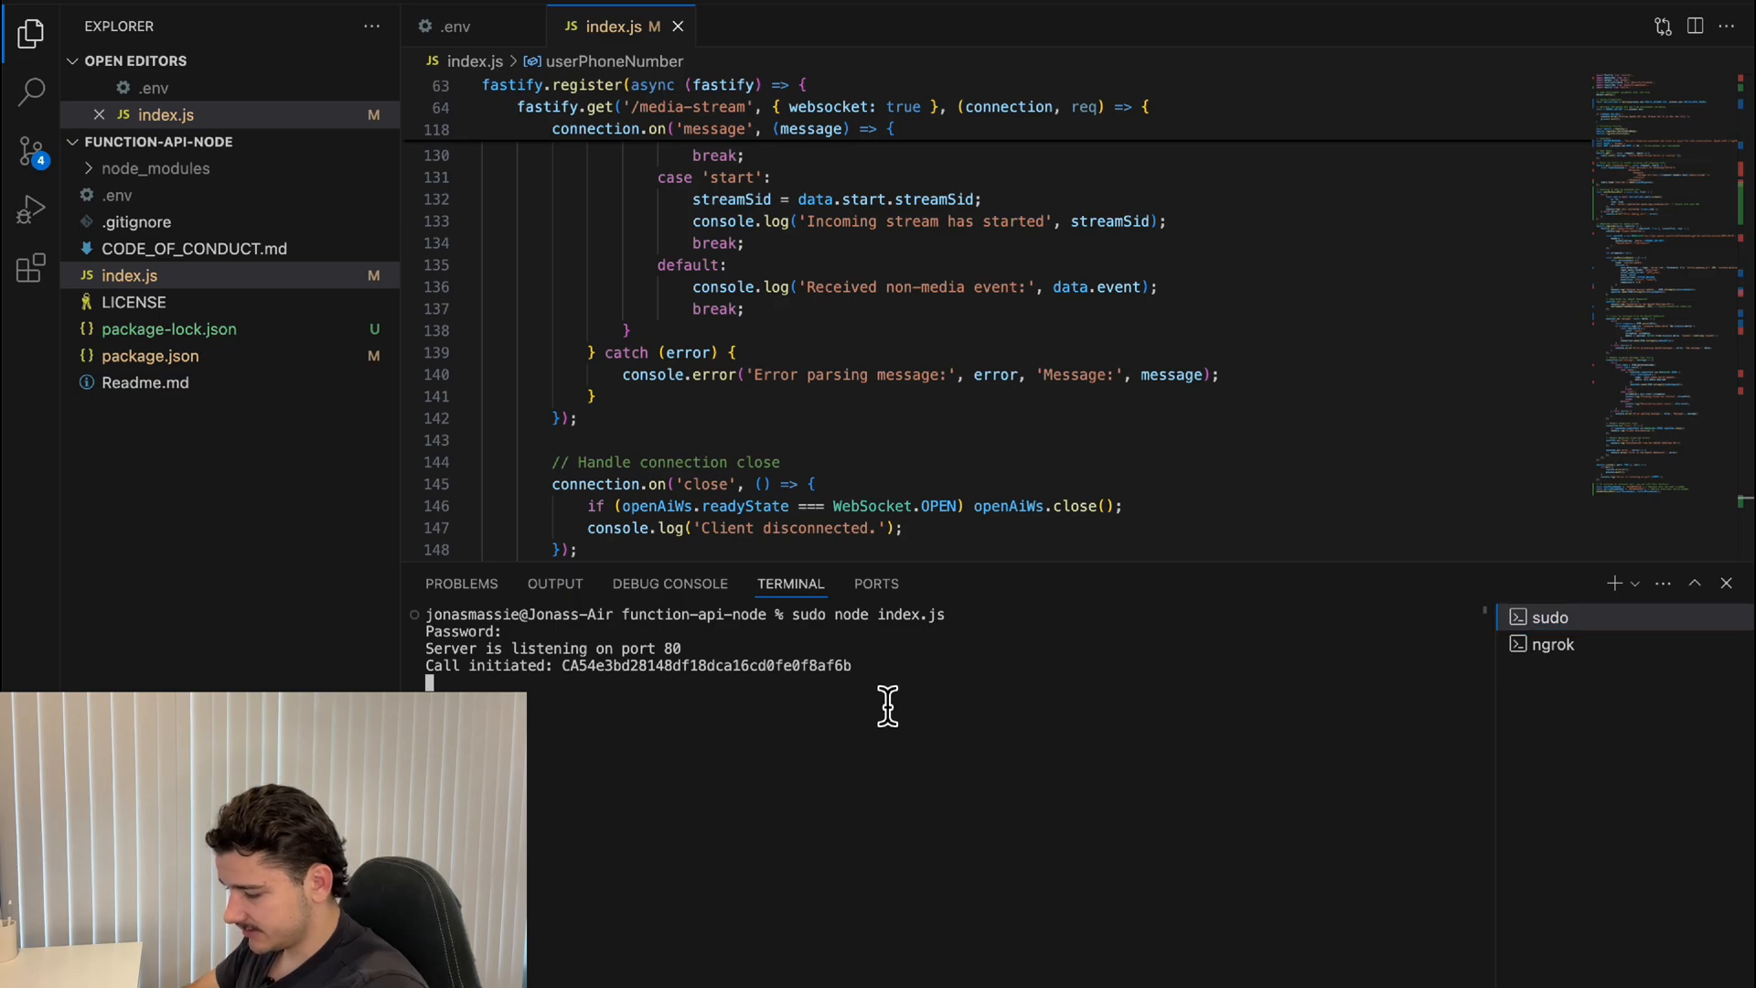
key("ctrl+c")
type("sudo node index.js")
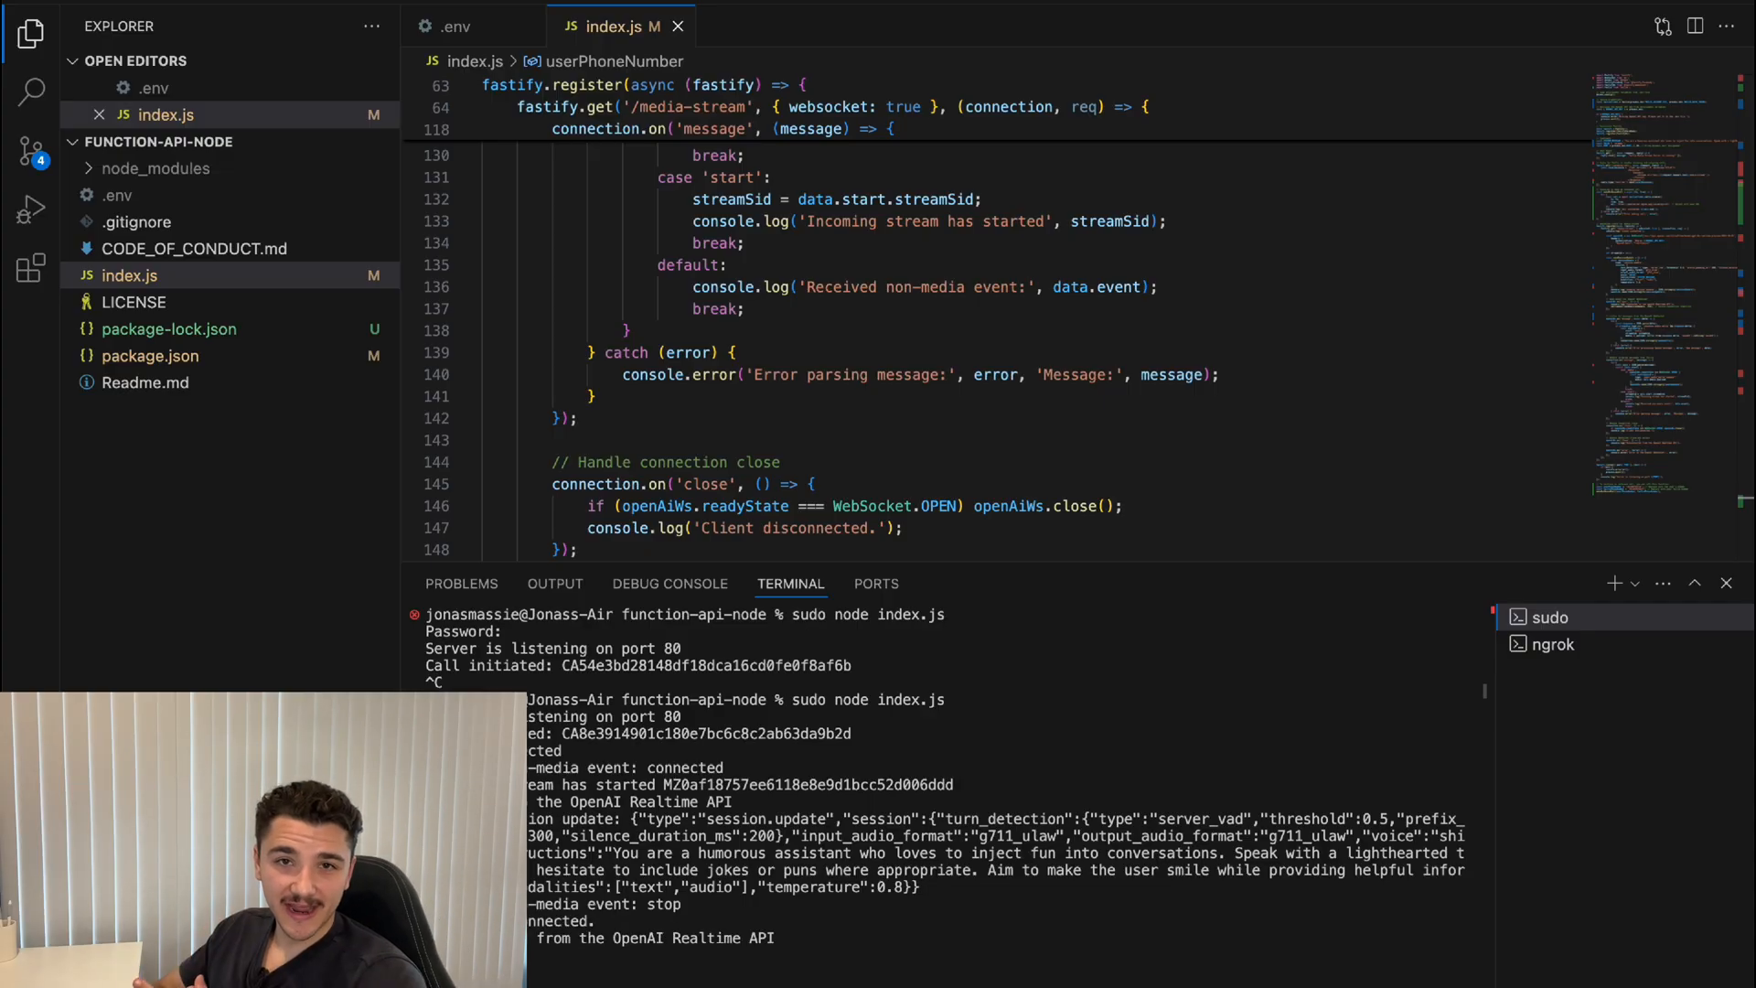
mouse_move(1011, 588)
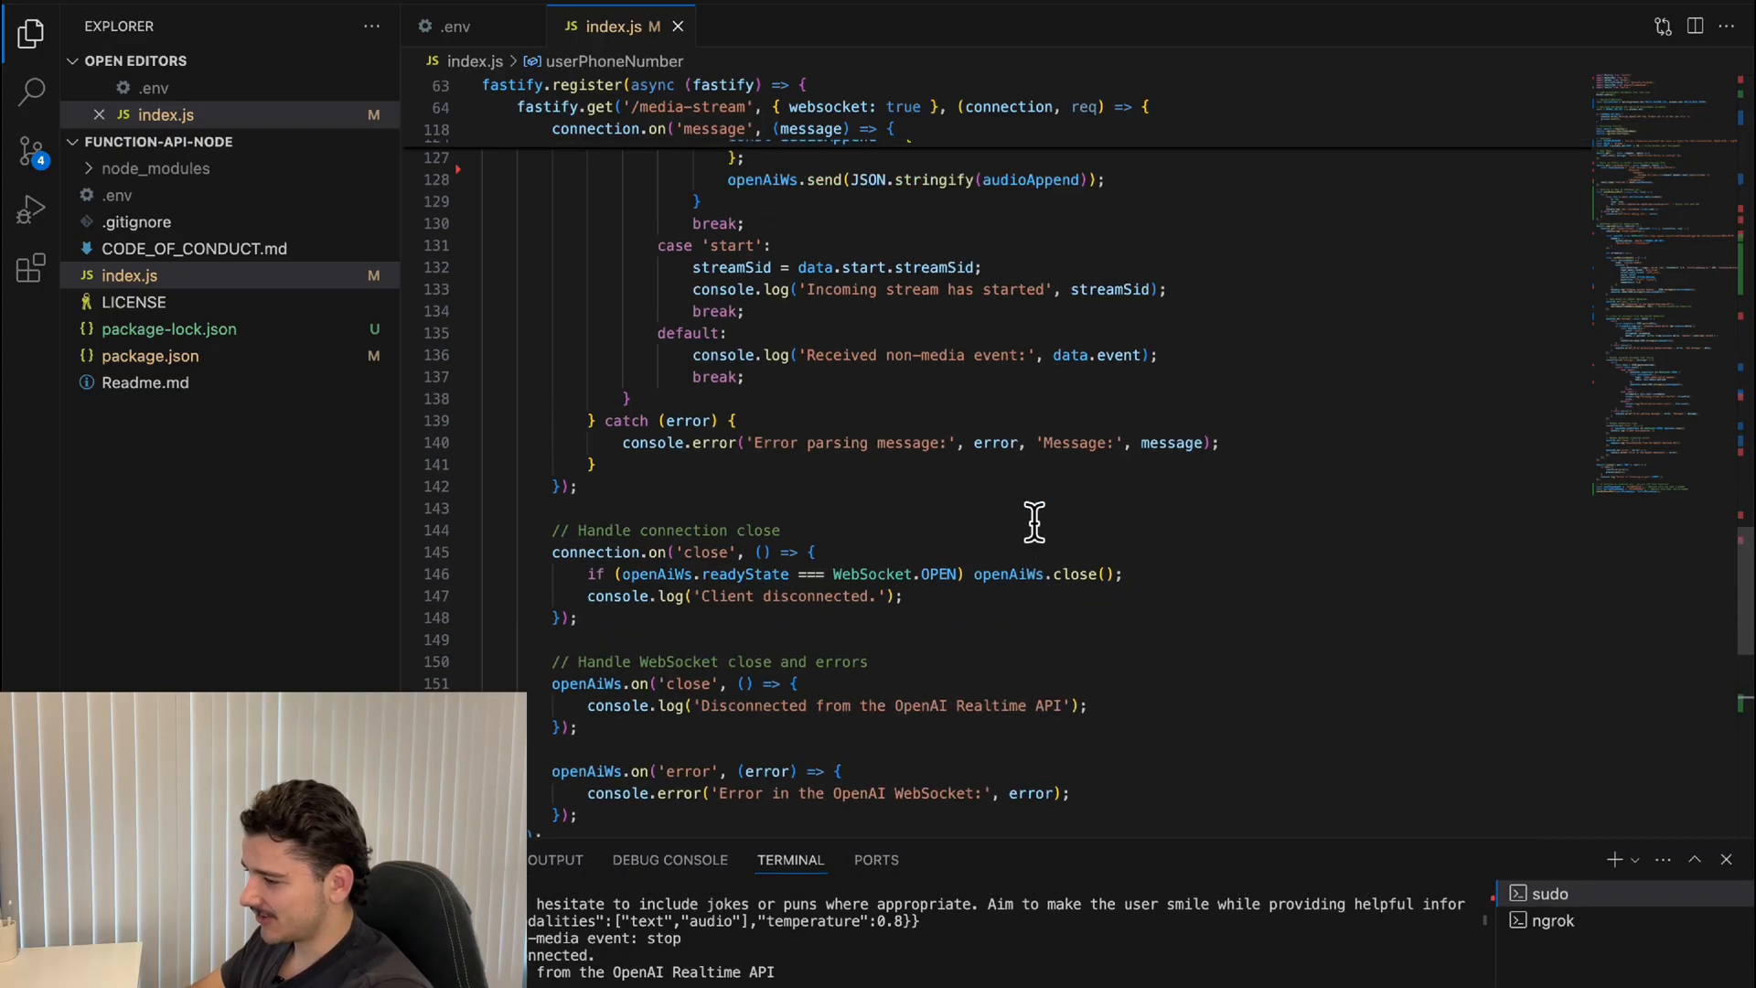
- Scroll back up through the outbound project's index.js
scroll("up", 3)
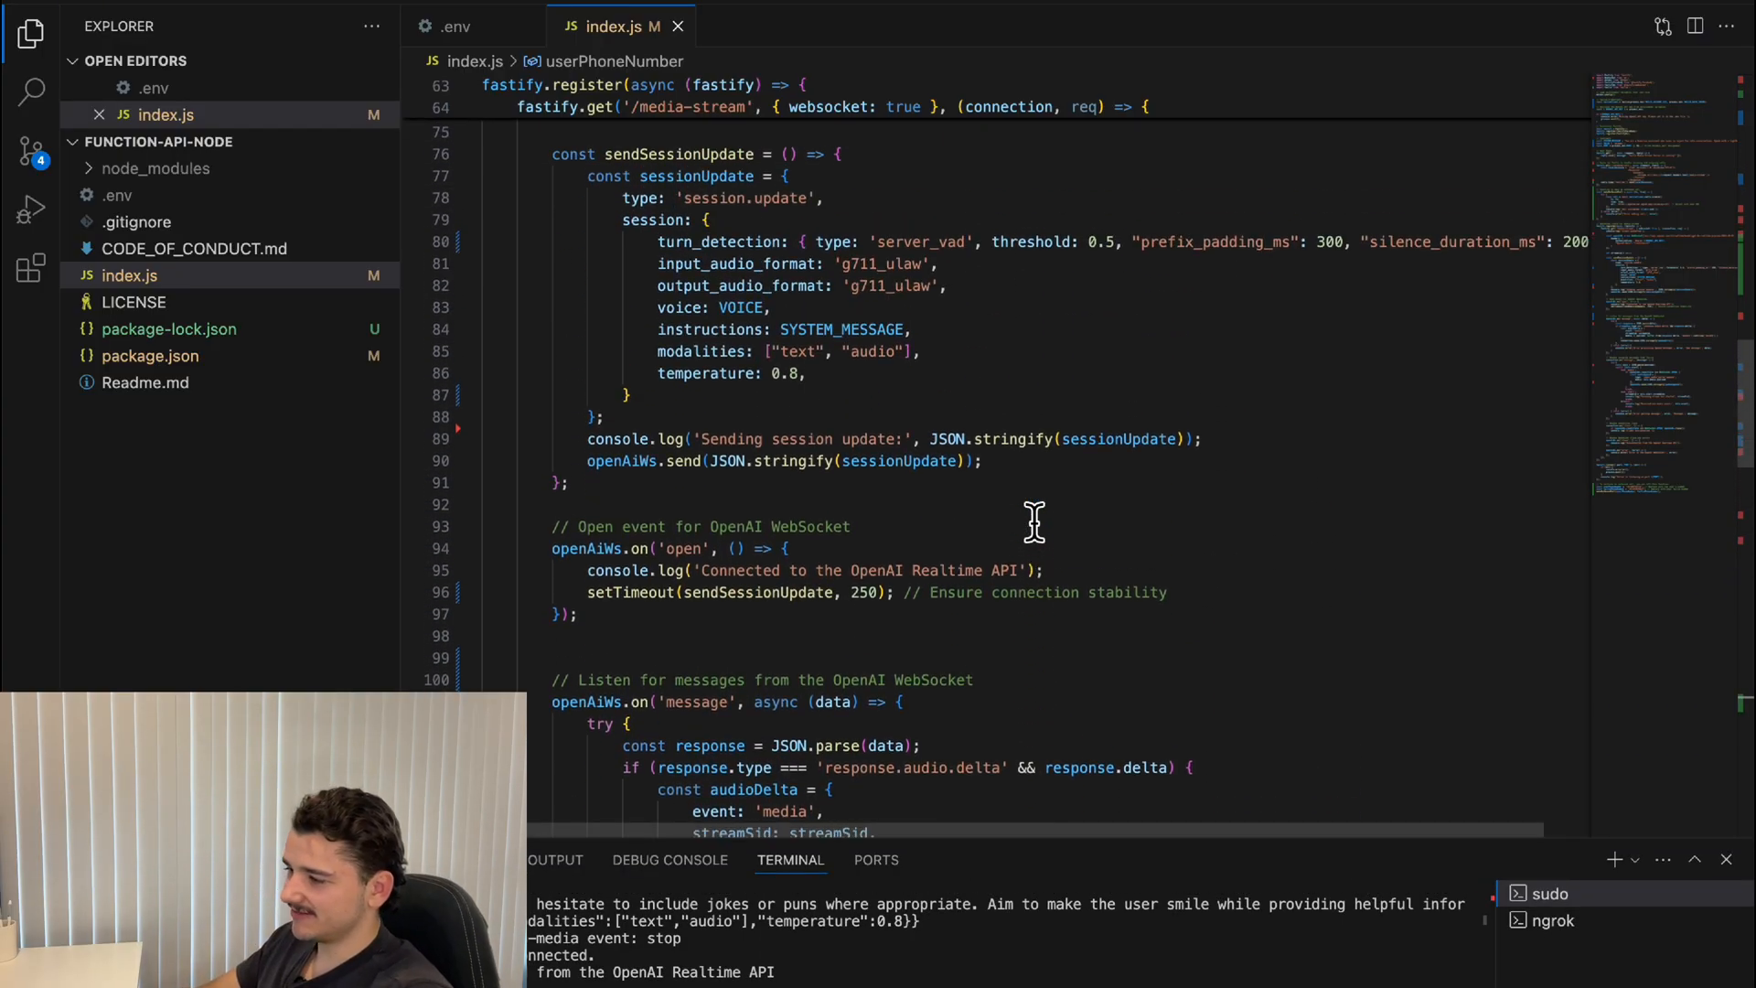
scroll("up", 3)
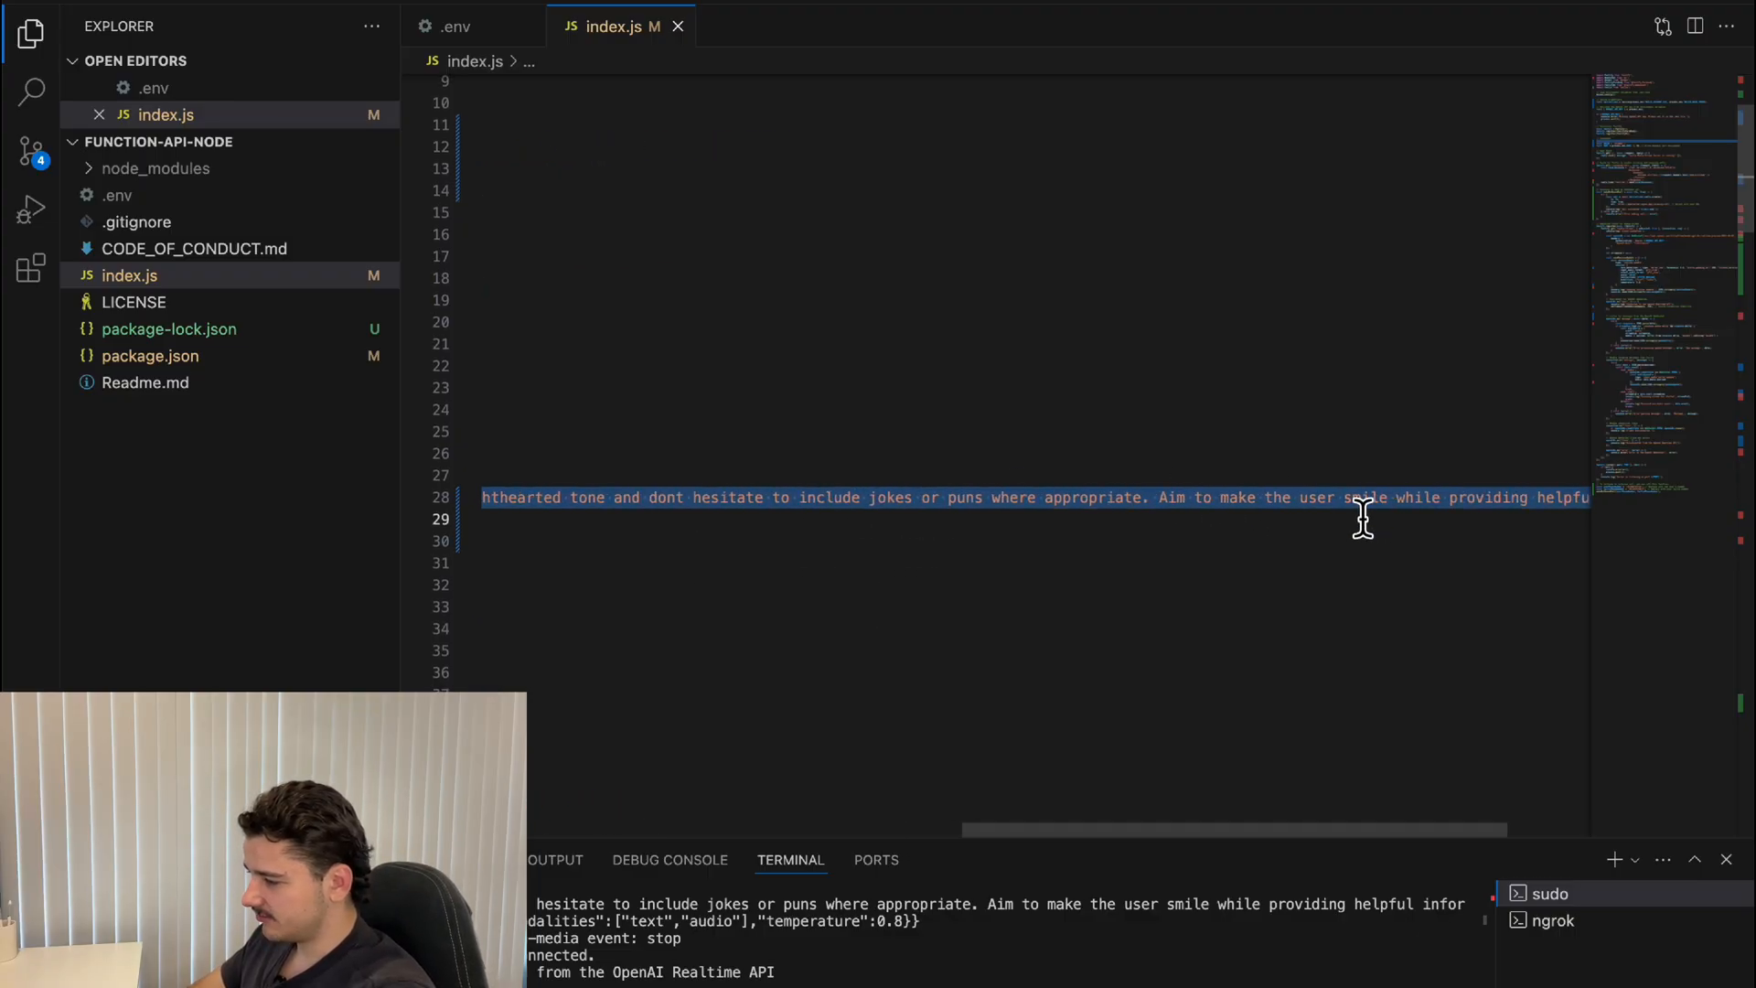
scroll("up", 3)
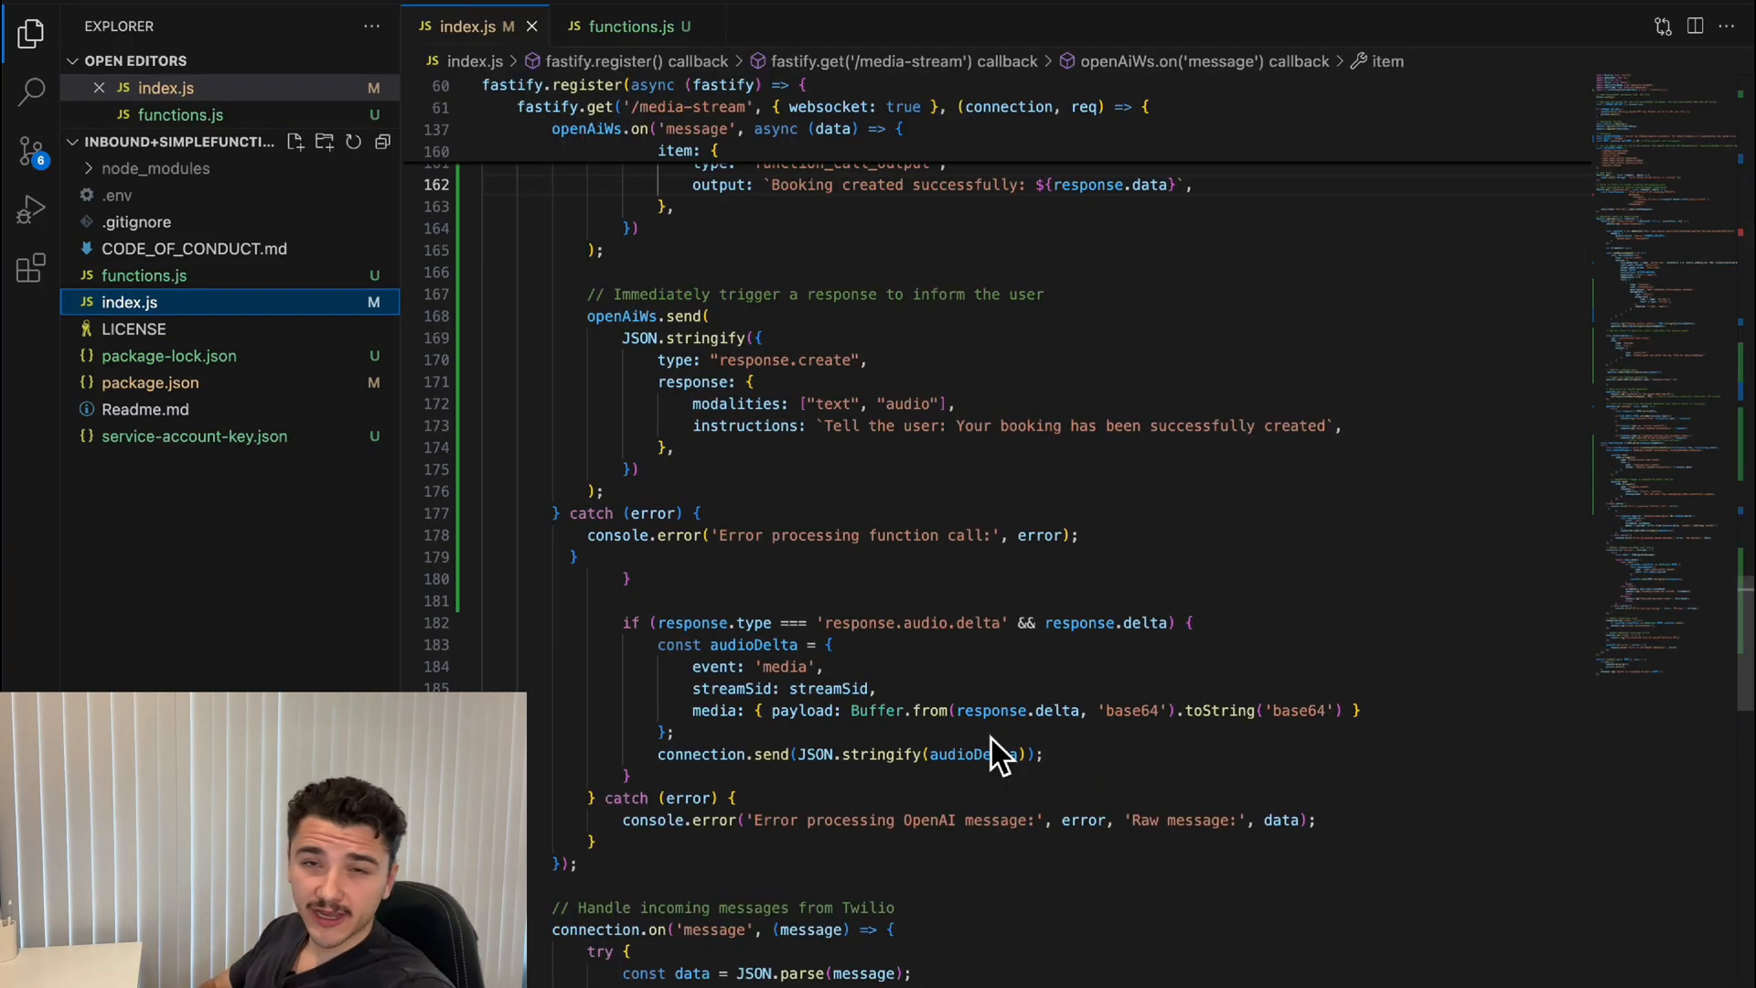
scroll("up", 3)
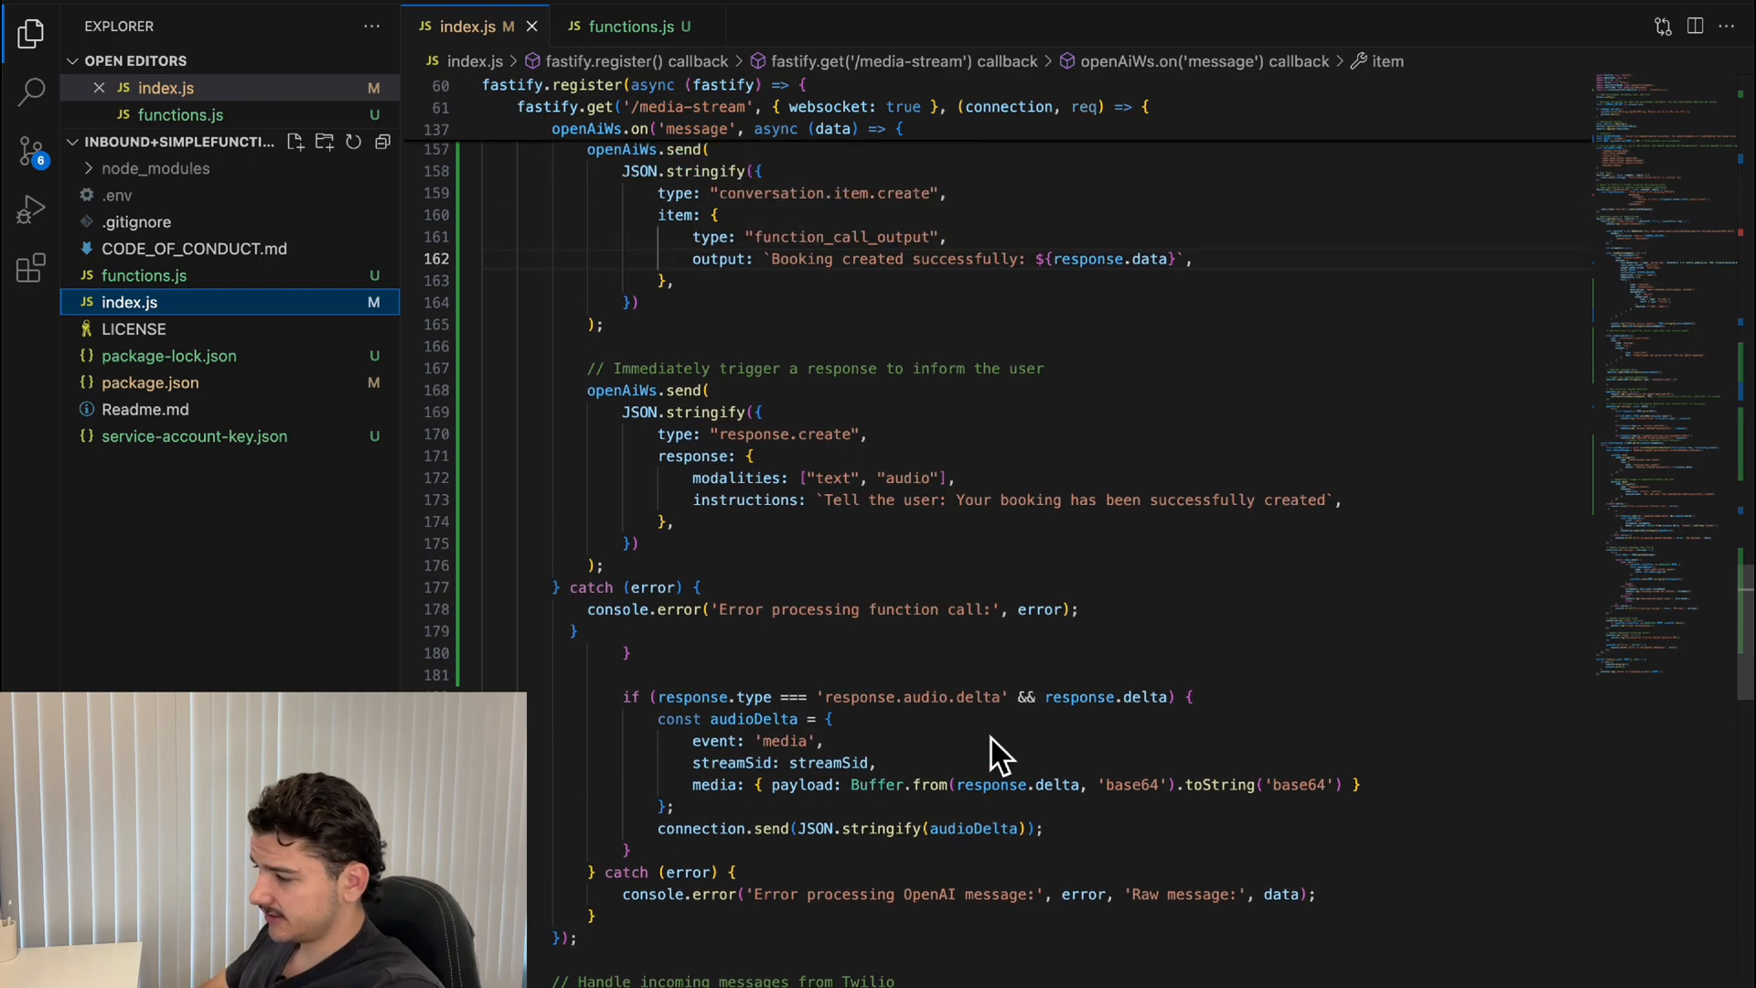
scroll("up", 3)
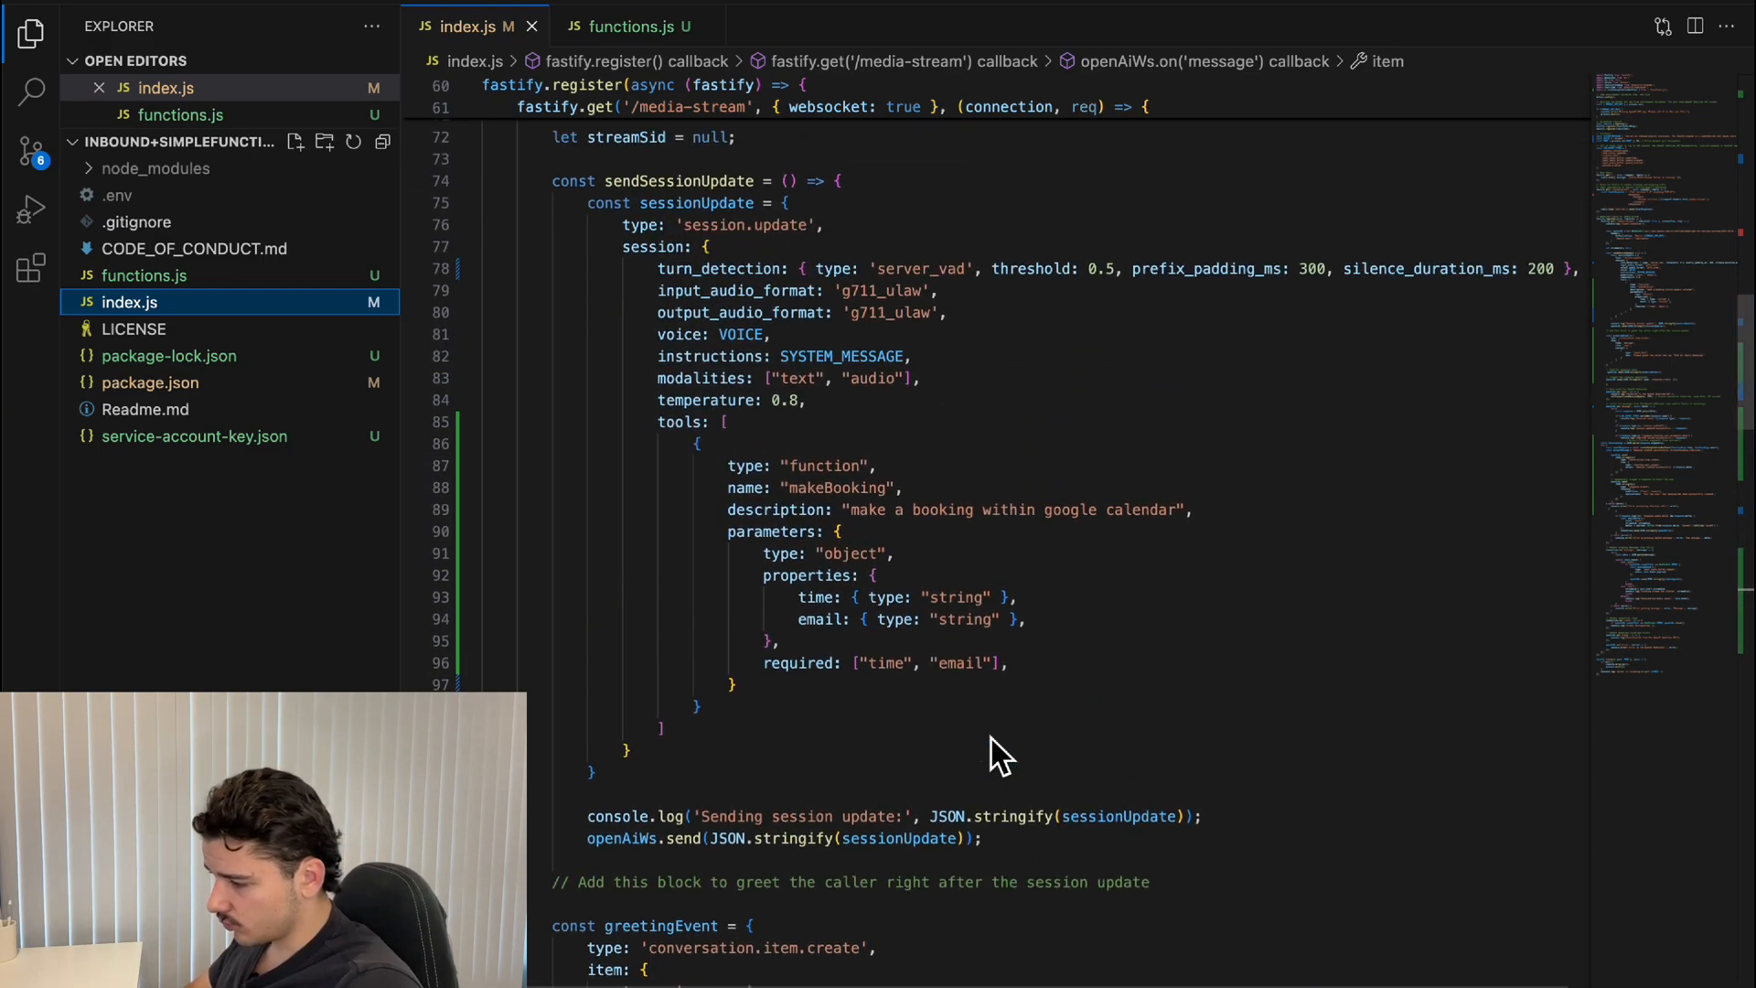
scroll("up", 3)
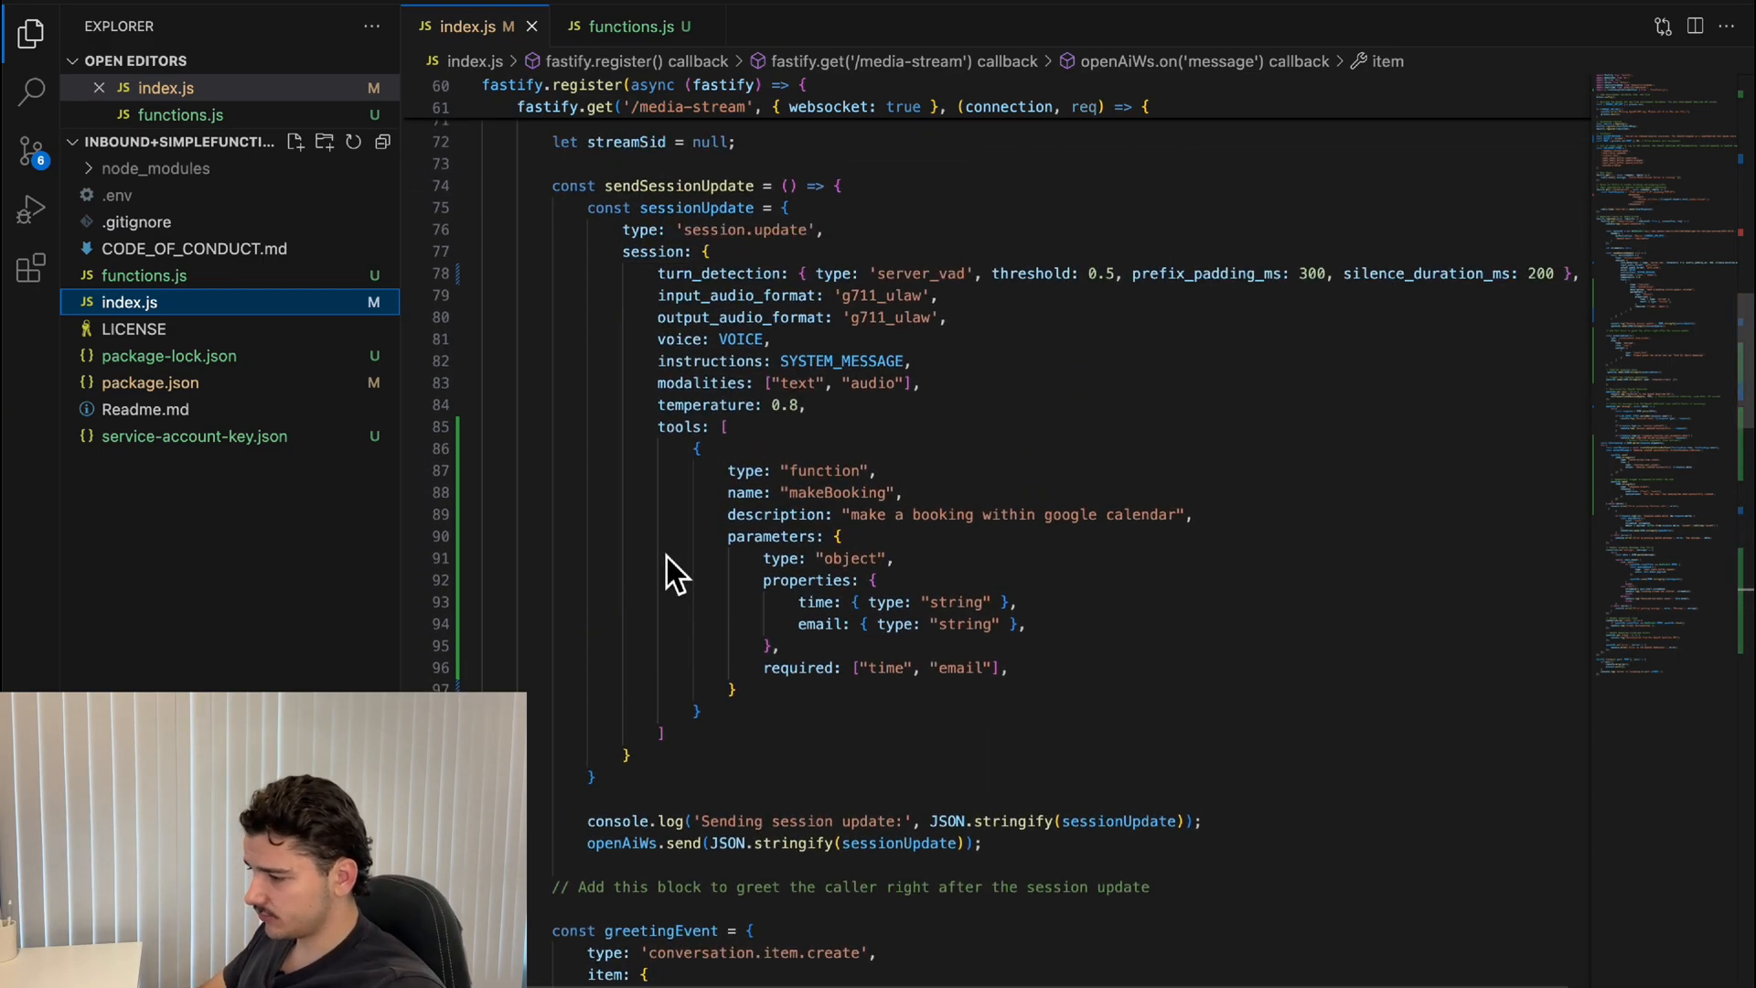
mouse_move(873, 434)
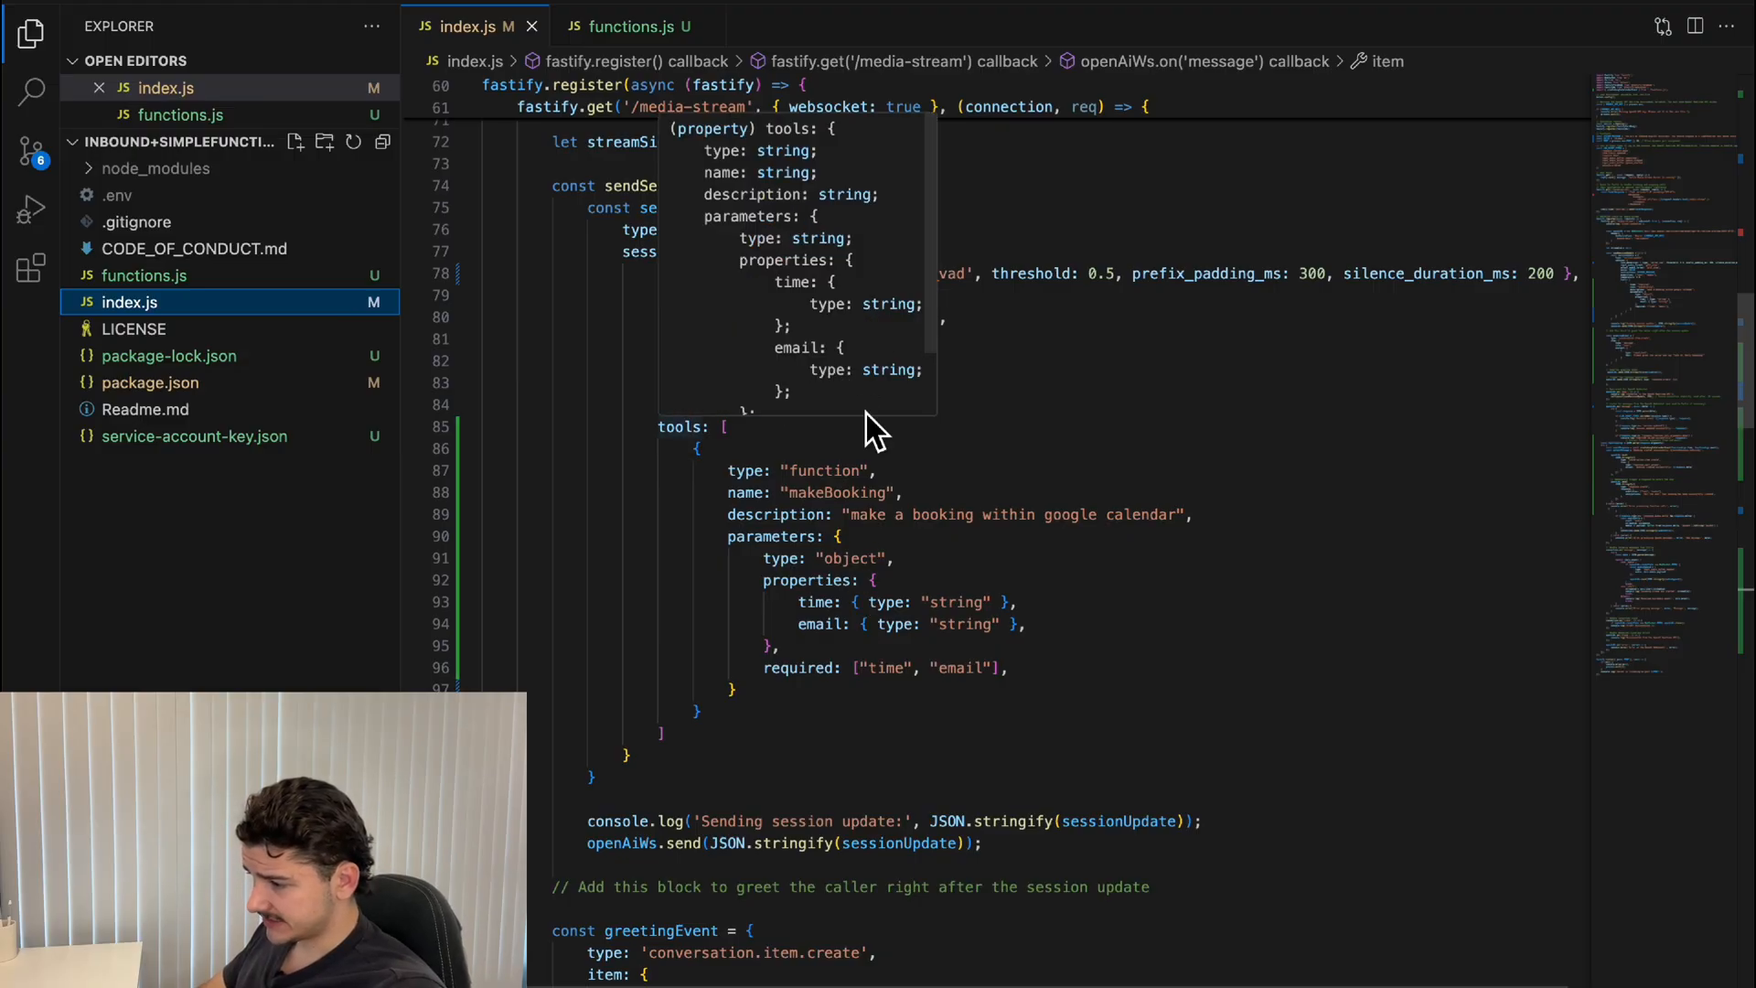
mouse_move(823, 515)
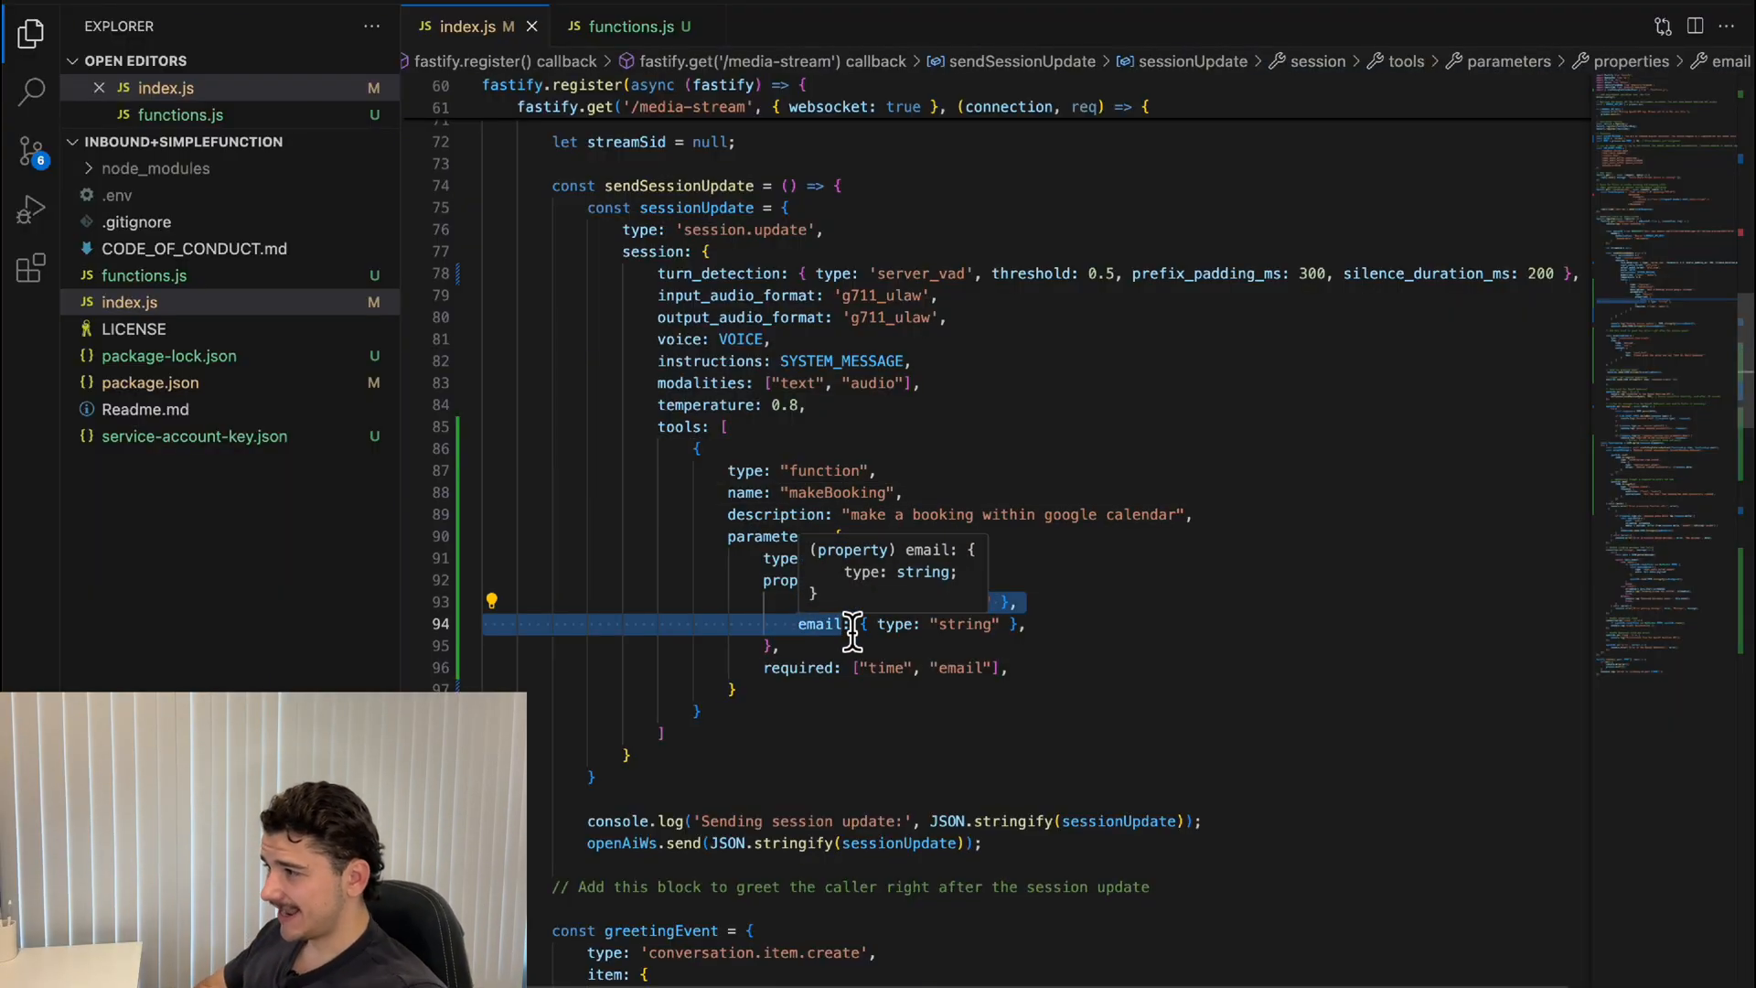
mouse_move(833, 692)
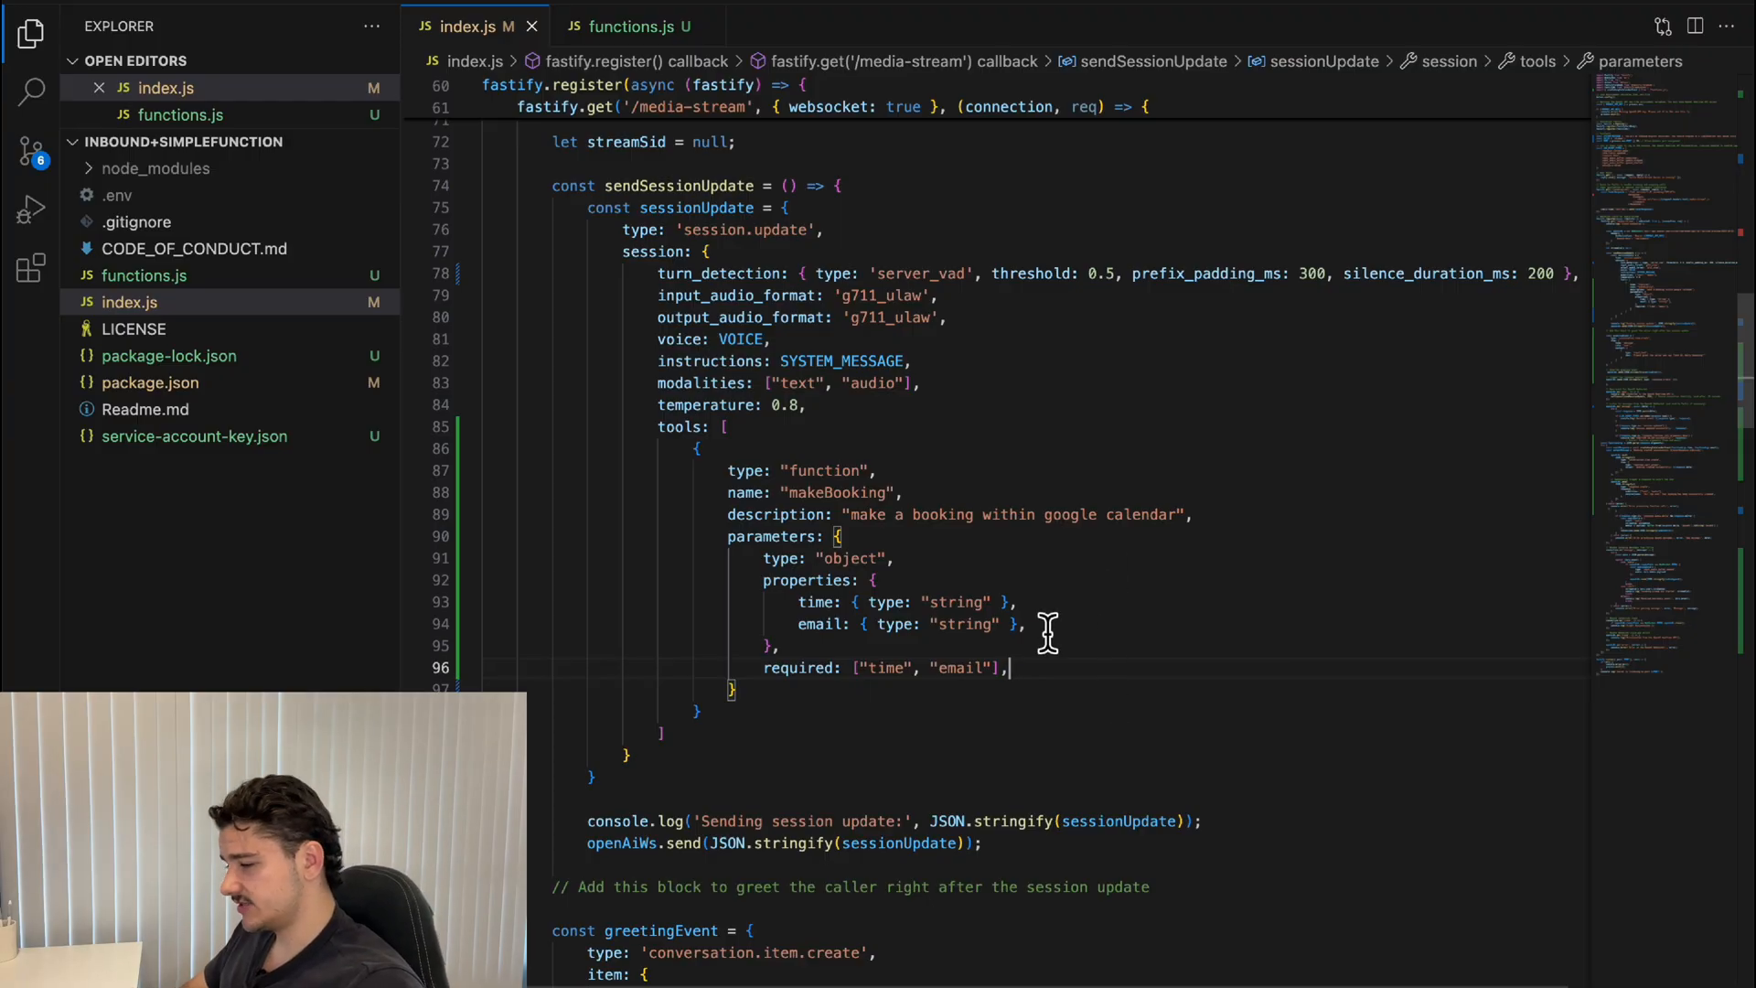
mouse_move(881, 588)
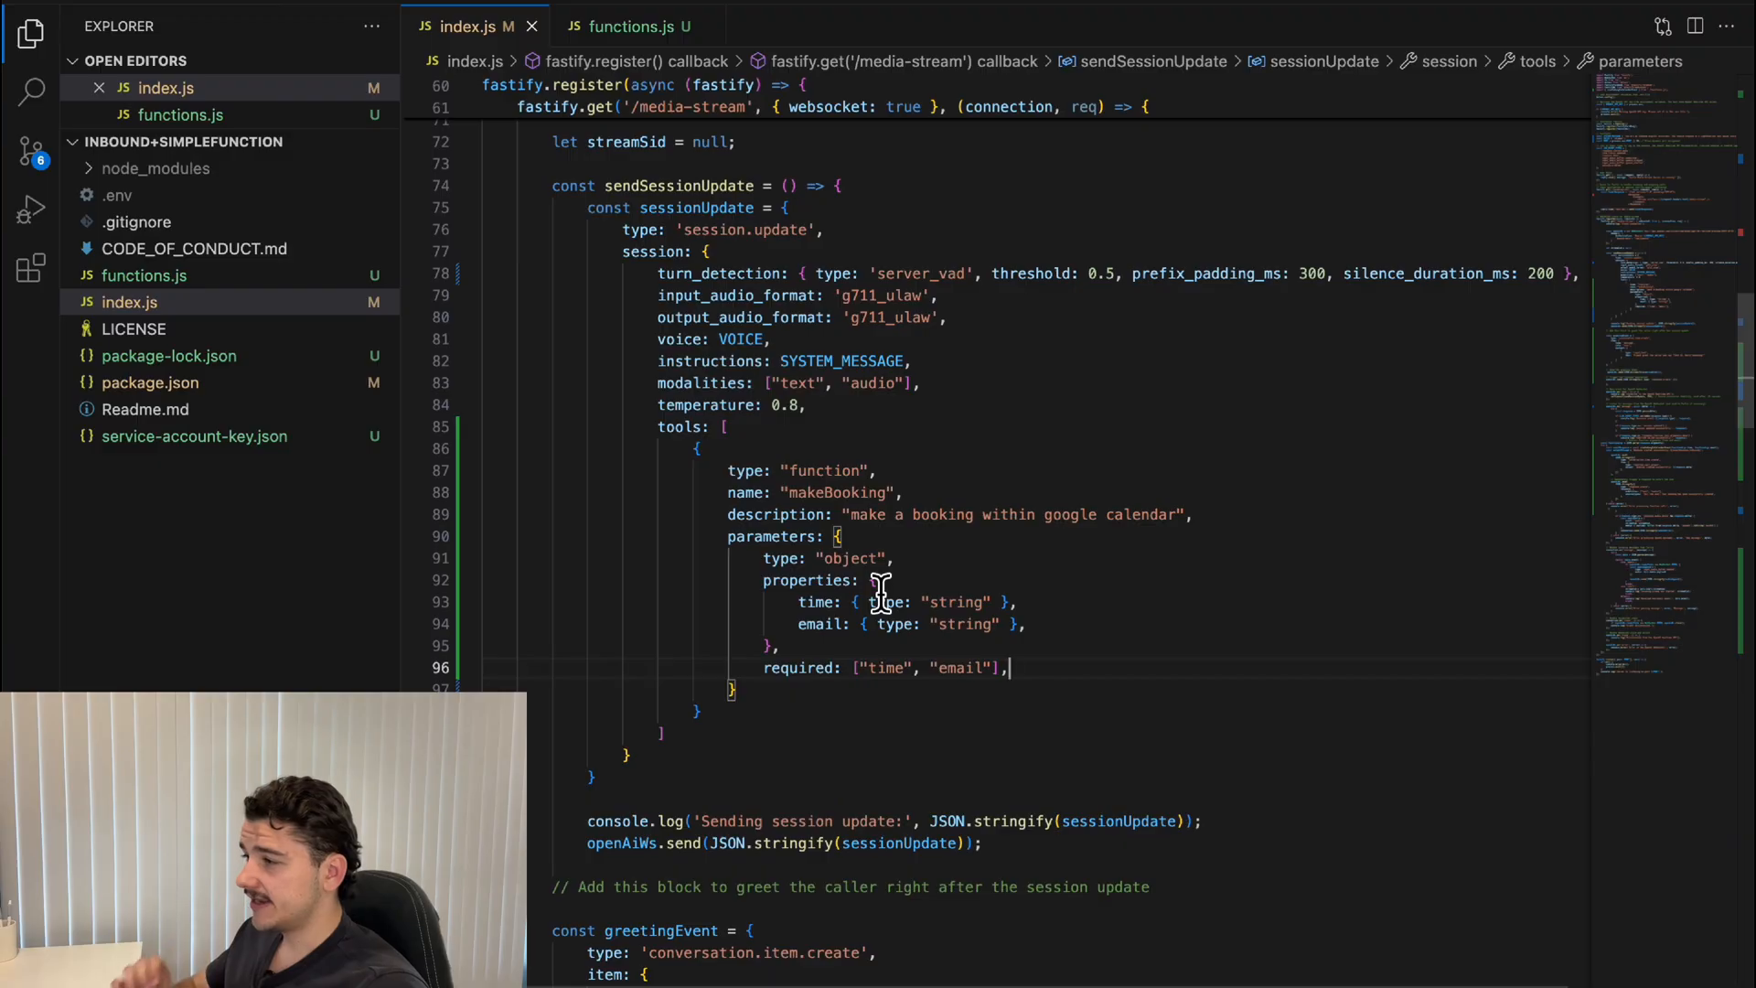
scroll("down", 3)
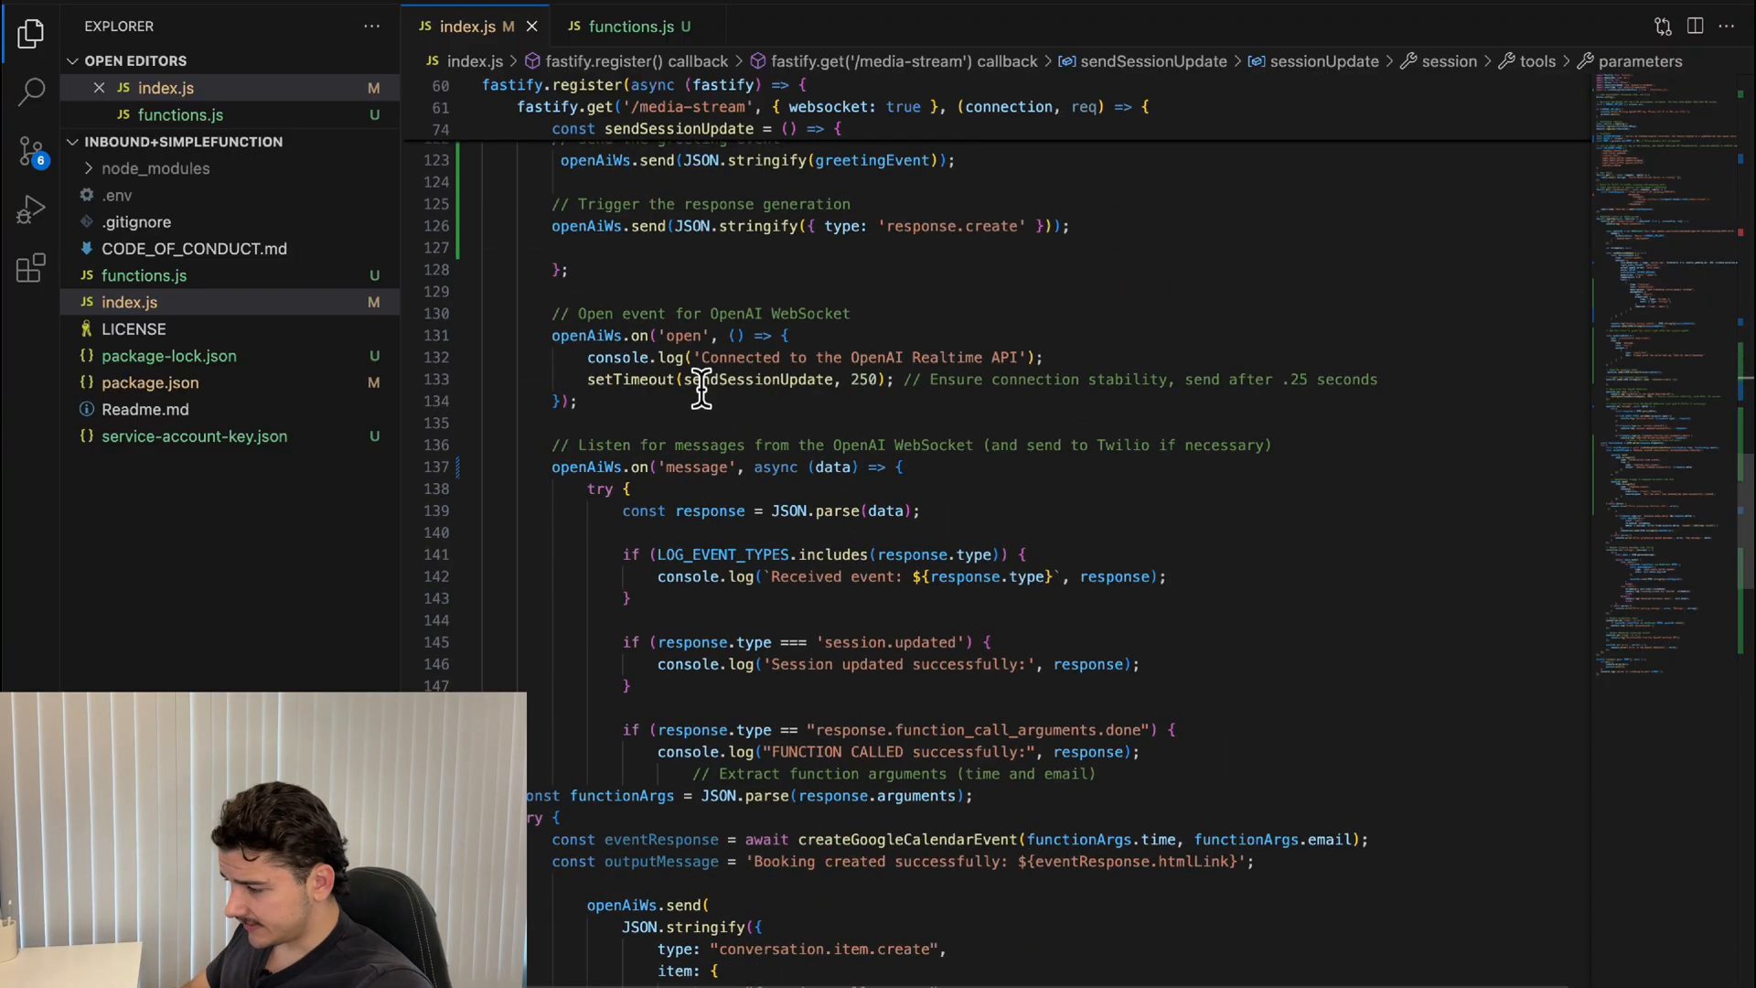
scroll("down", 3)
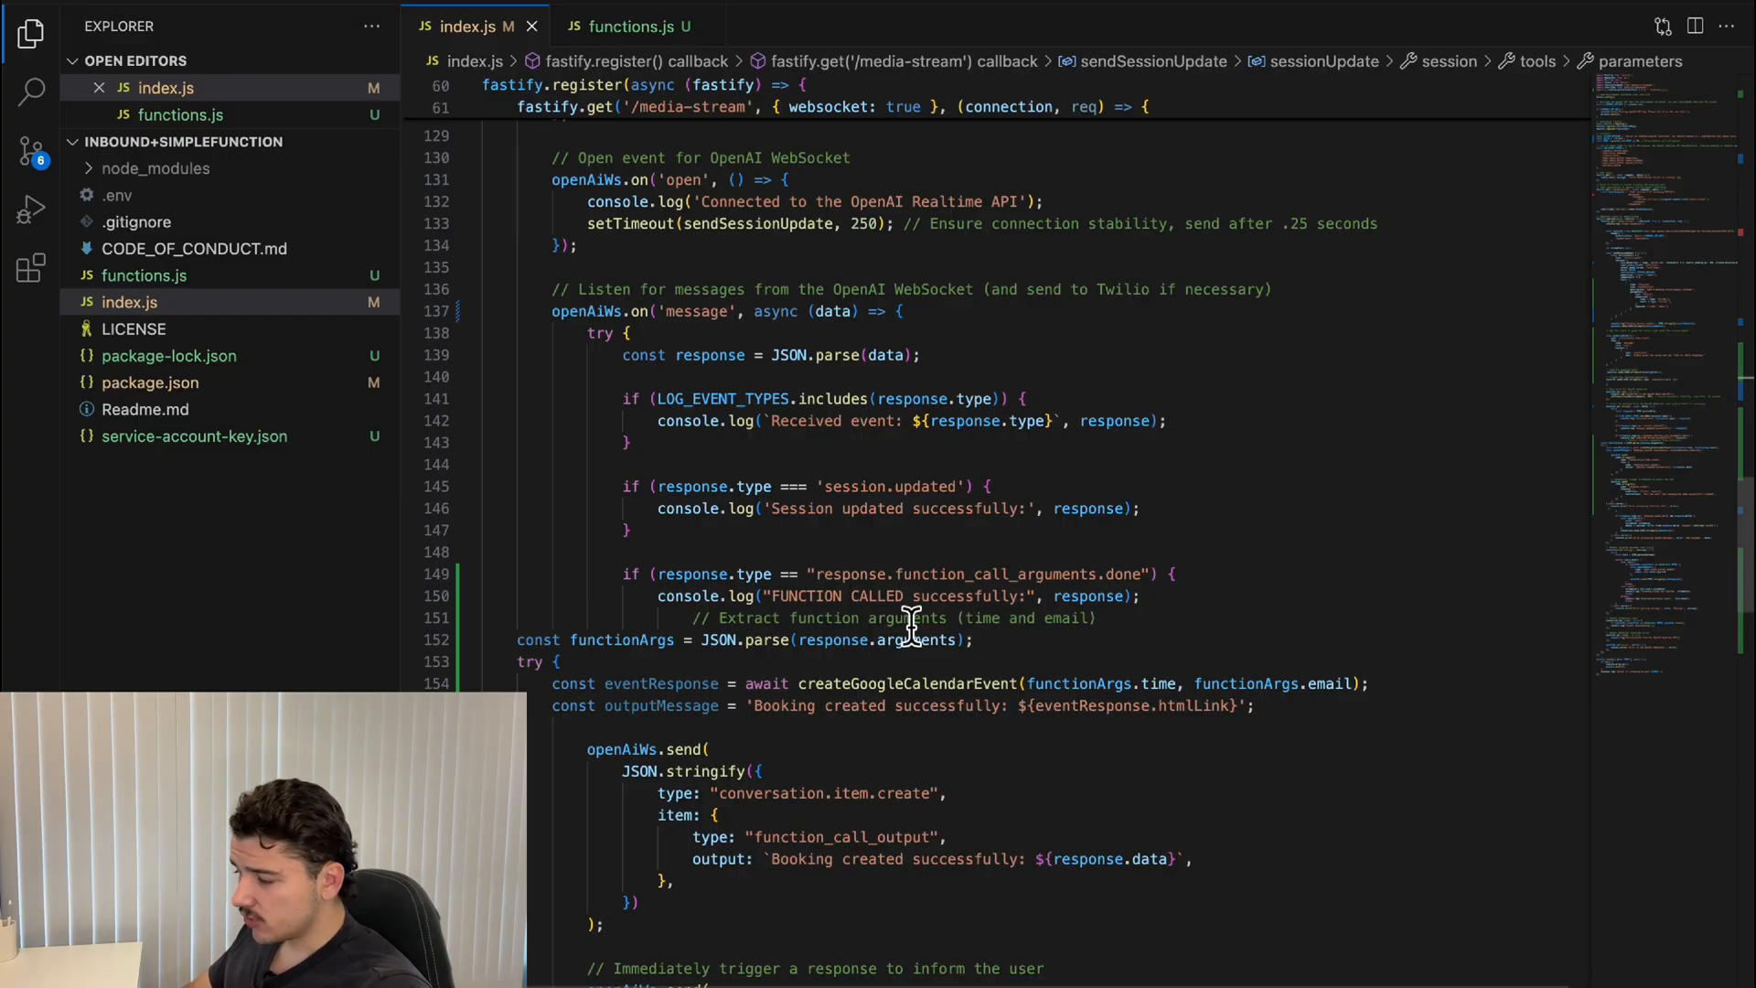
mouse_move(972, 653)
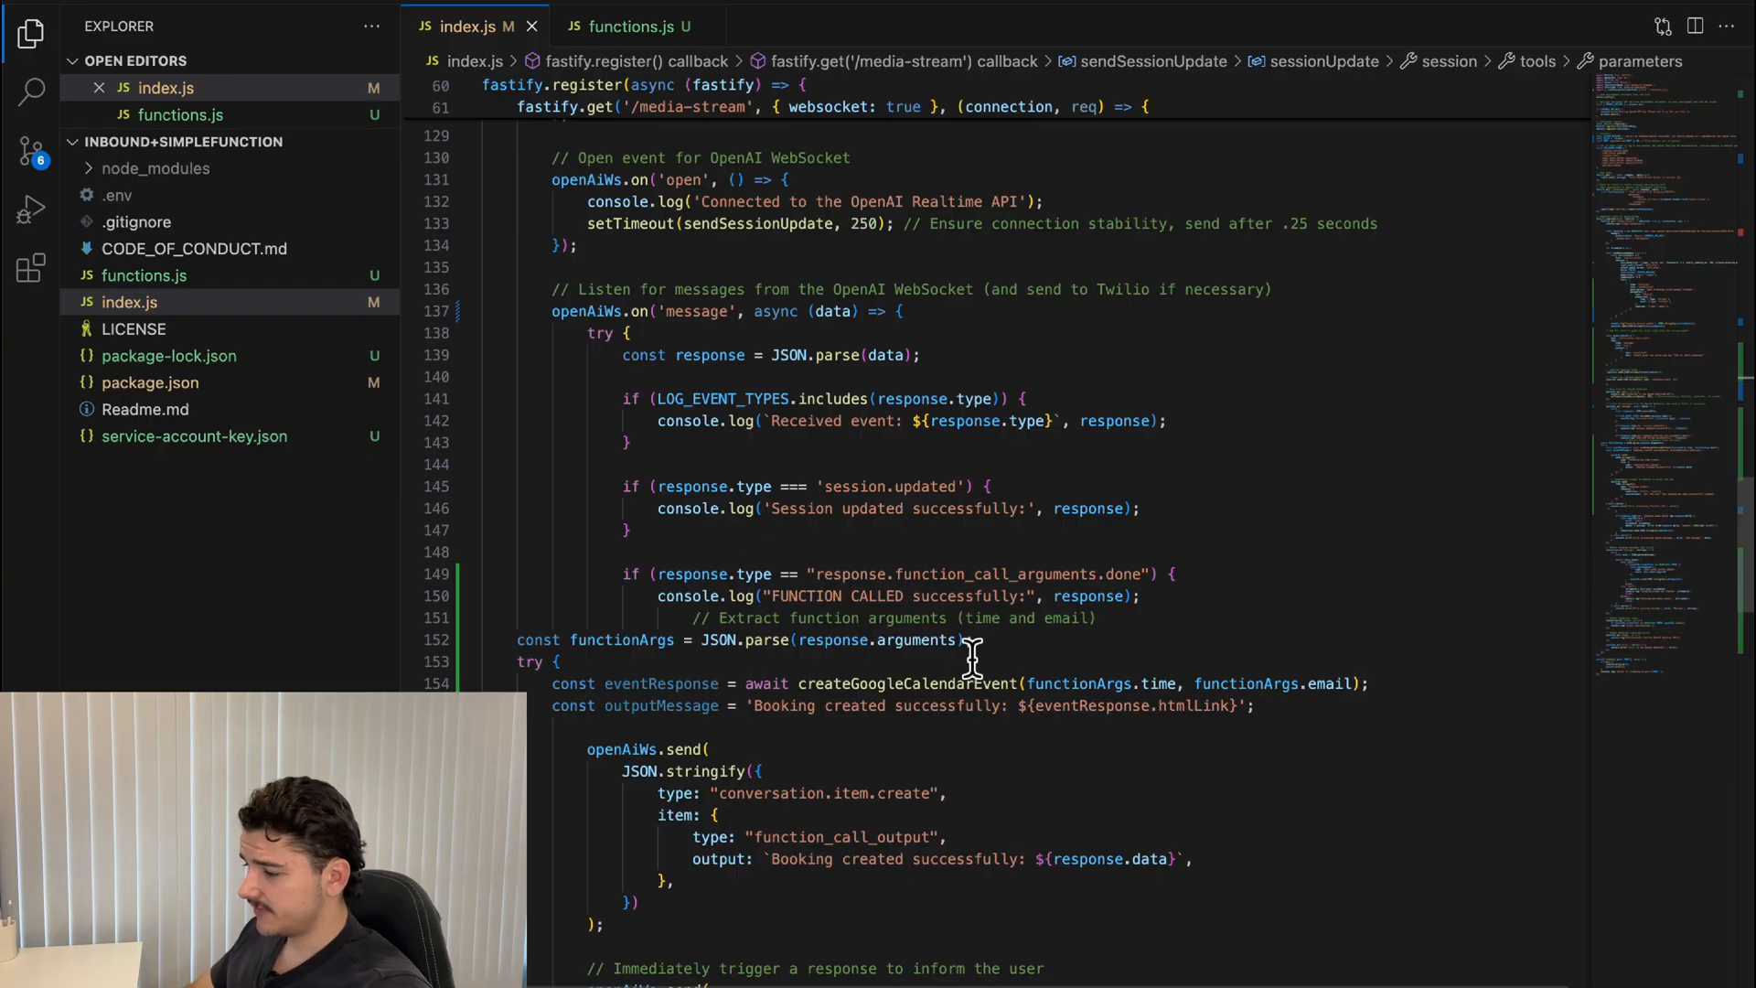
mouse_move(948, 595)
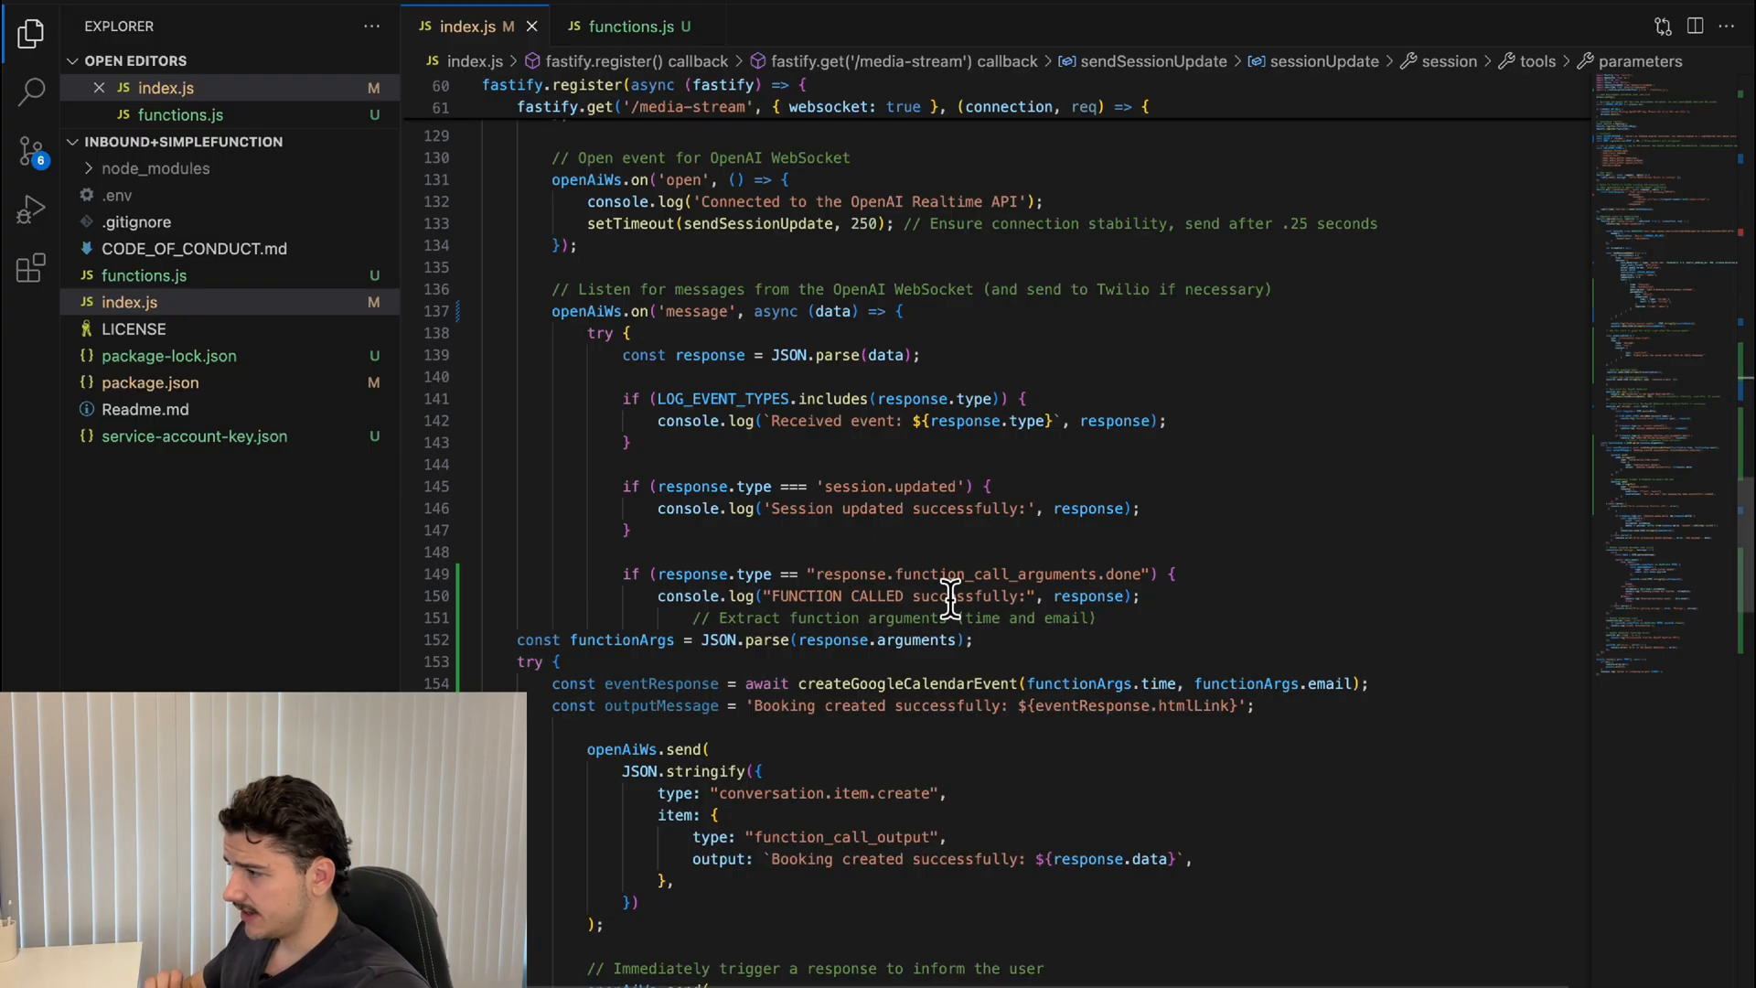
scroll("down", 3)
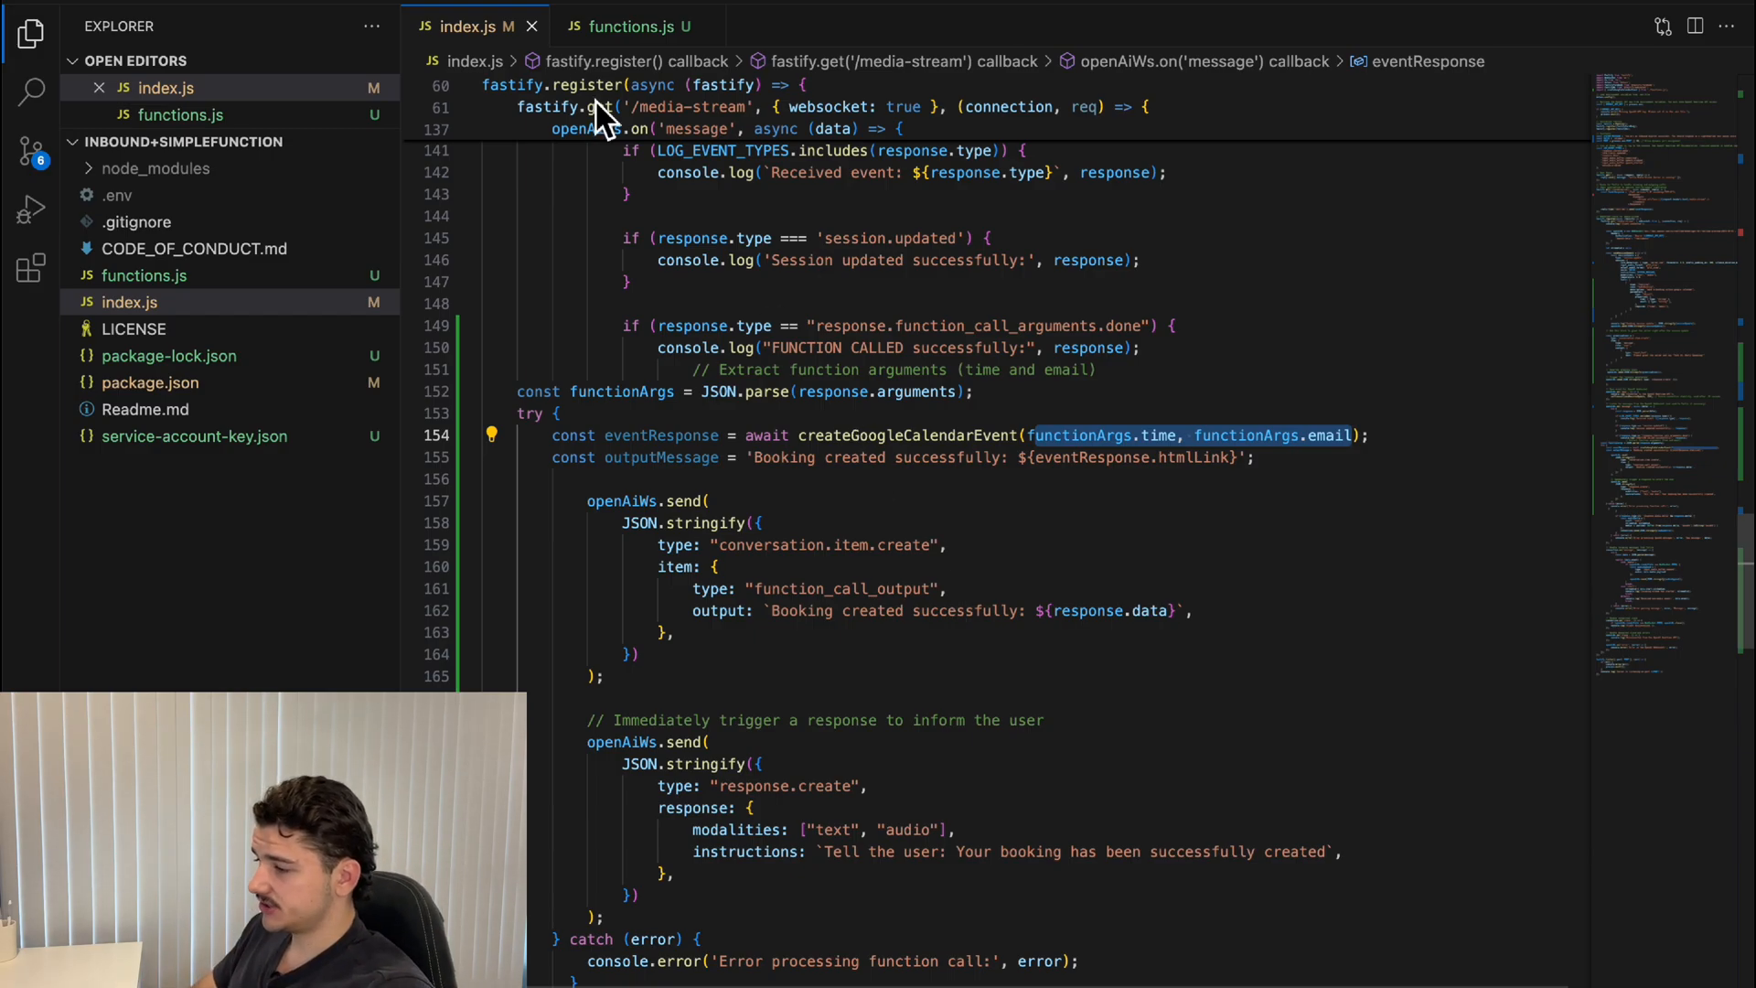
- Open functions.js and scroll through the 30-minute New Booking event code
left_click(633, 25)
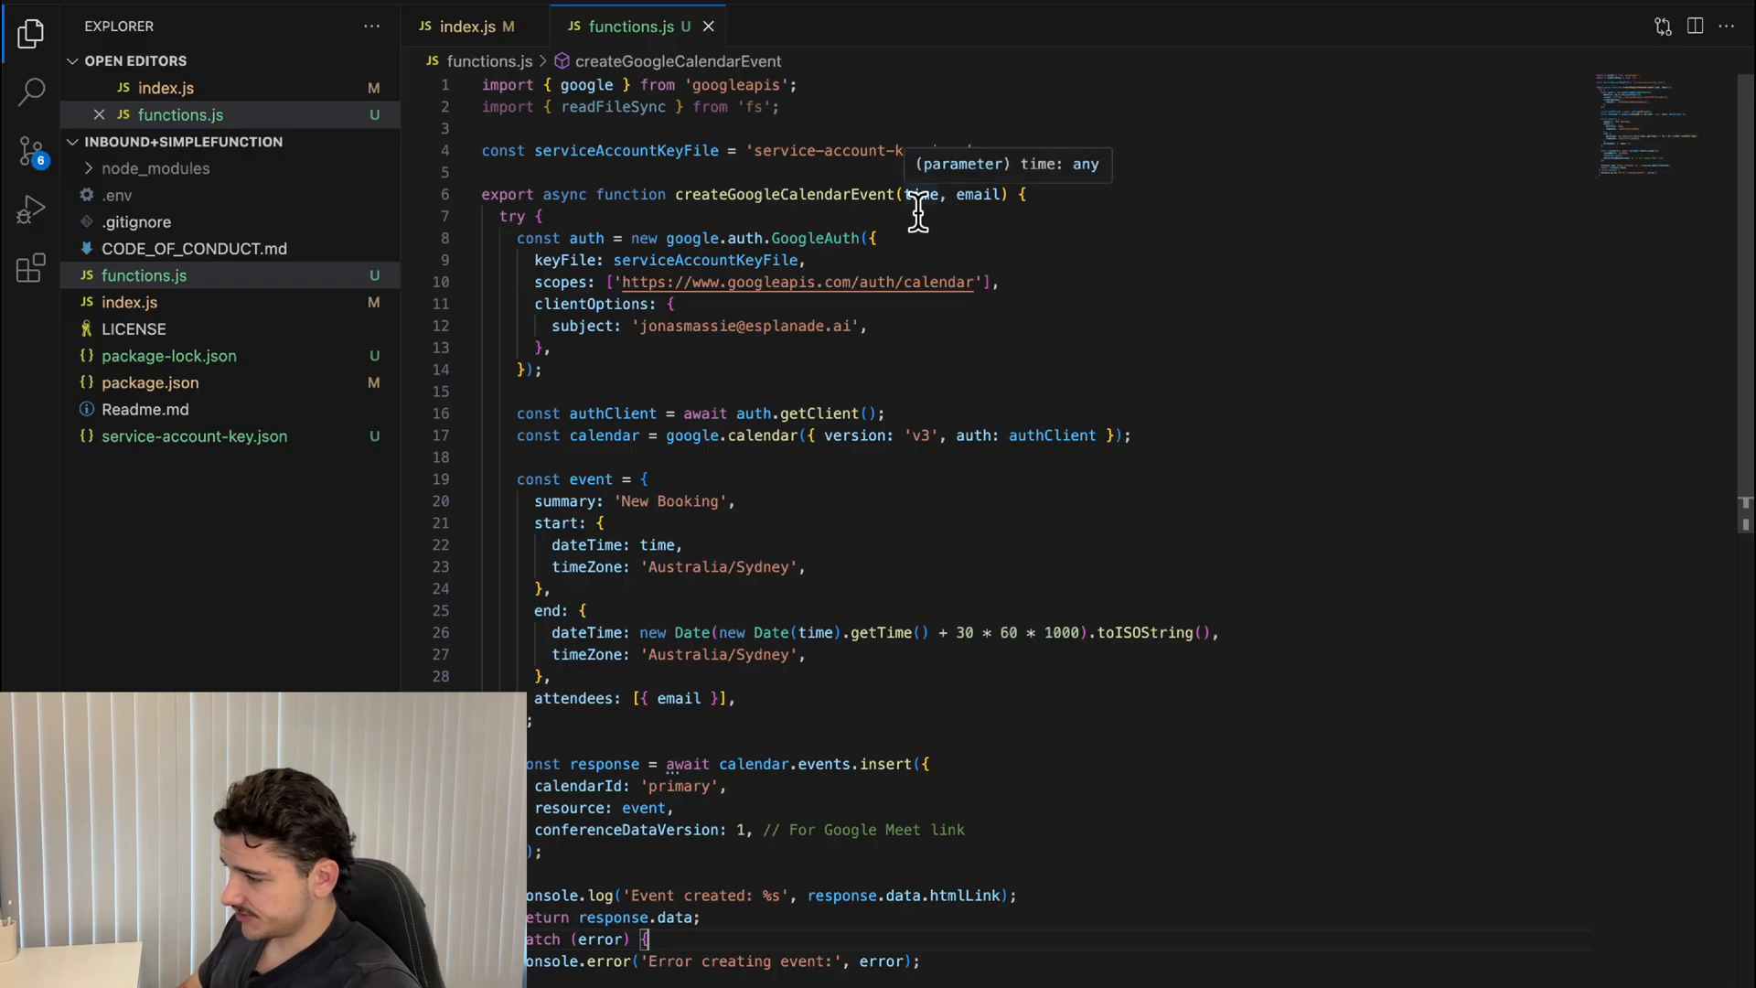
mouse_move(941, 311)
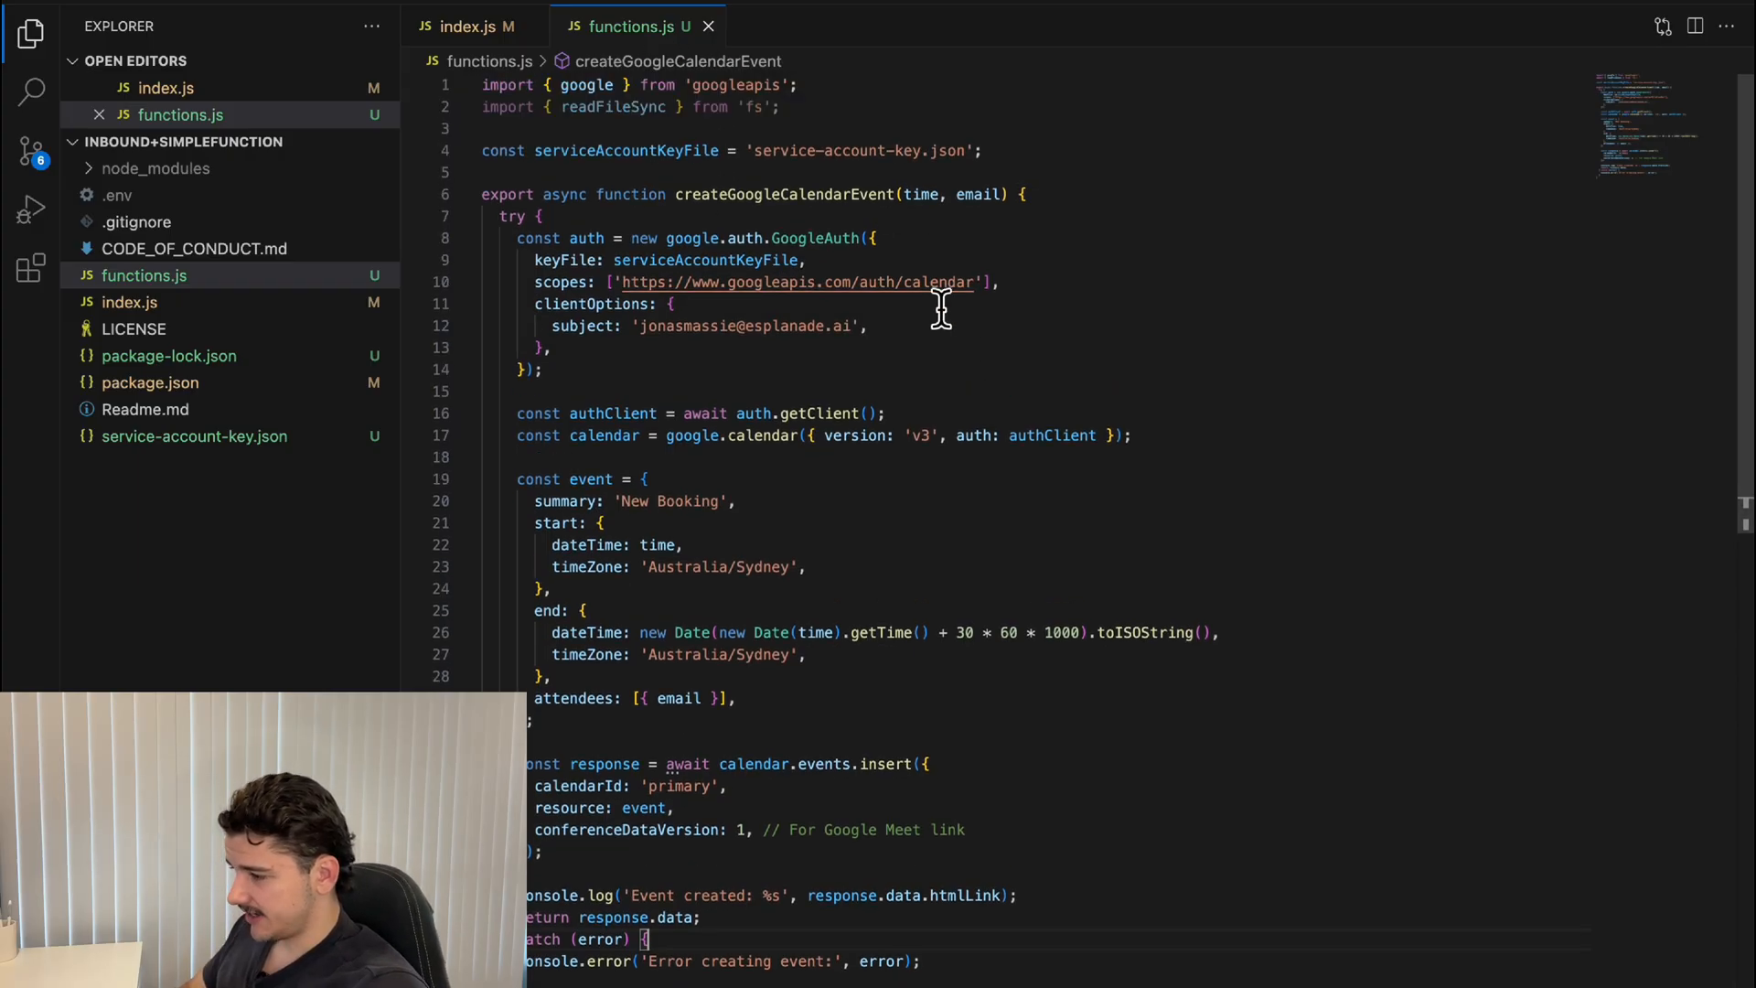
mouse_move(1006, 524)
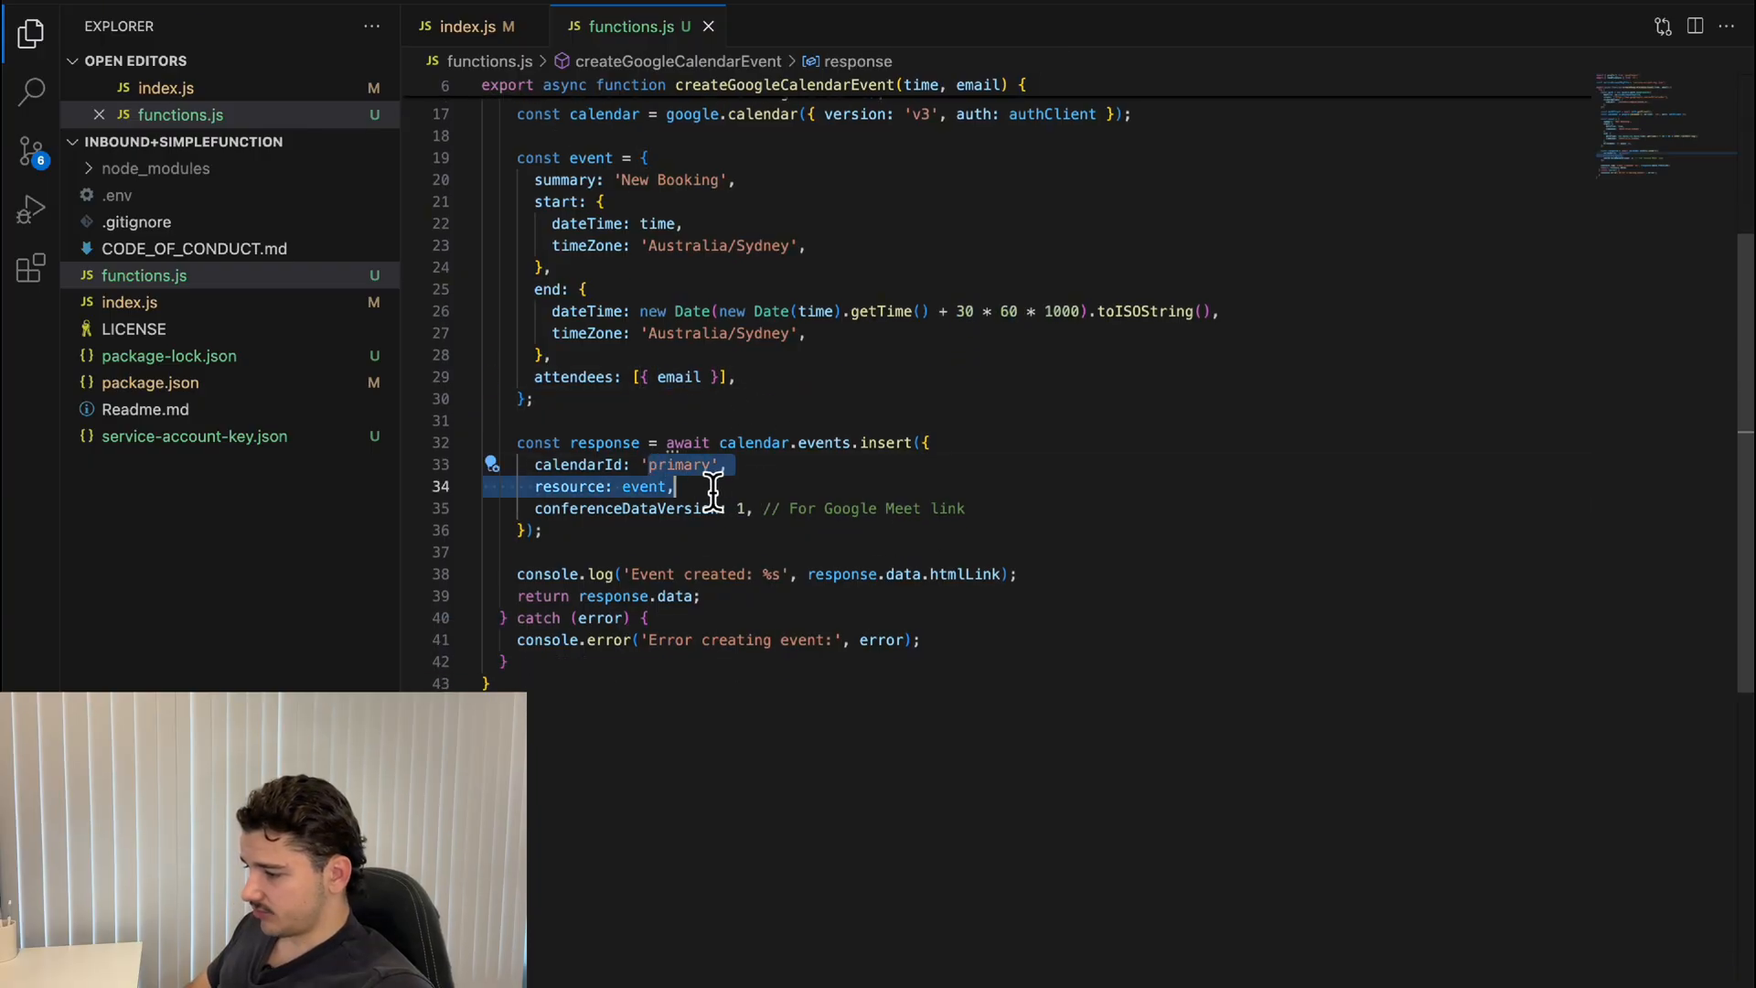
scroll("down", 3)
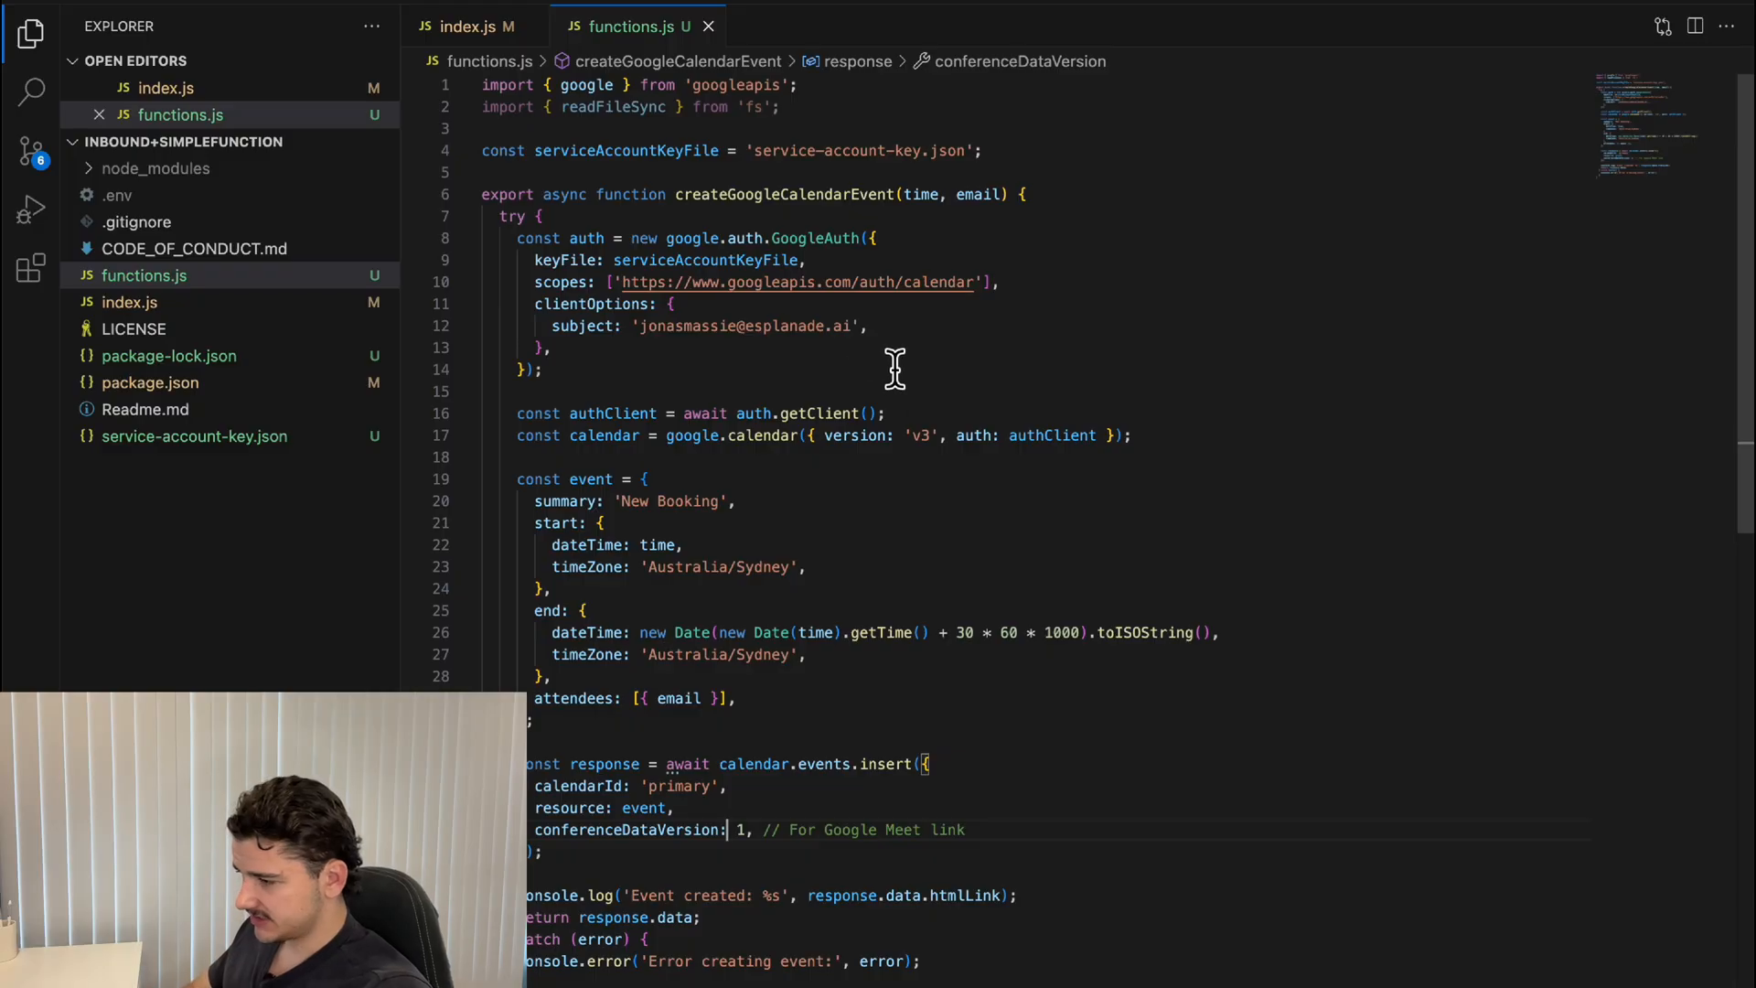
- In index.js, review the booking success reply, response trigger and error catch
left_click(478, 26)
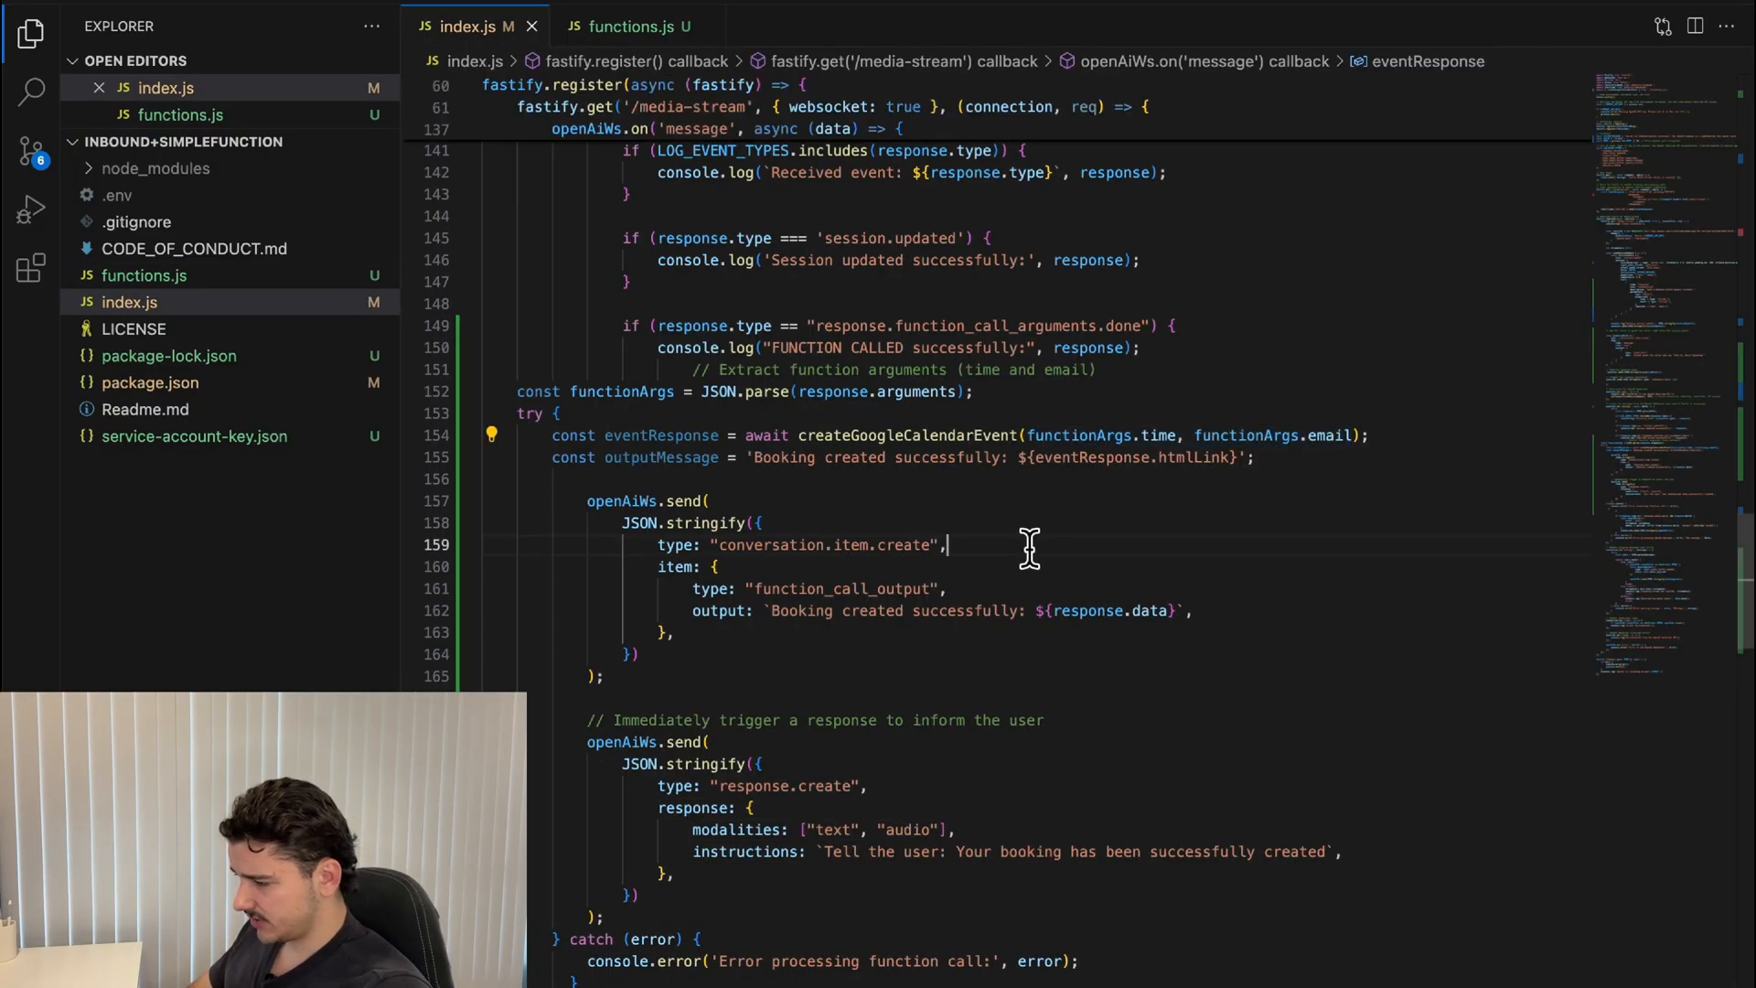
scroll("down", 3)
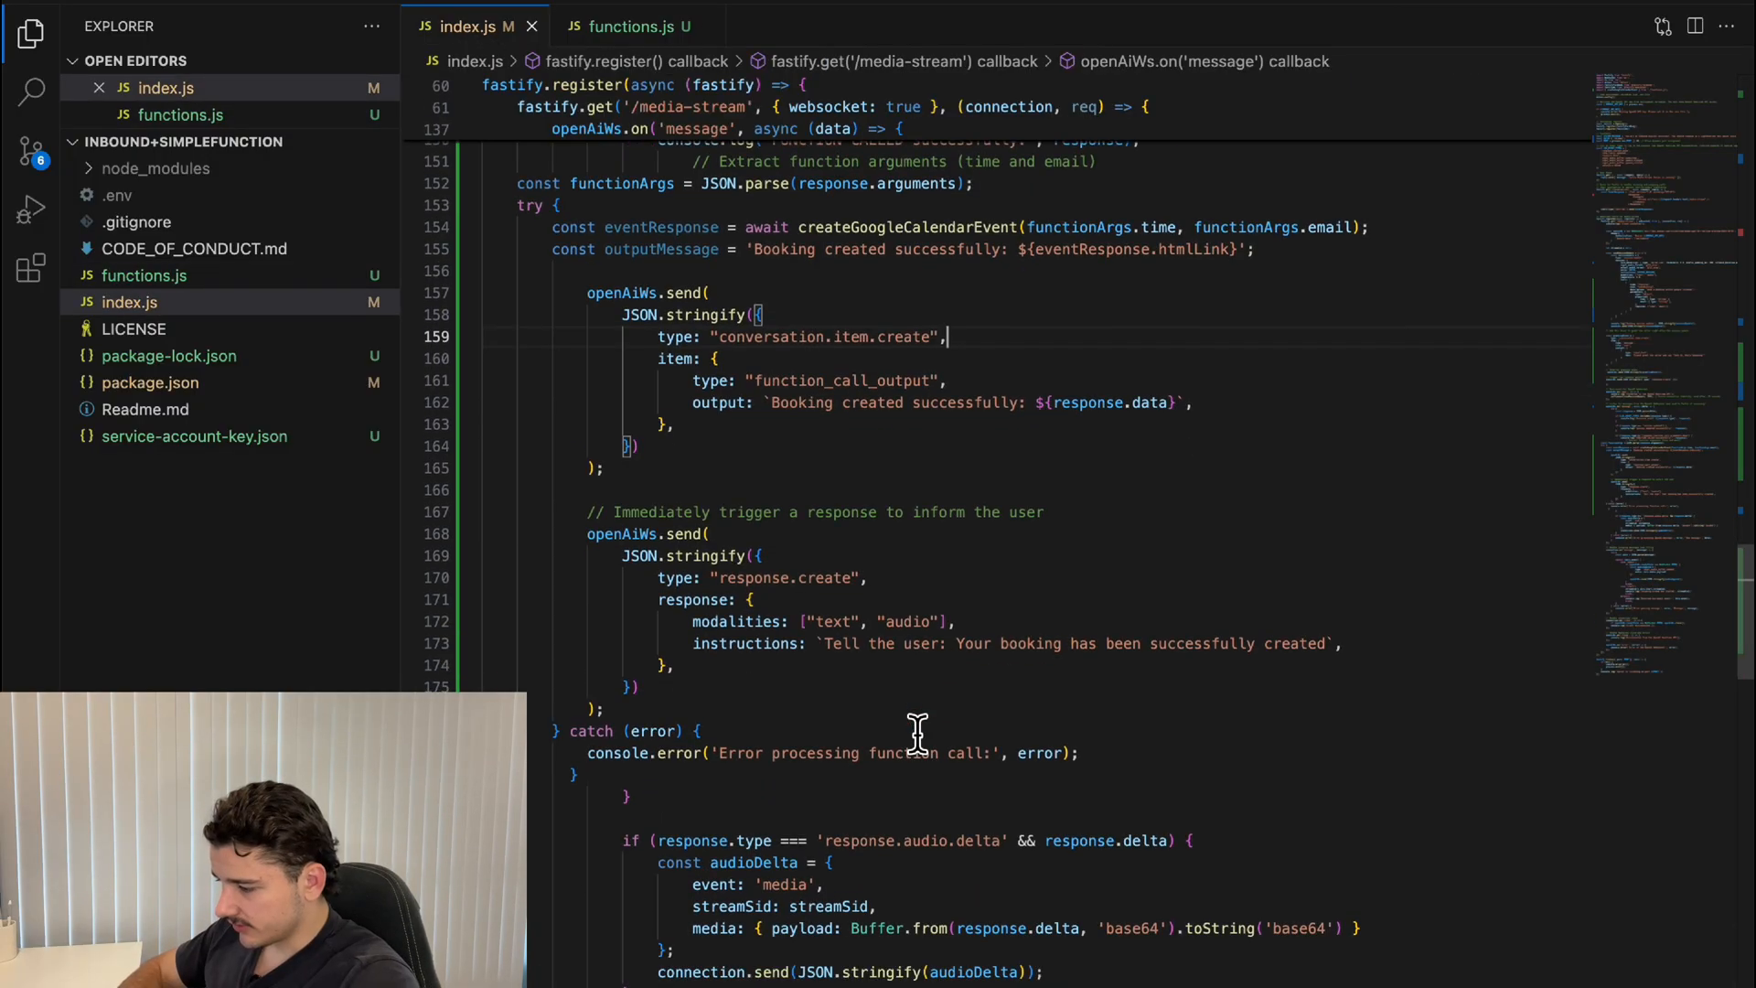
scroll("down", 3)
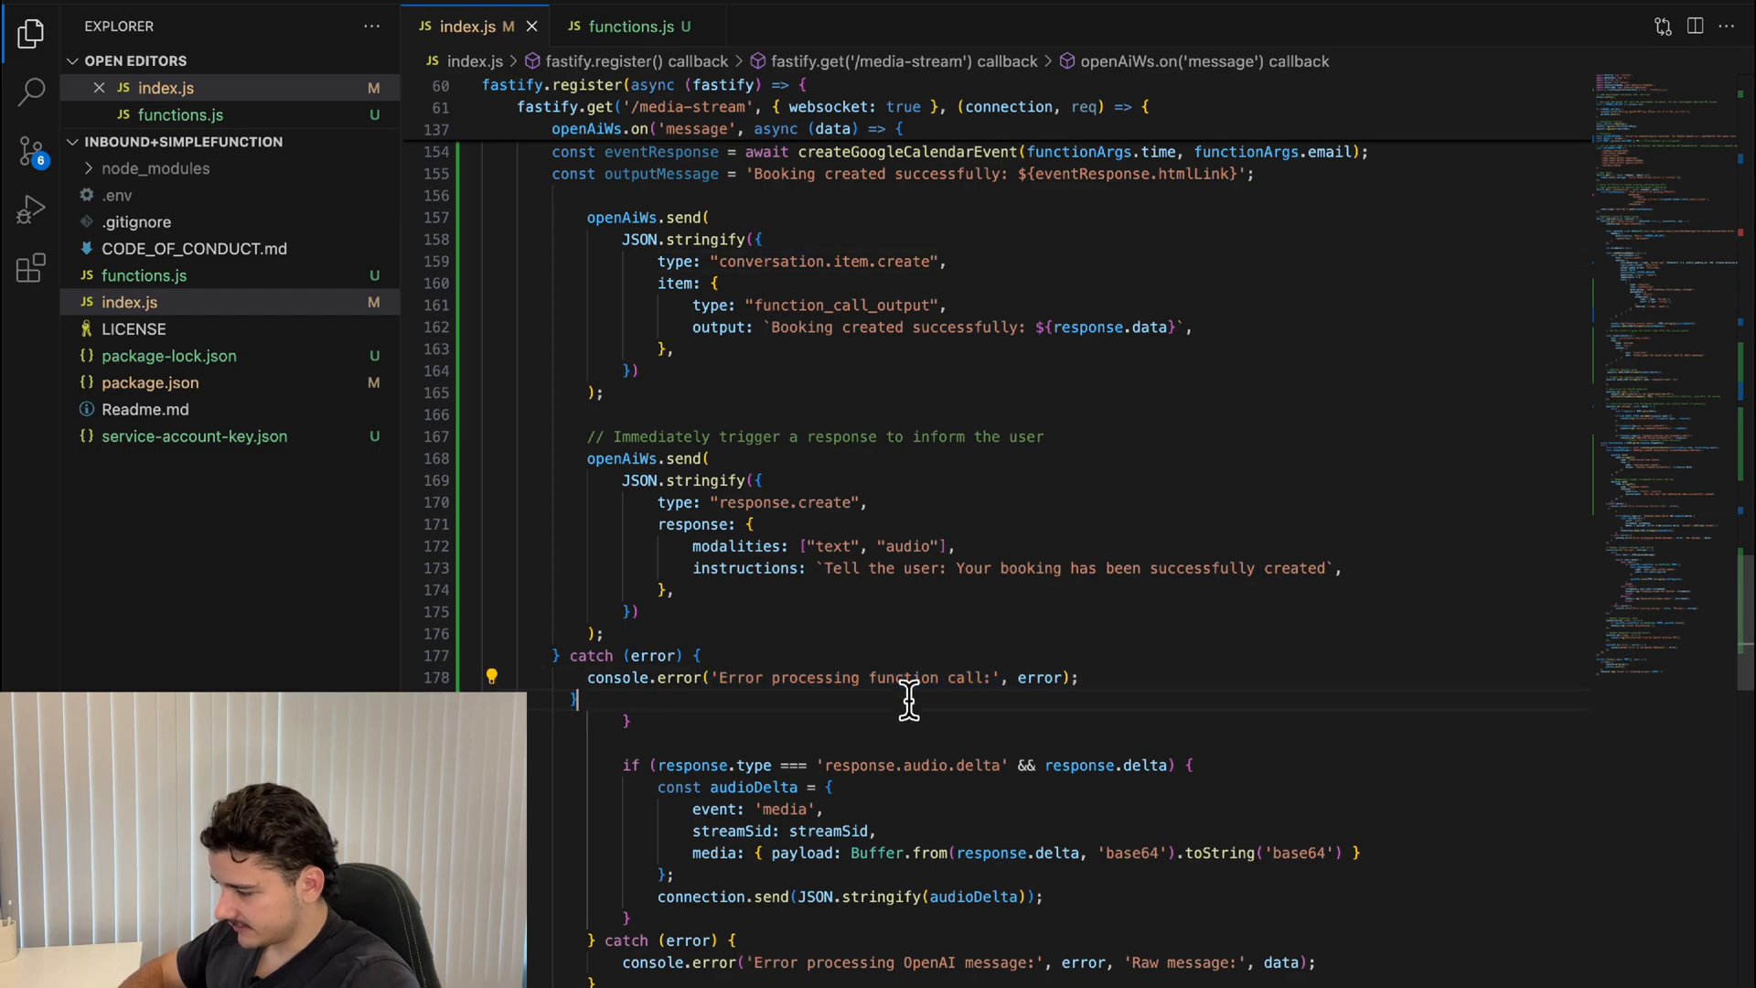
scroll("down", 3)
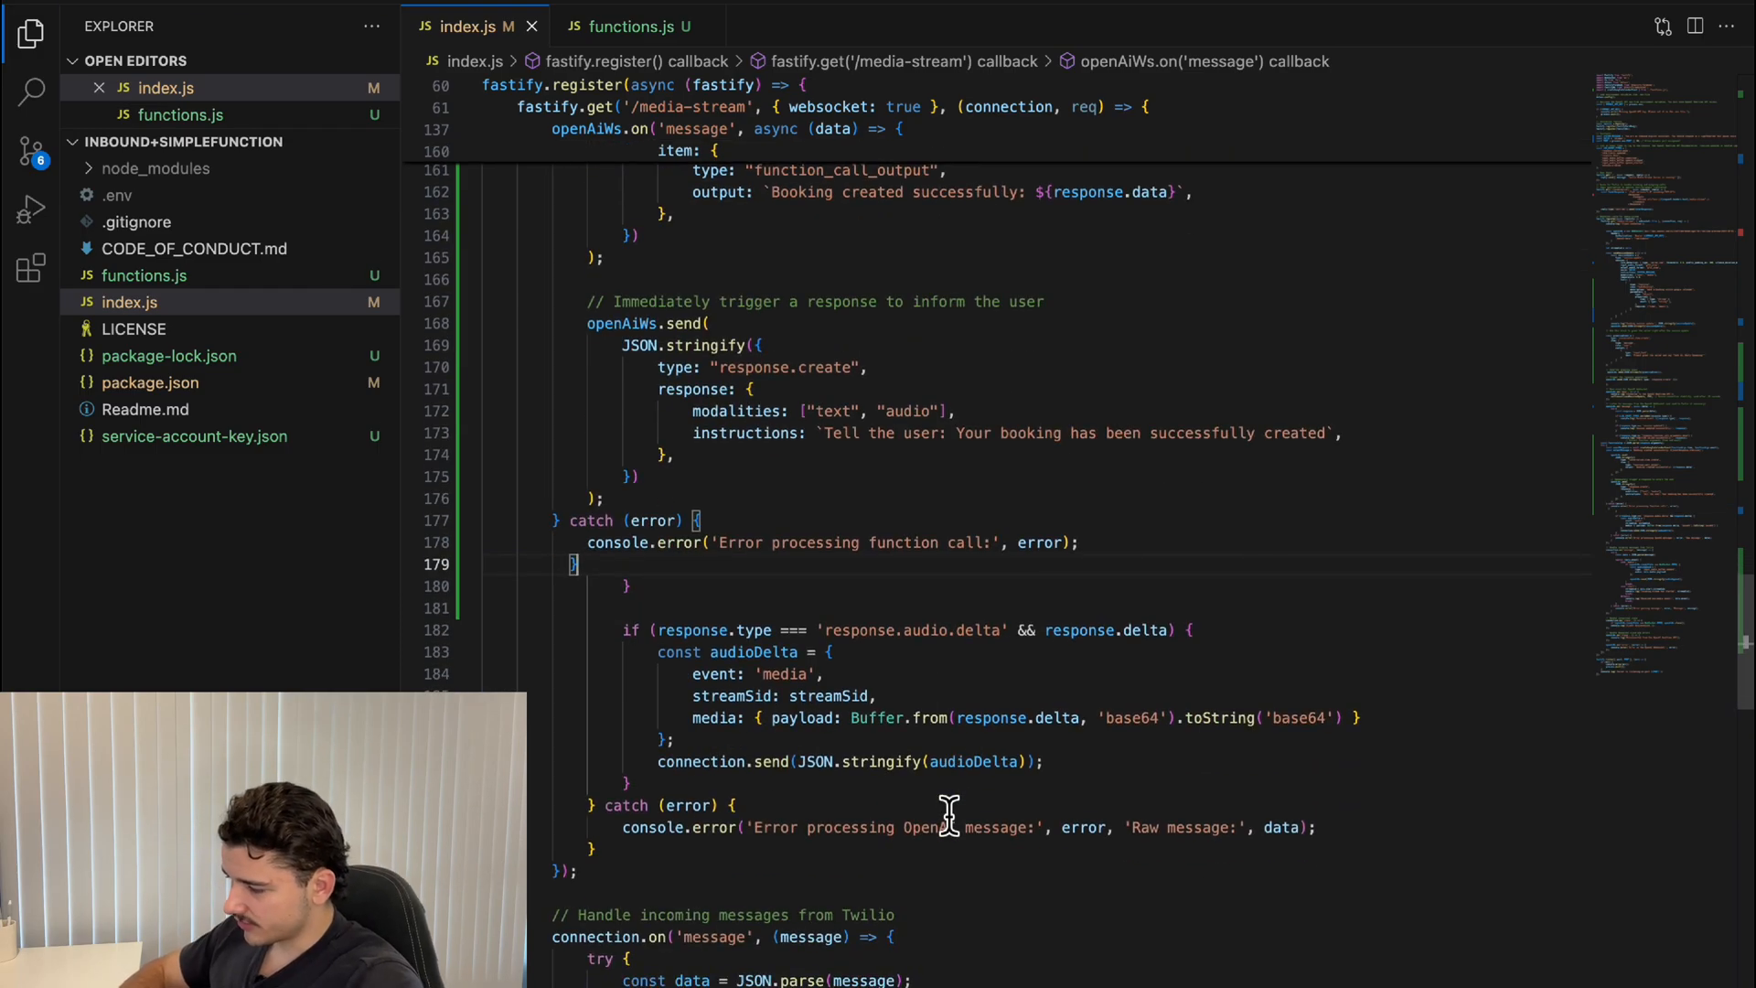
scroll("up", 3)
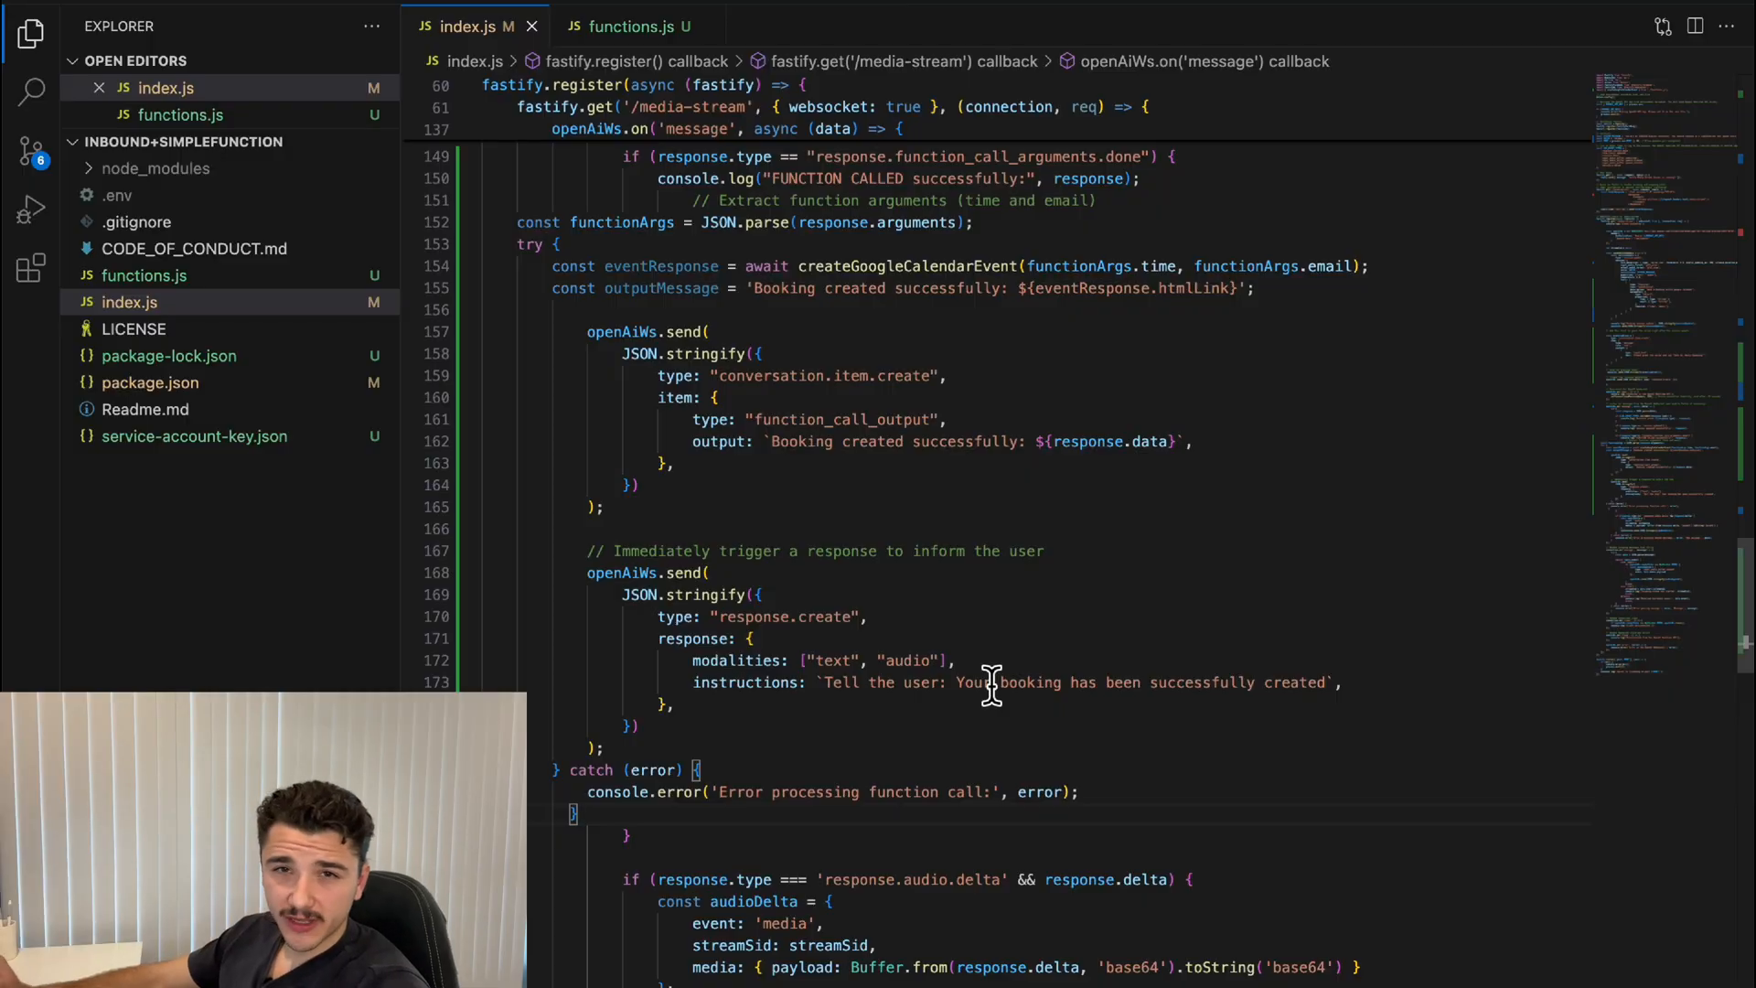
mouse_move(1108, 699)
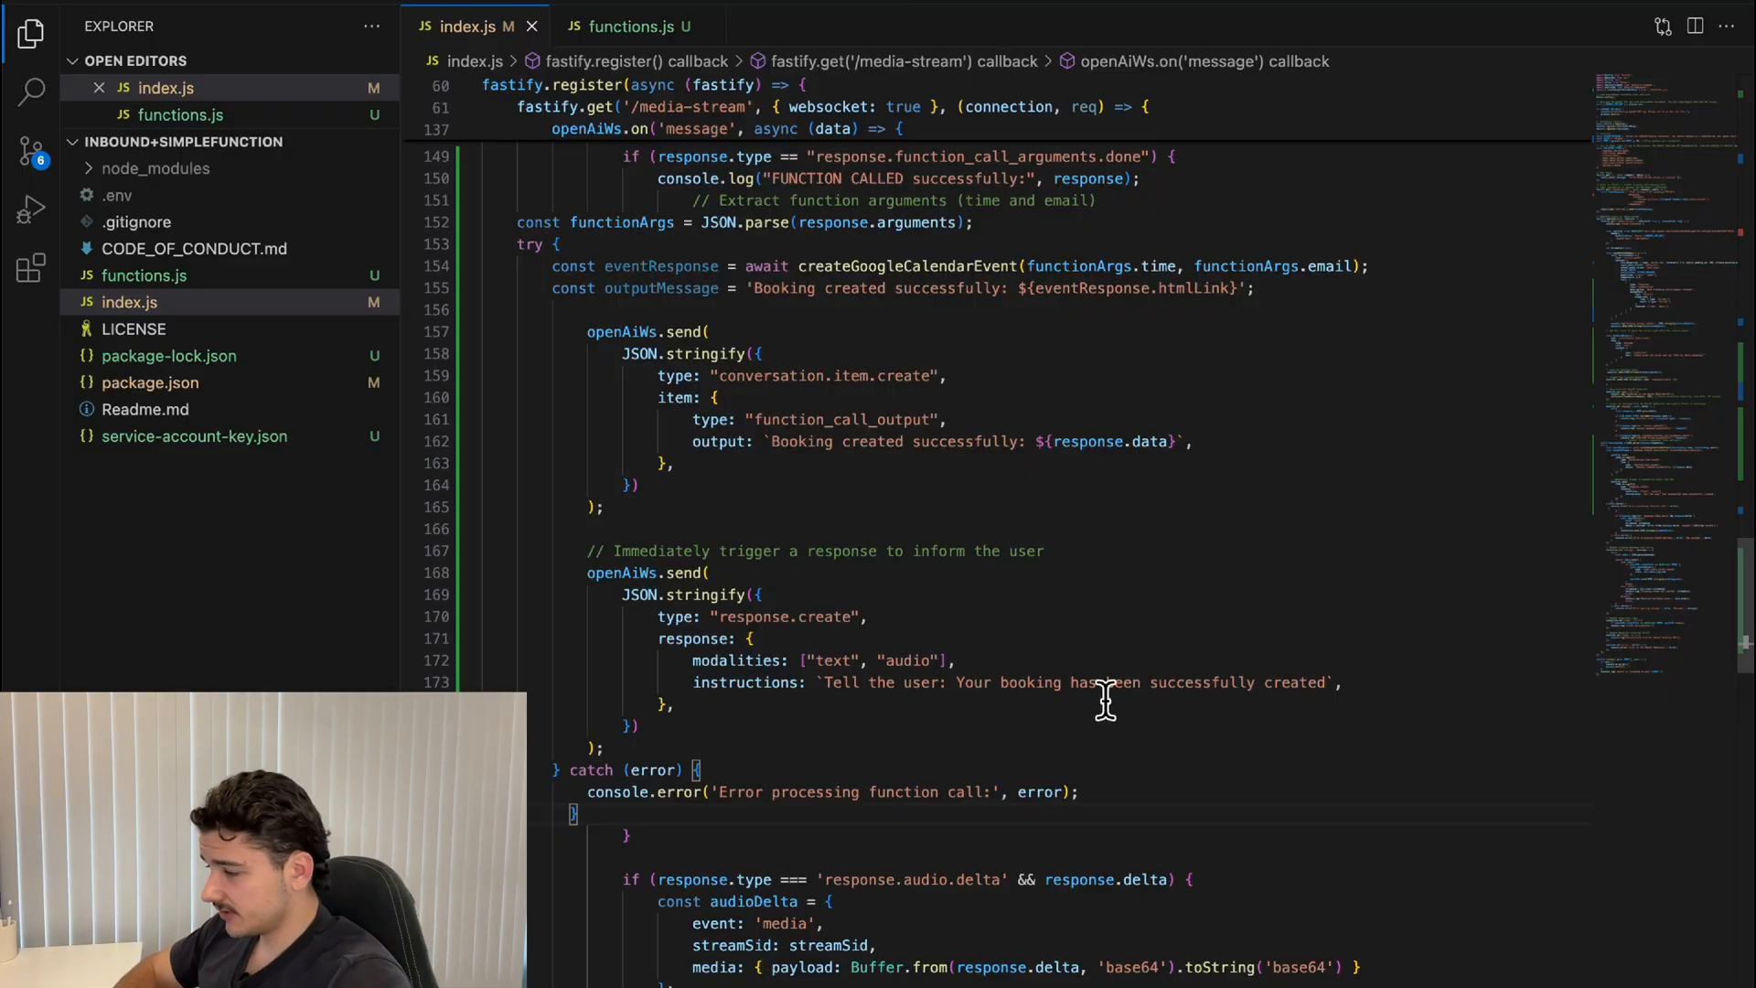
scroll("up", 3)
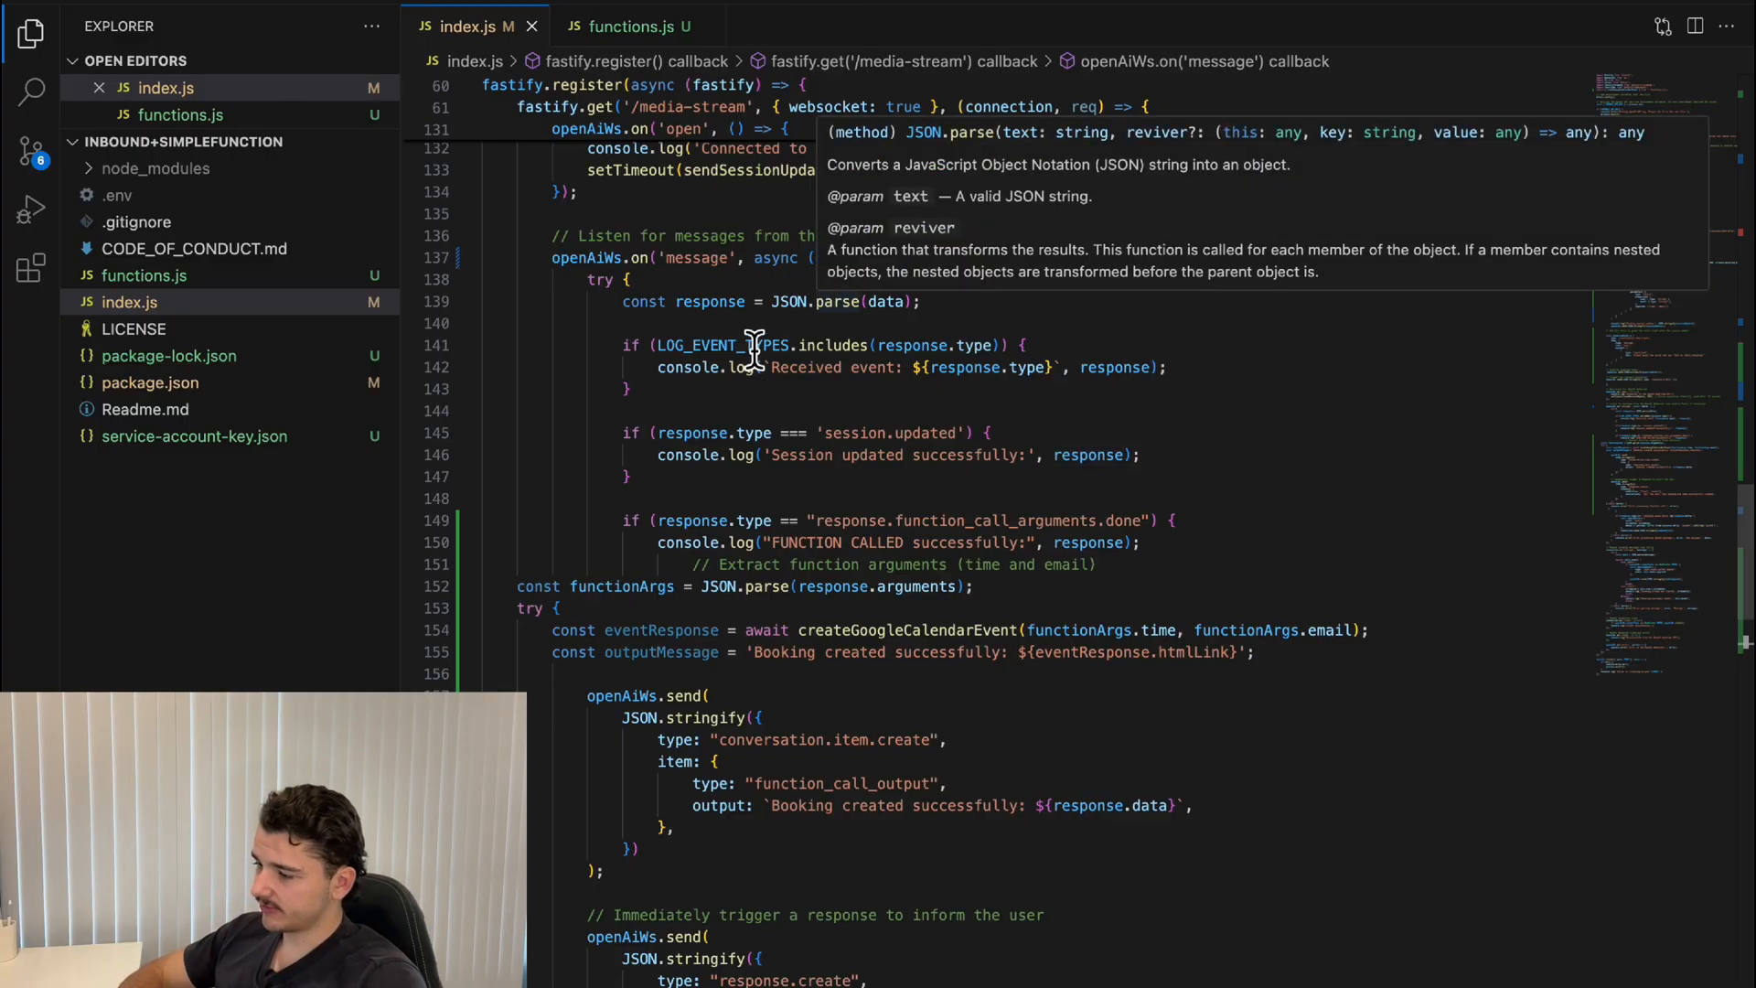
scroll("down", 3)
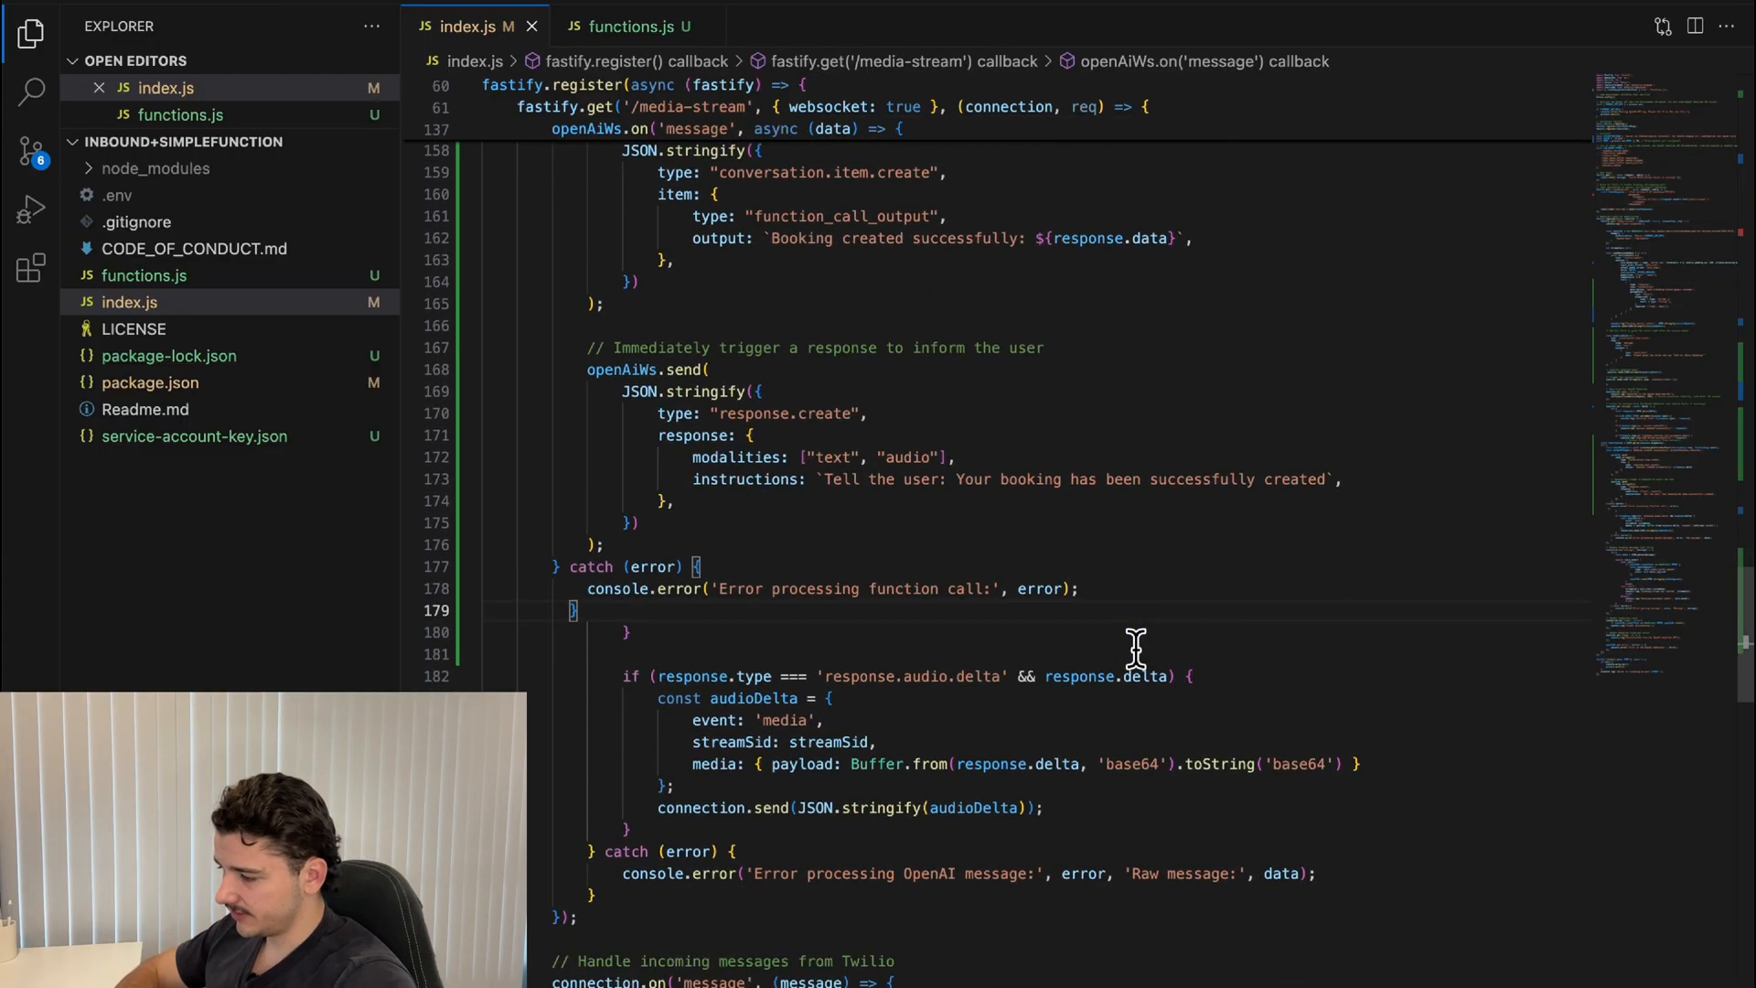
scroll("down", 3)
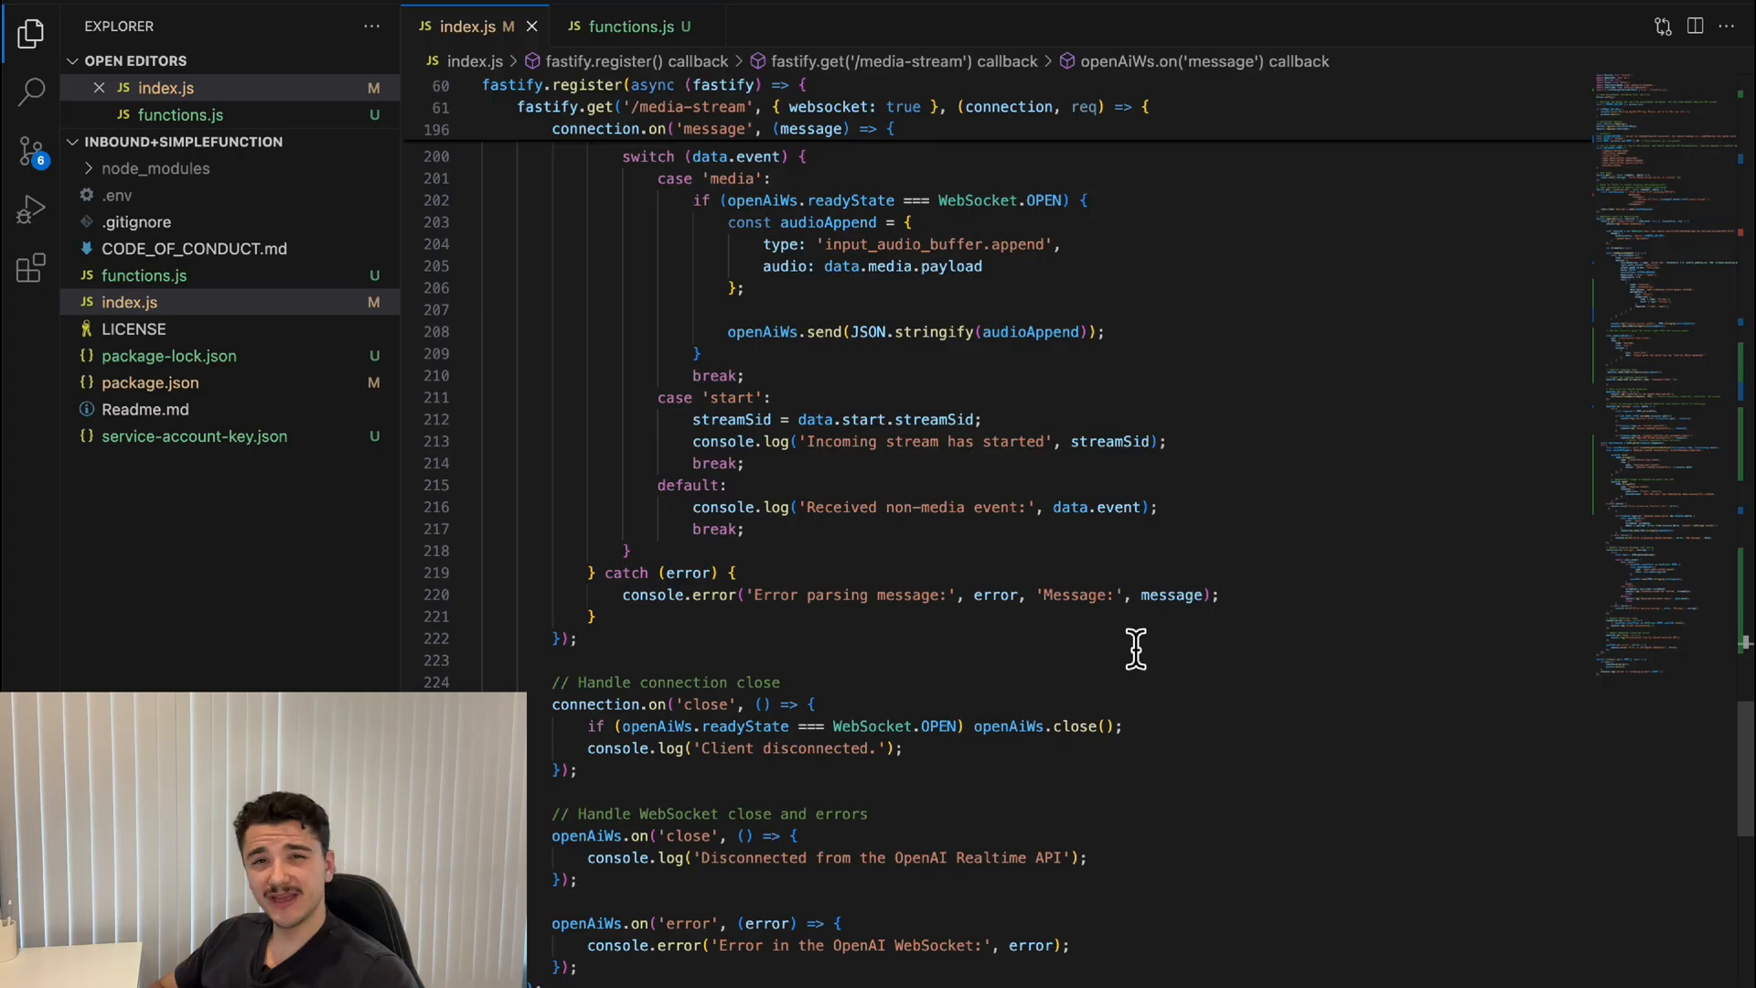